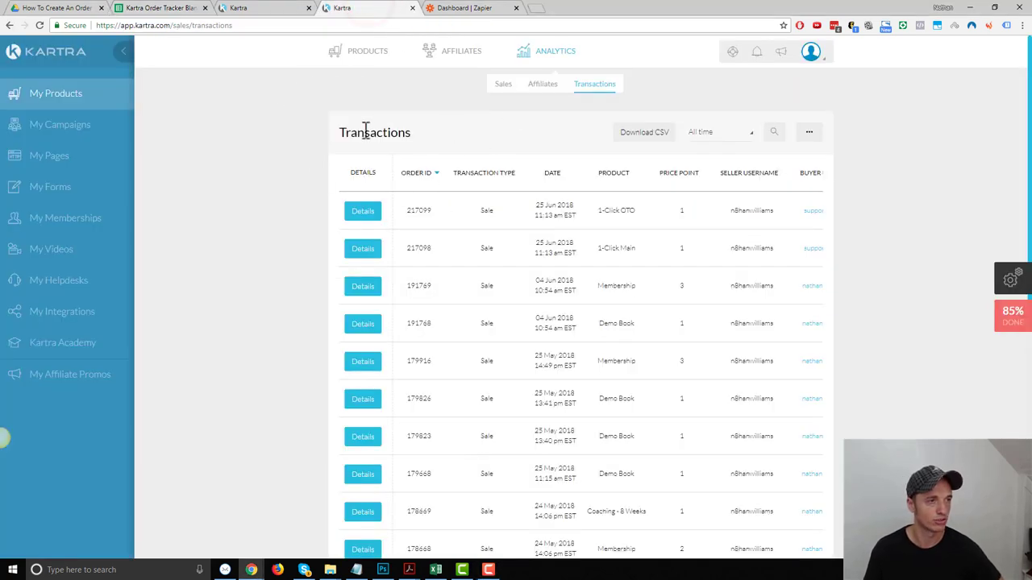
Review the Kartra transactions list, then switch to the Kartra Order Tracker spreadsheet
scroll(down, 3)
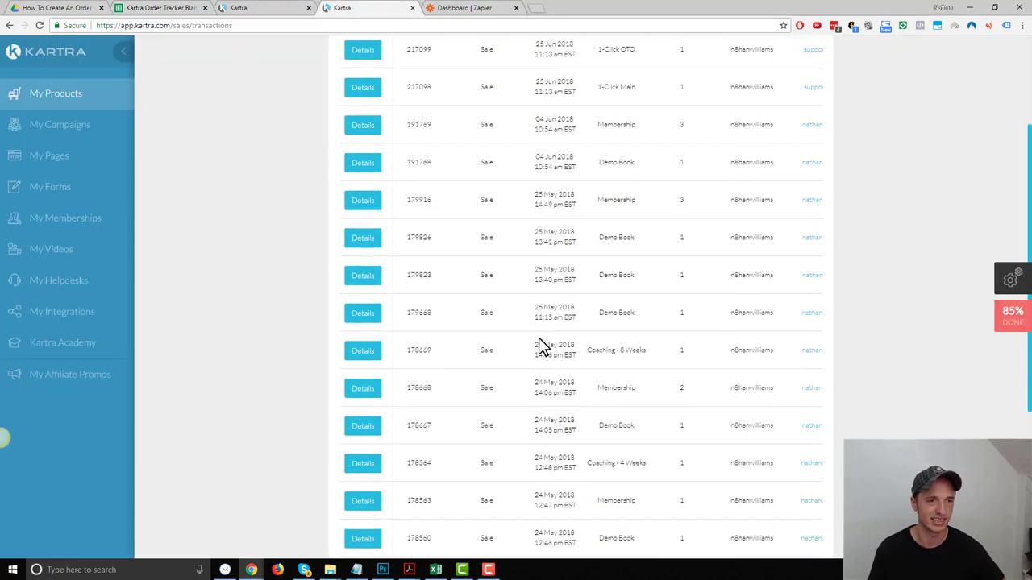
mouse_move(551, 347)
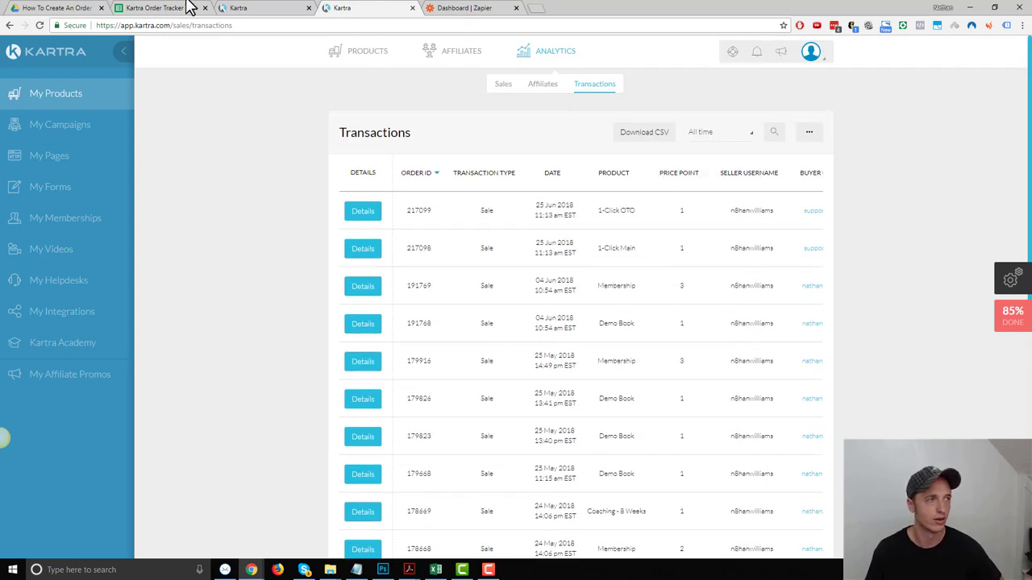
click(161, 8)
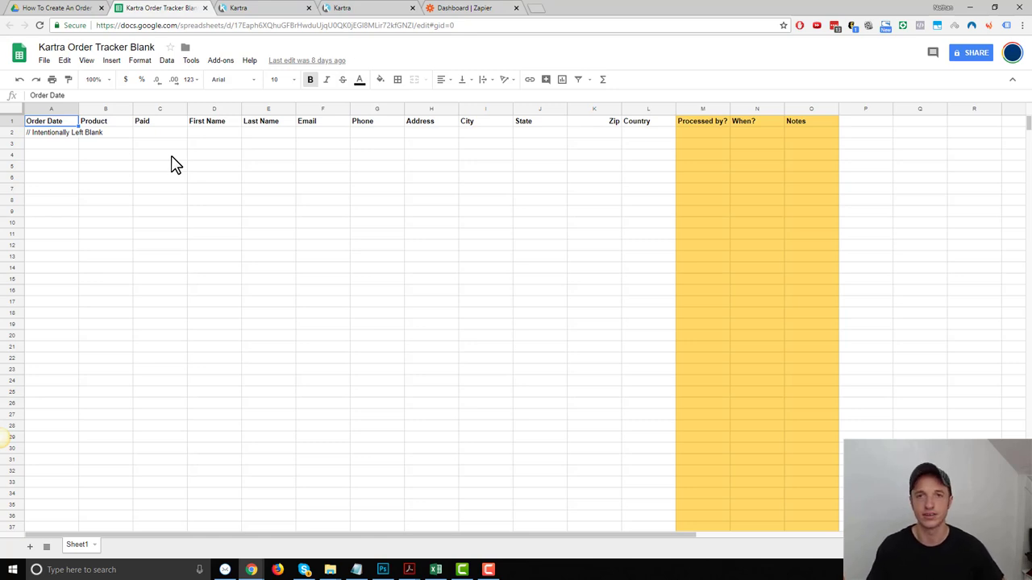
mouse_move(216, 178)
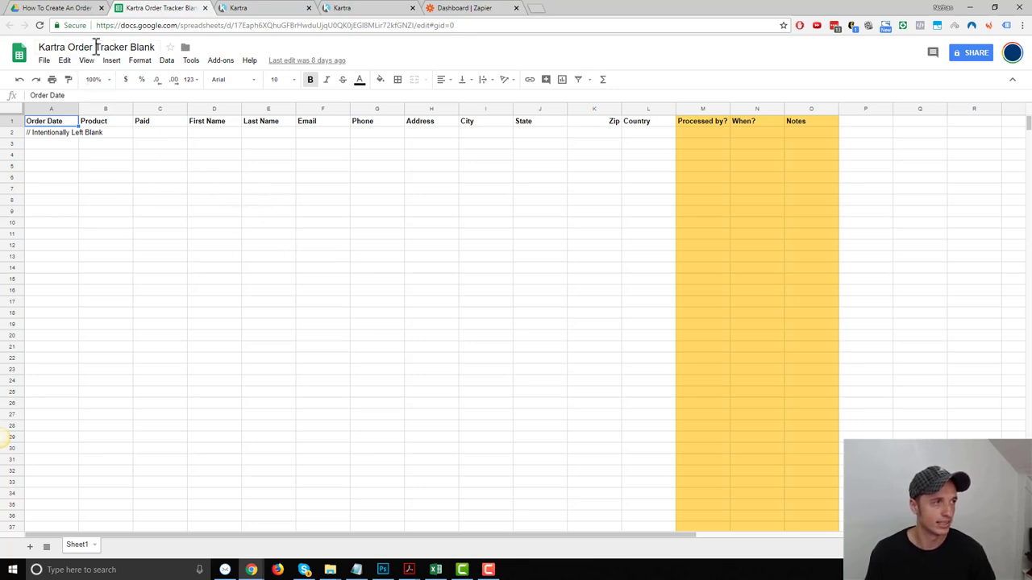
mouse_move(126, 47)
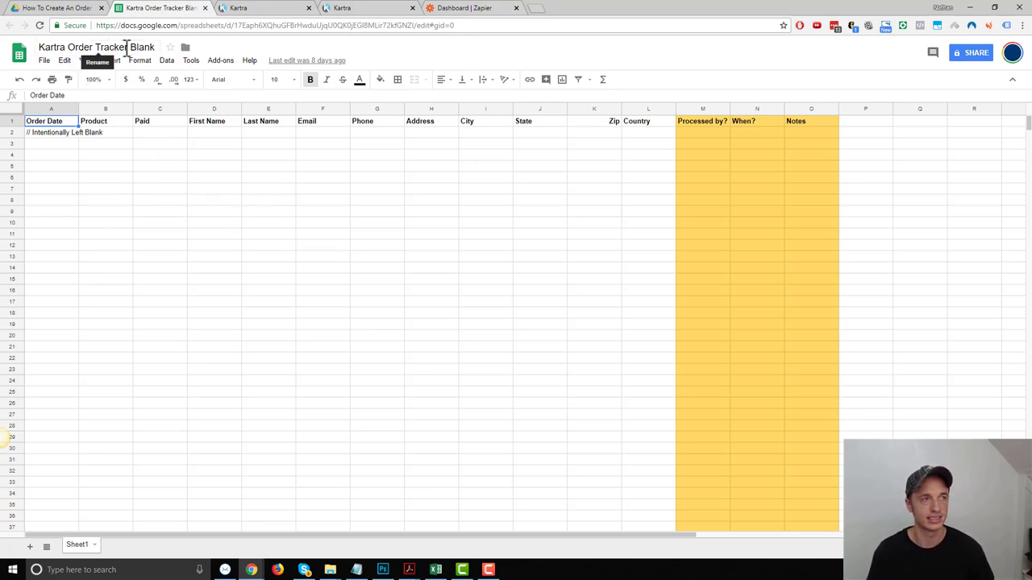
Check the Zapier dashboard's existing zaps, then return to the order tracker spreadsheet
click(467, 7)
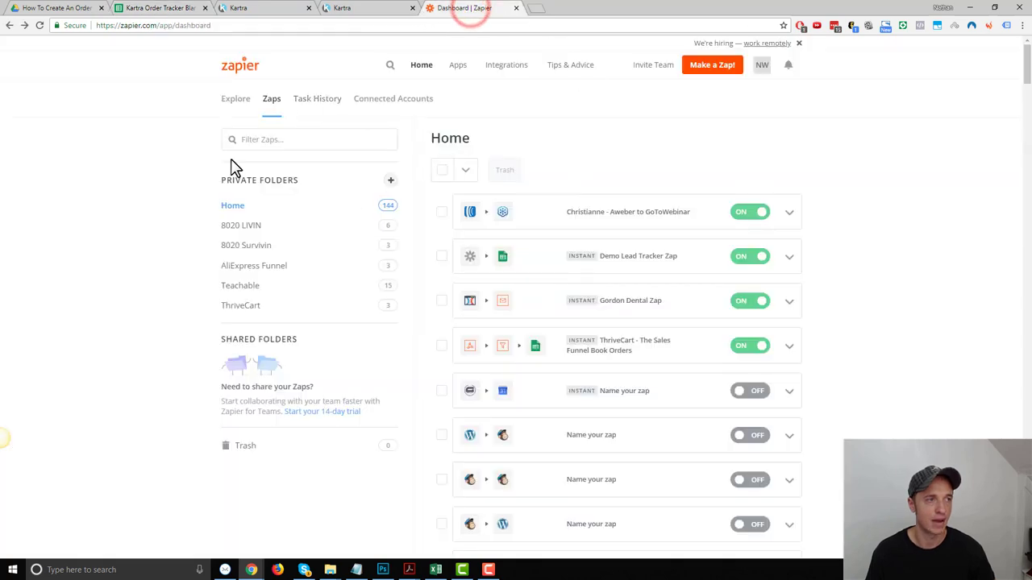
mouse_move(165, 99)
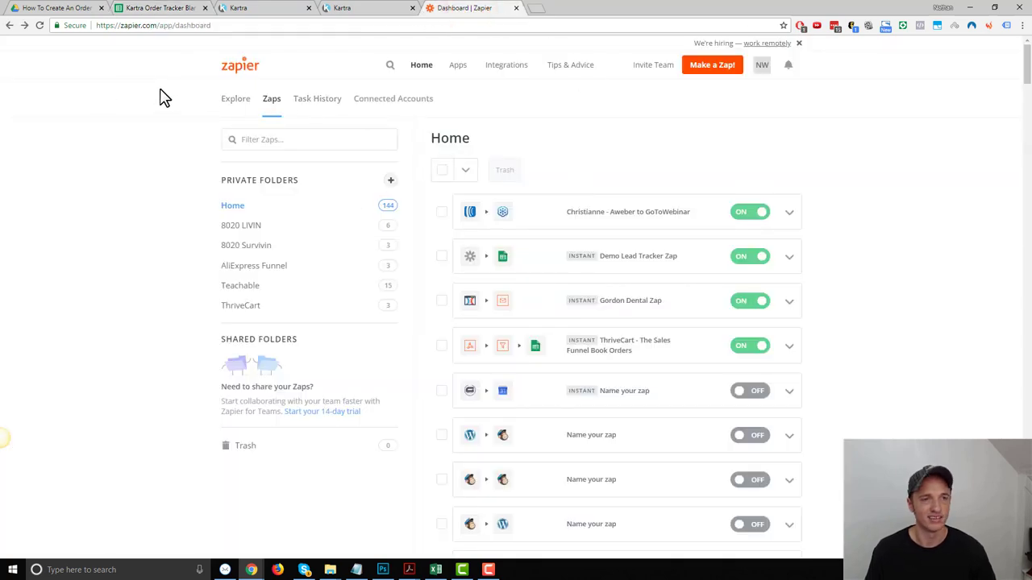
mouse_move(121, 123)
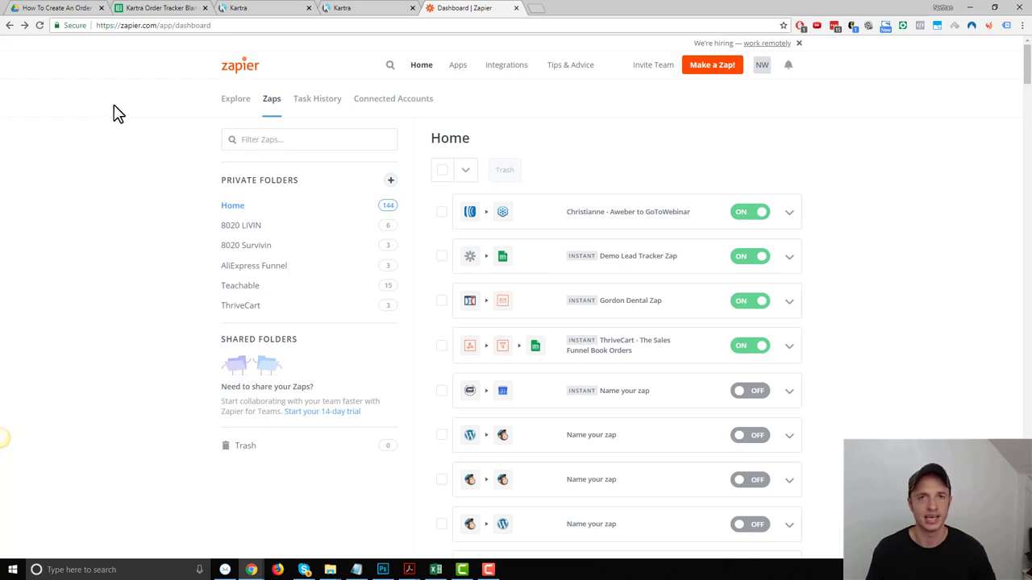
mouse_move(106, 136)
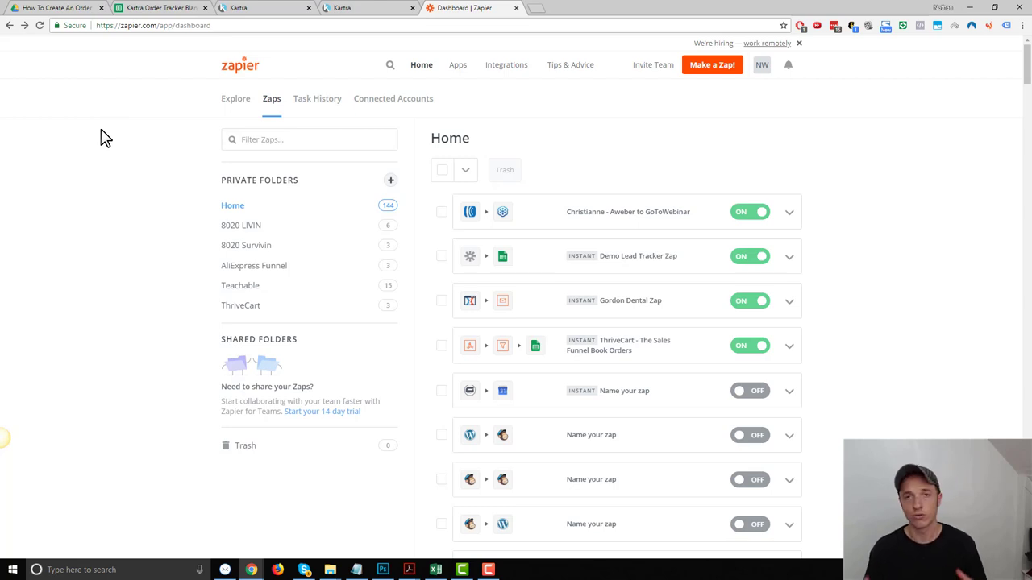
click(161, 8)
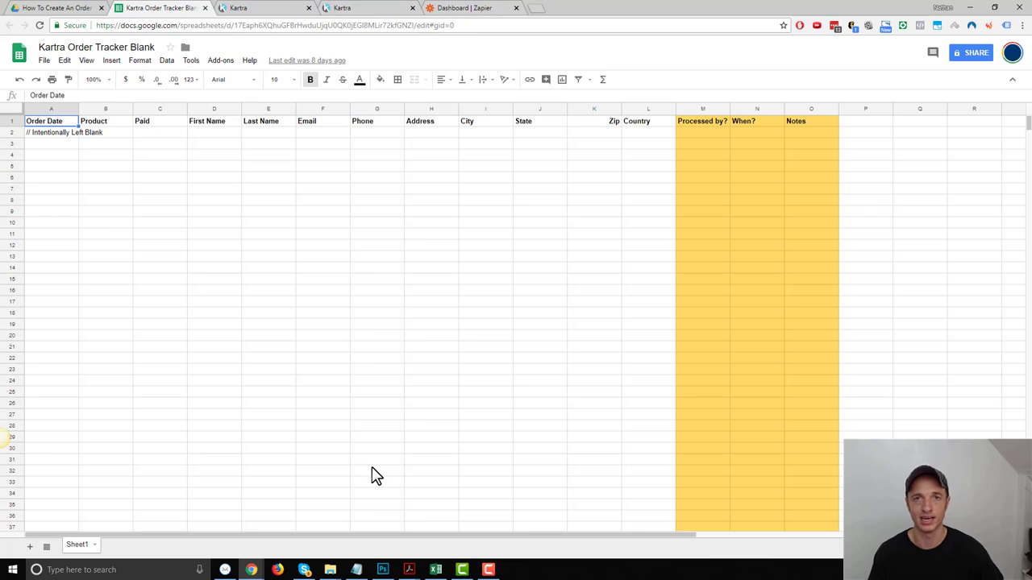
mouse_move(276, 413)
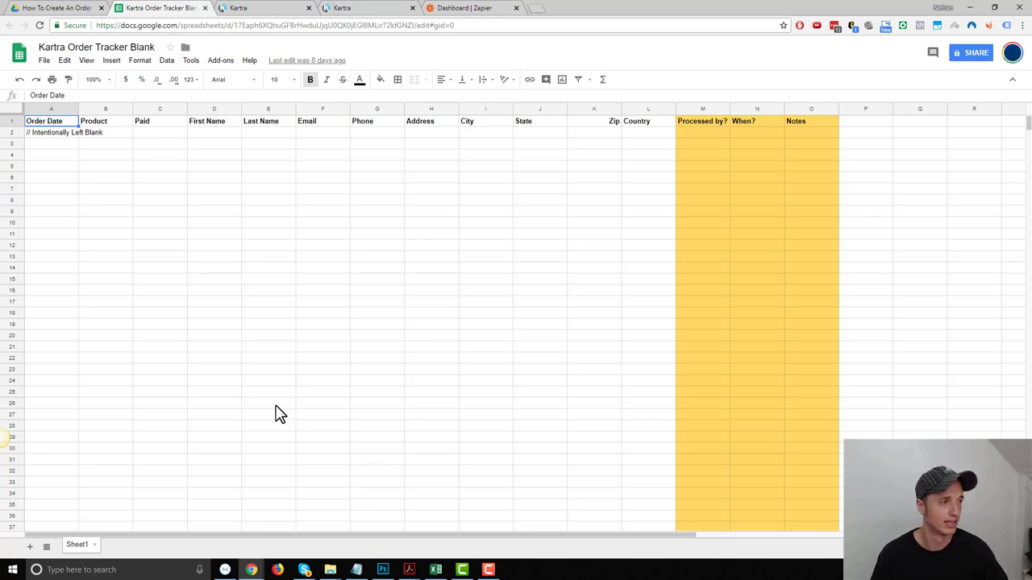
mouse_move(87, 154)
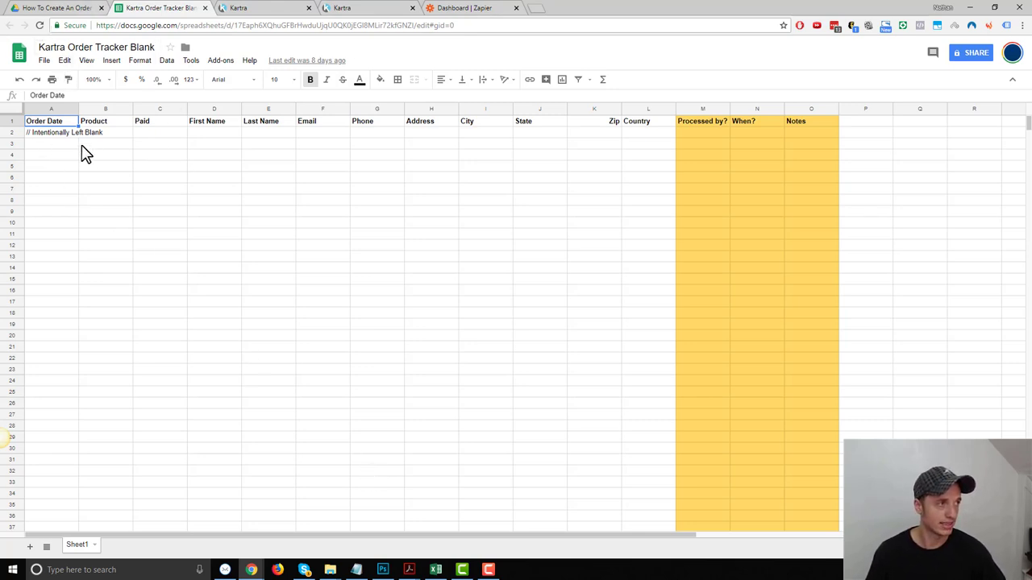
mouse_move(104, 210)
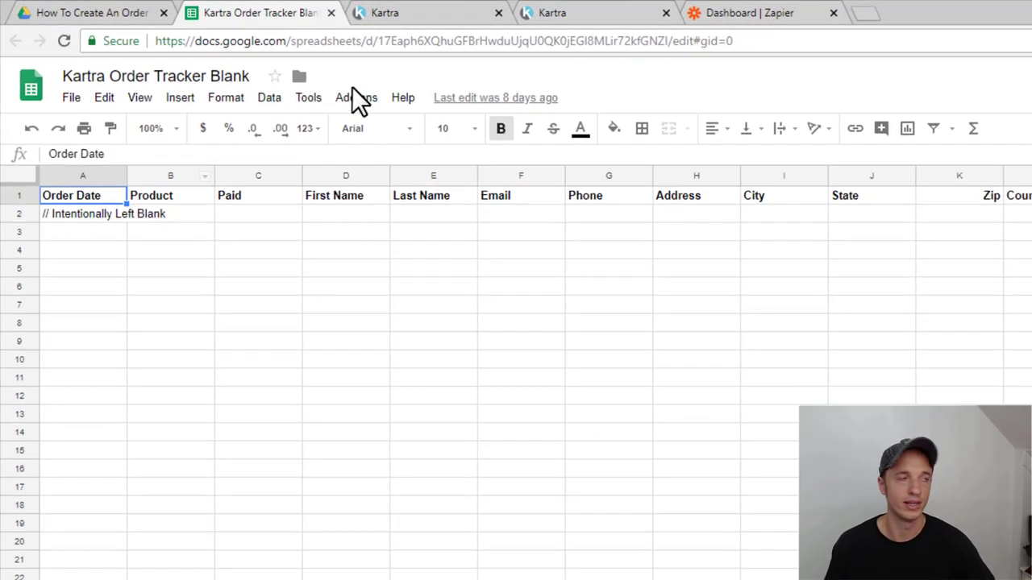
Bring up the File menu for the Kartra Order Tracker Blank spreadsheet
click(71, 97)
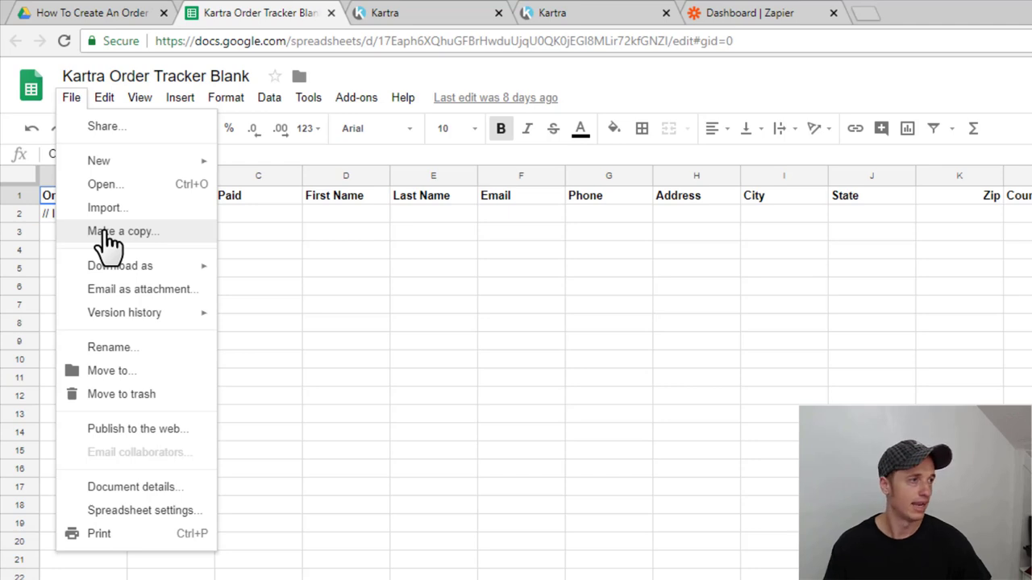
mouse_move(110, 226)
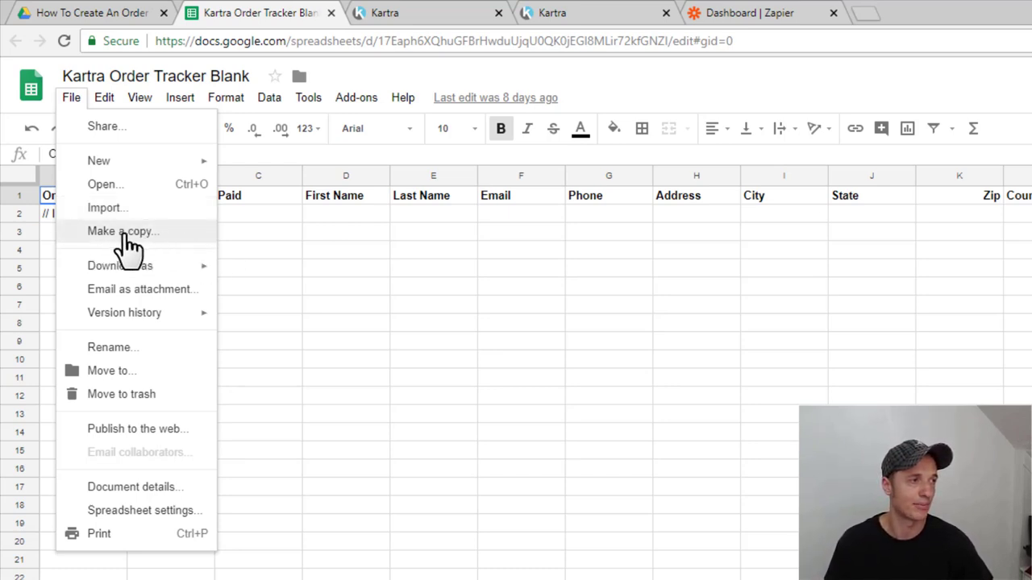
Make a copy of the spreadsheet, keeping the default name Copy of Kartra Order Tracker Blank
click(123, 232)
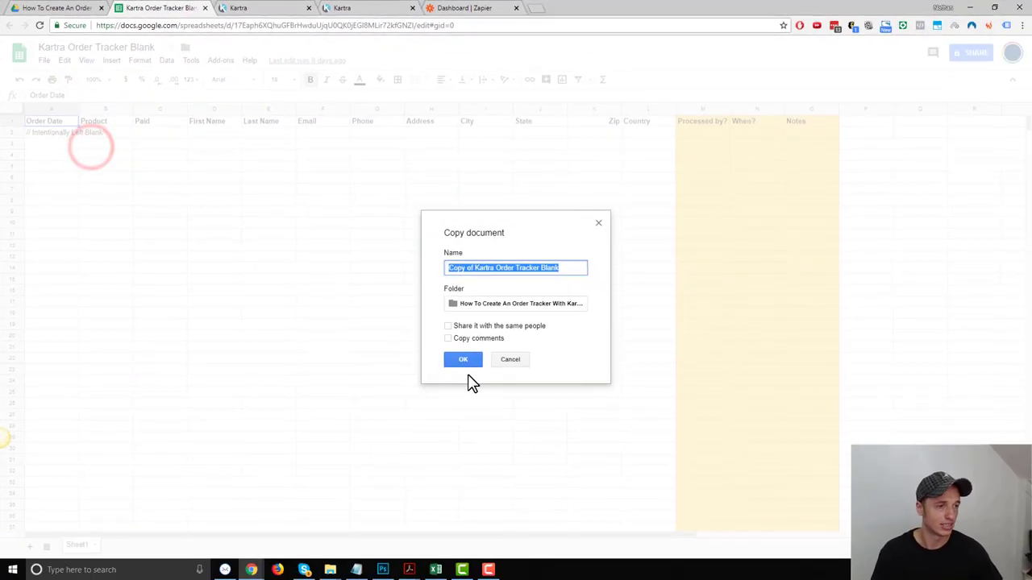
click(463, 360)
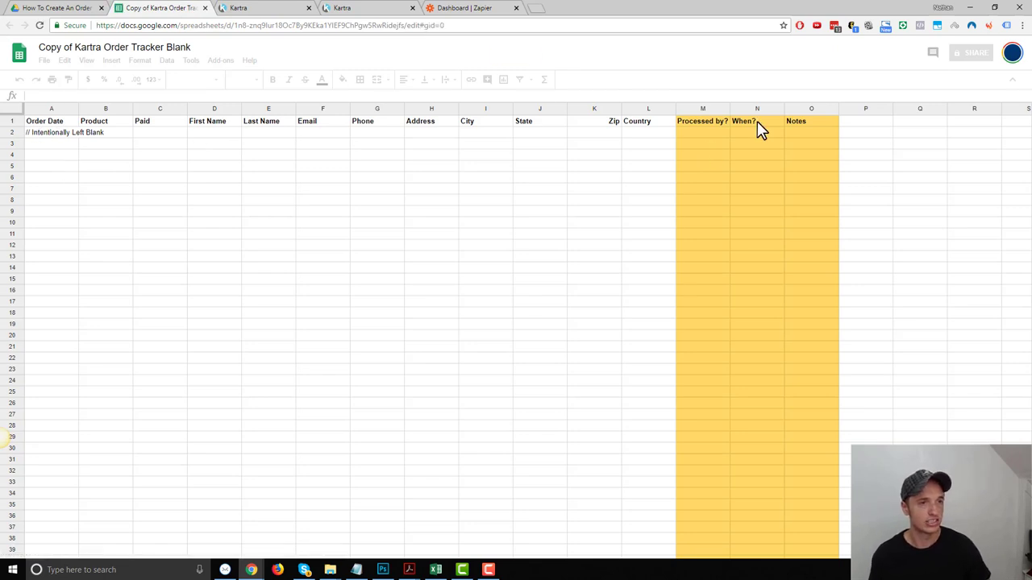
click(51, 121)
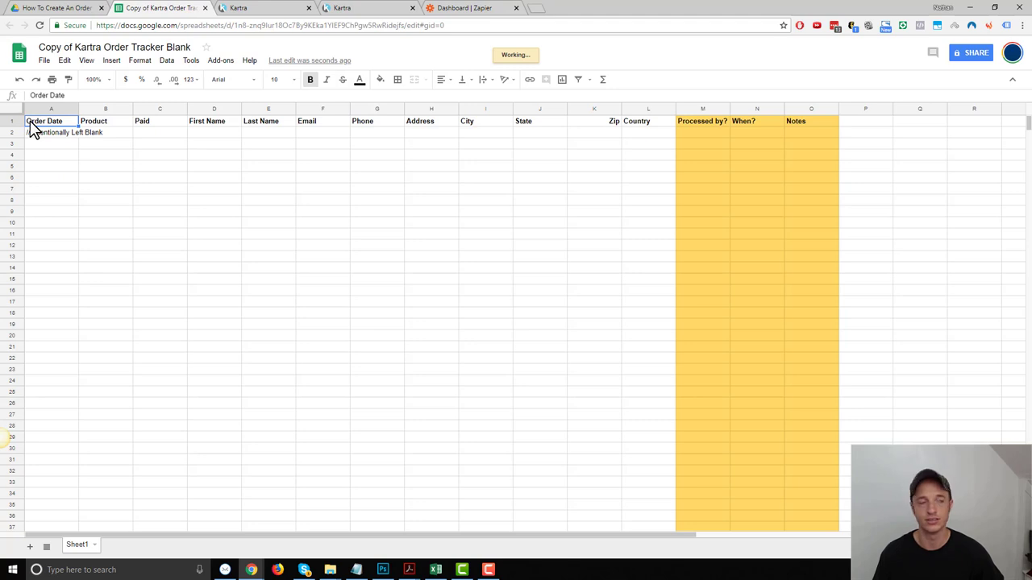
mouse_move(108, 132)
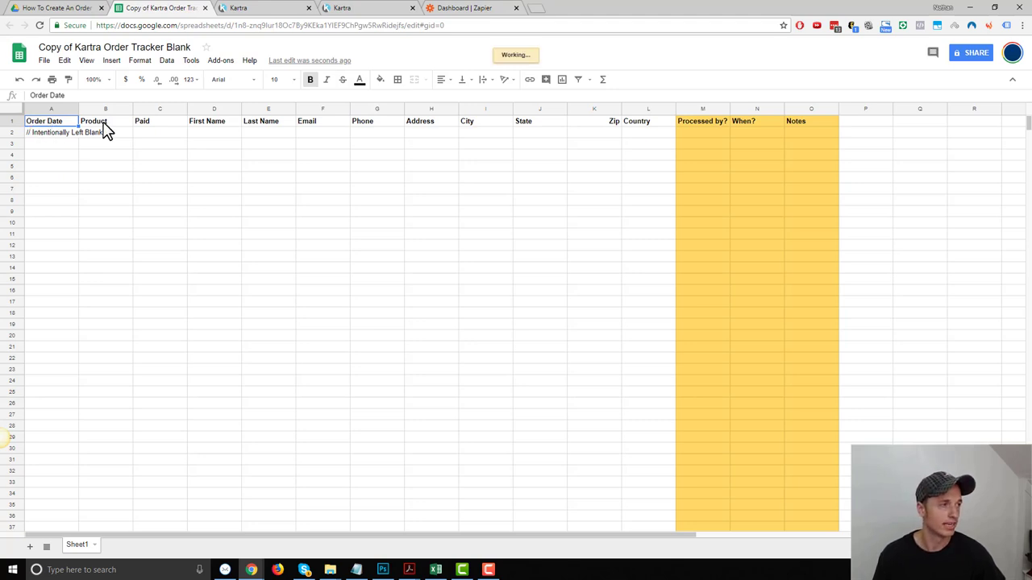
click(105, 121)
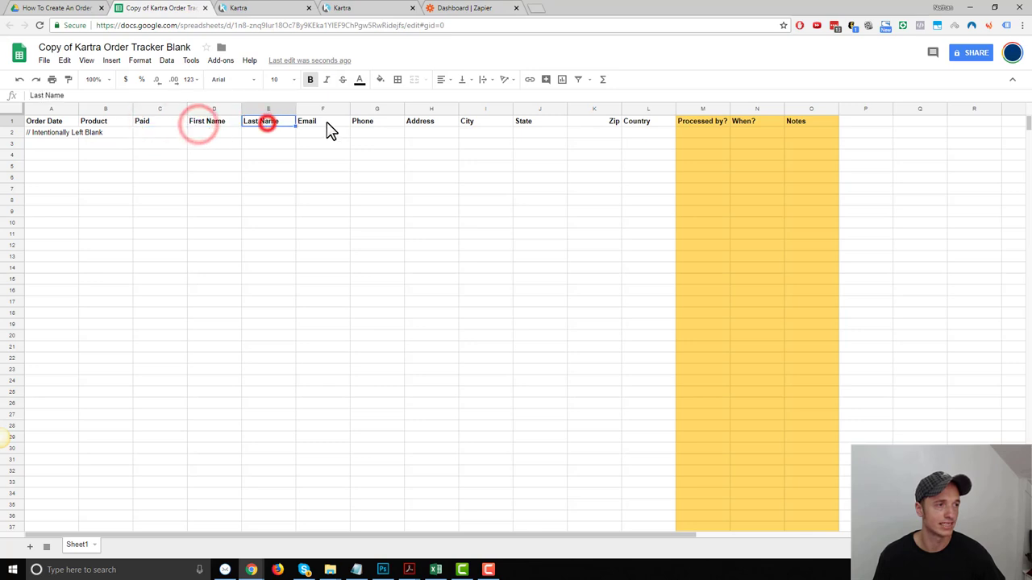
click(420, 121)
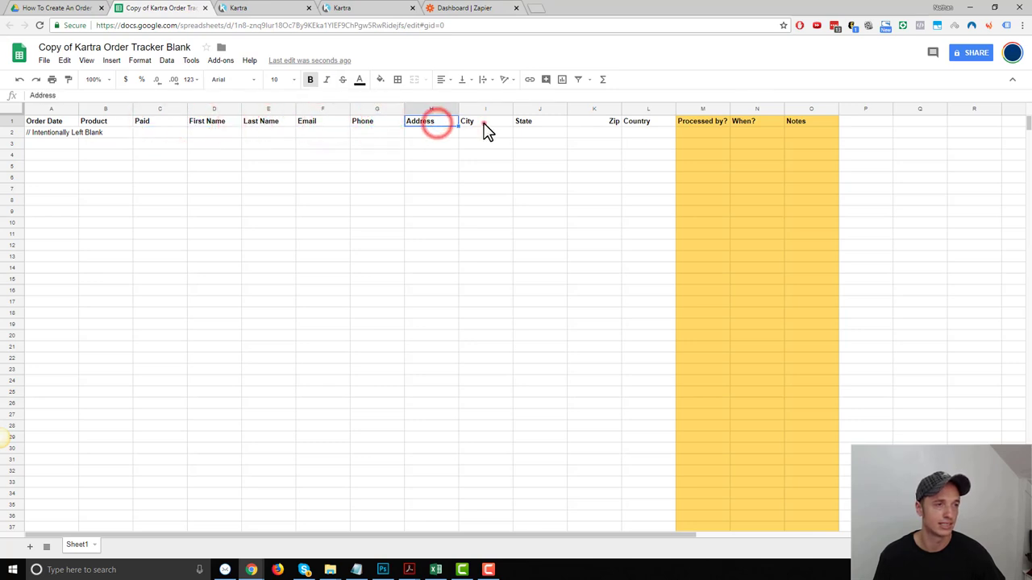
click(635, 121)
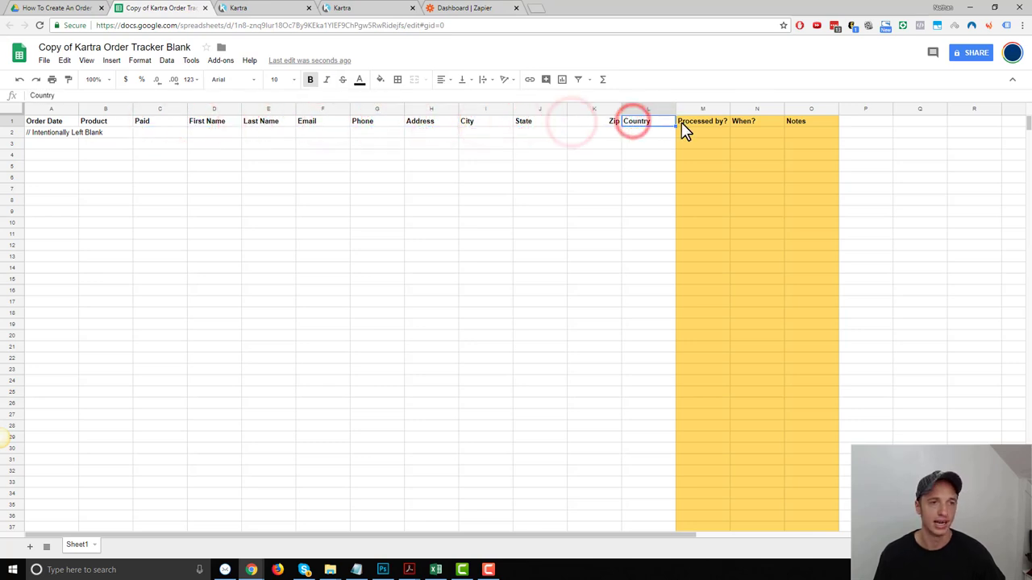
click(703, 121)
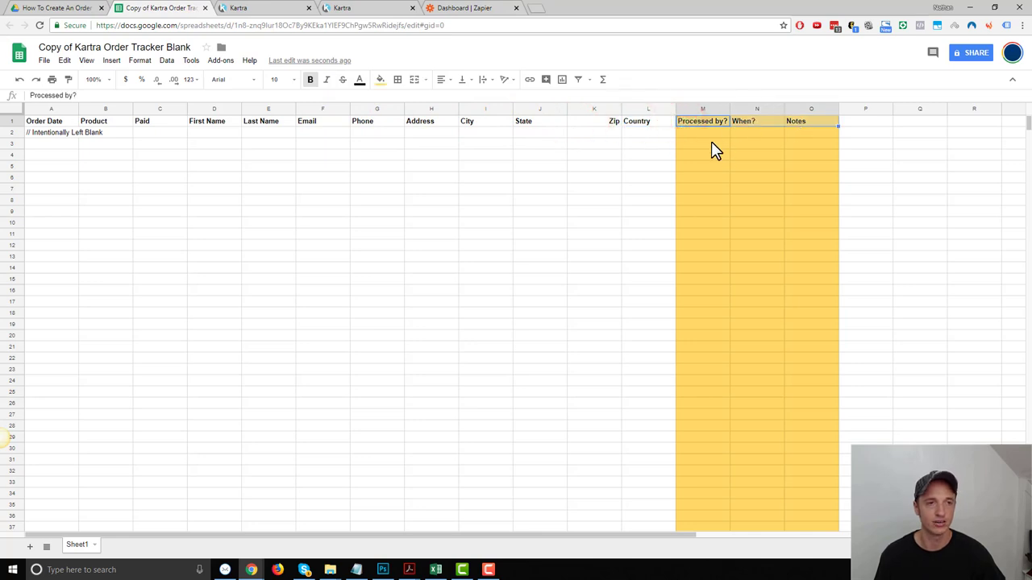
mouse_move(825, 132)
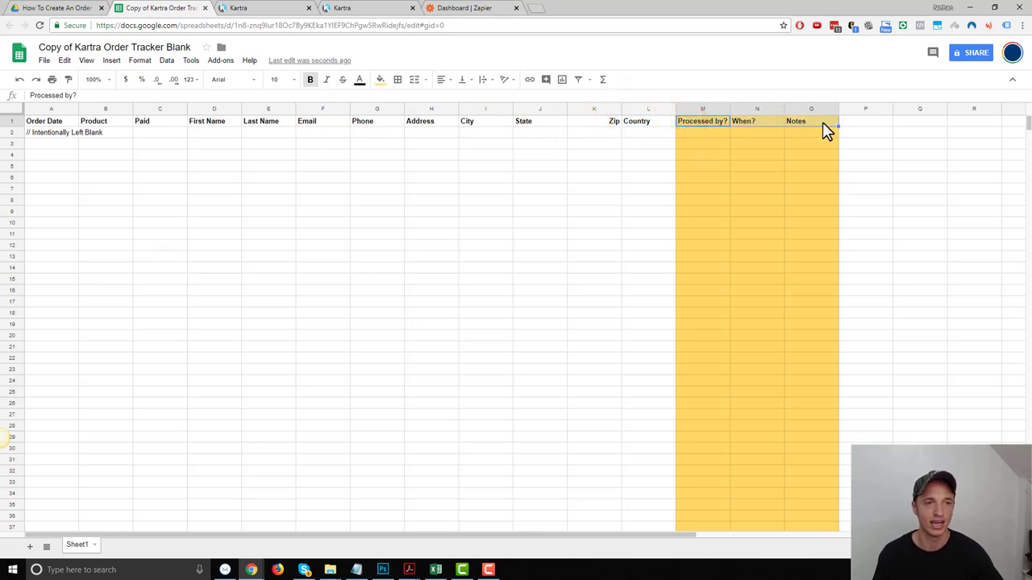
click(702, 132)
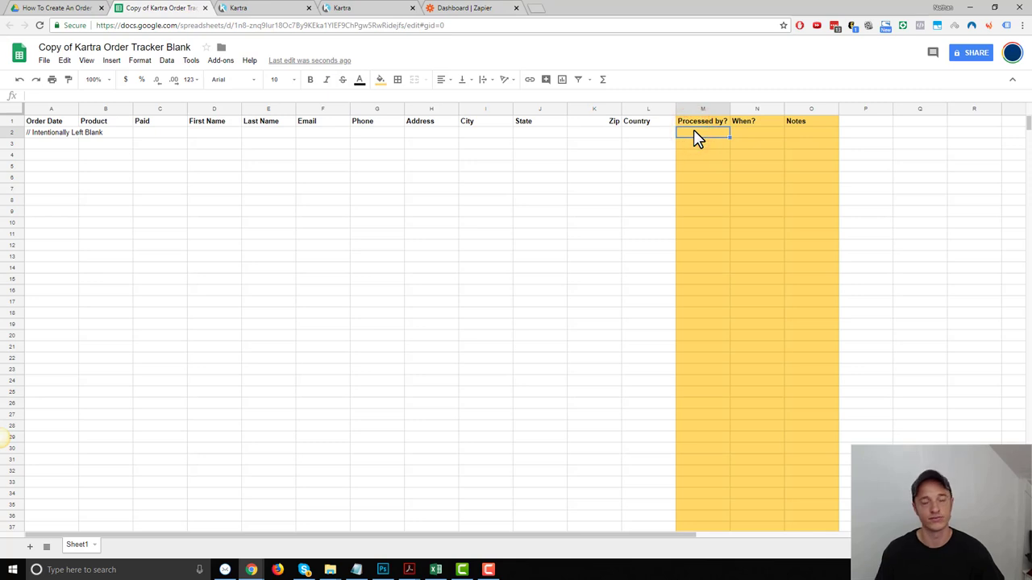
mouse_move(693, 137)
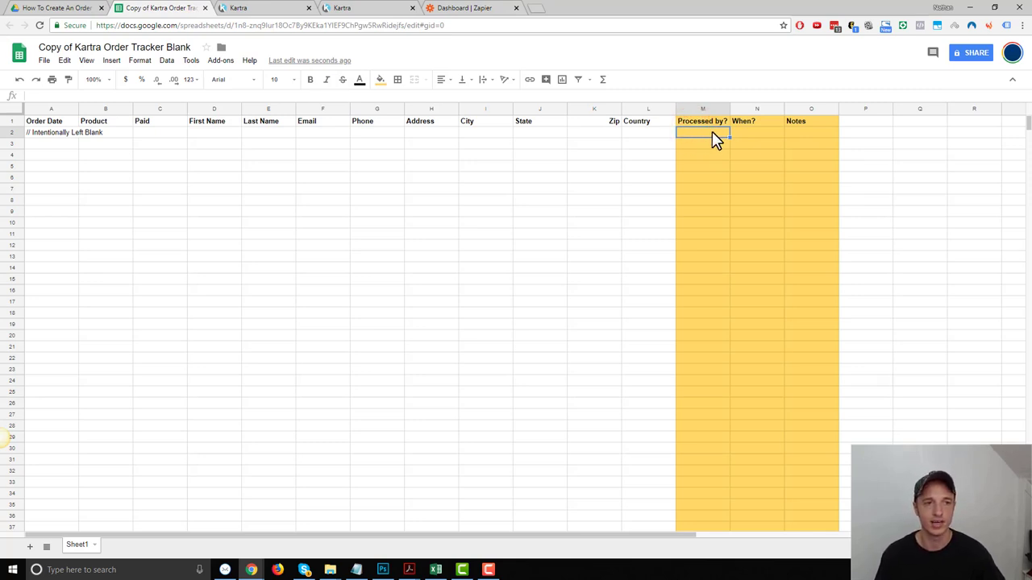
click(756, 133)
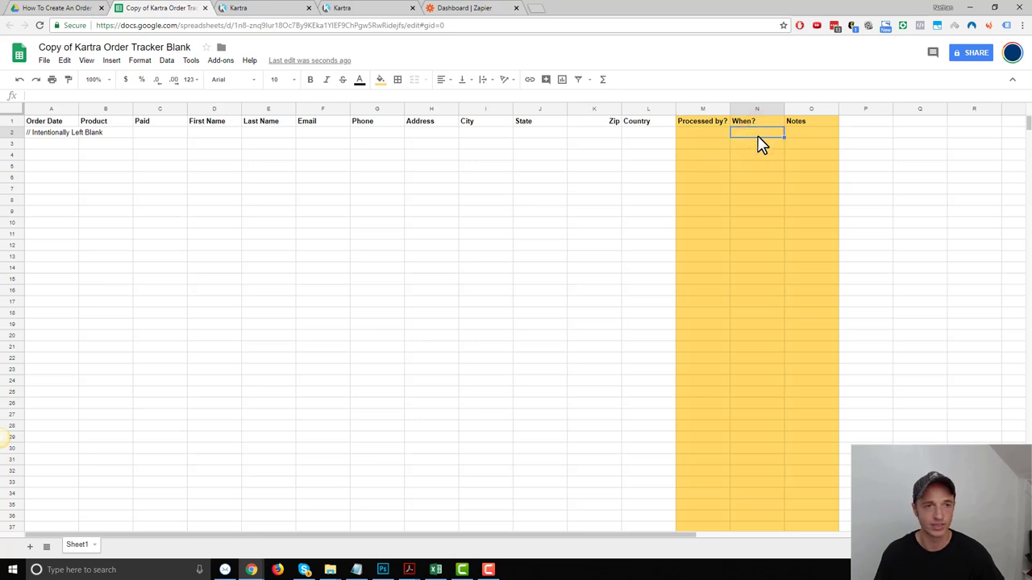
mouse_move(822, 137)
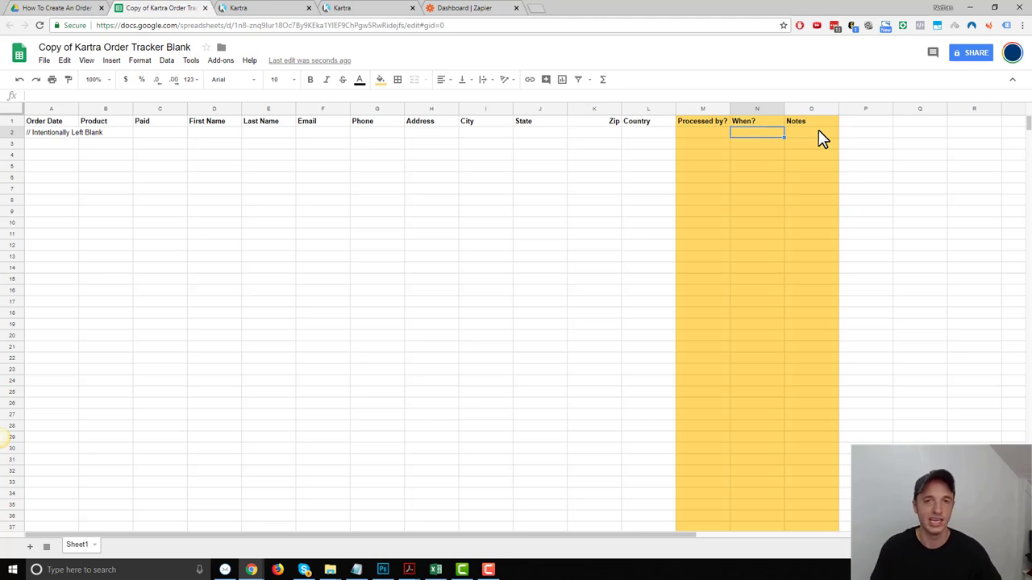
mouse_move(277, 145)
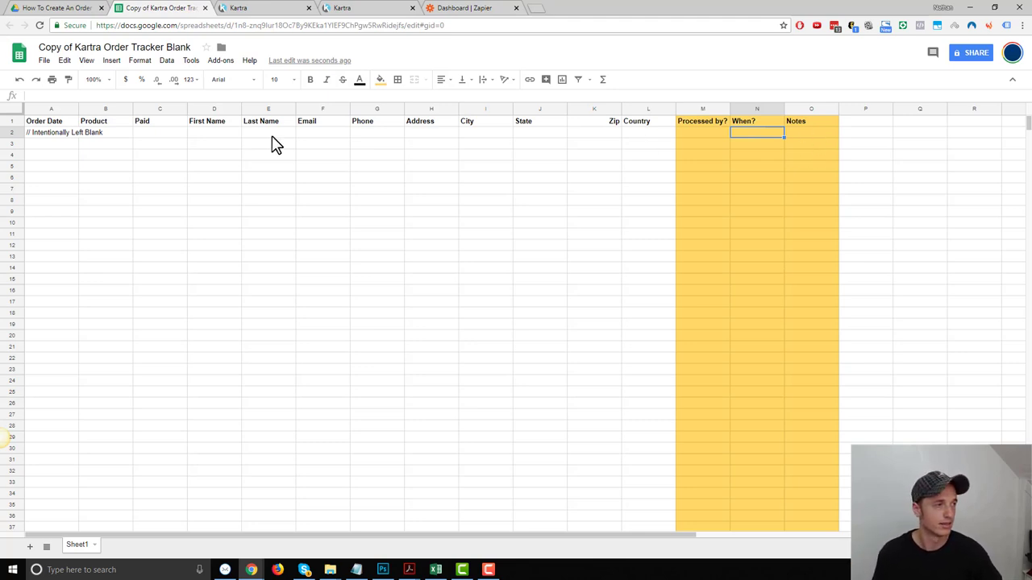
mouse_move(64, 157)
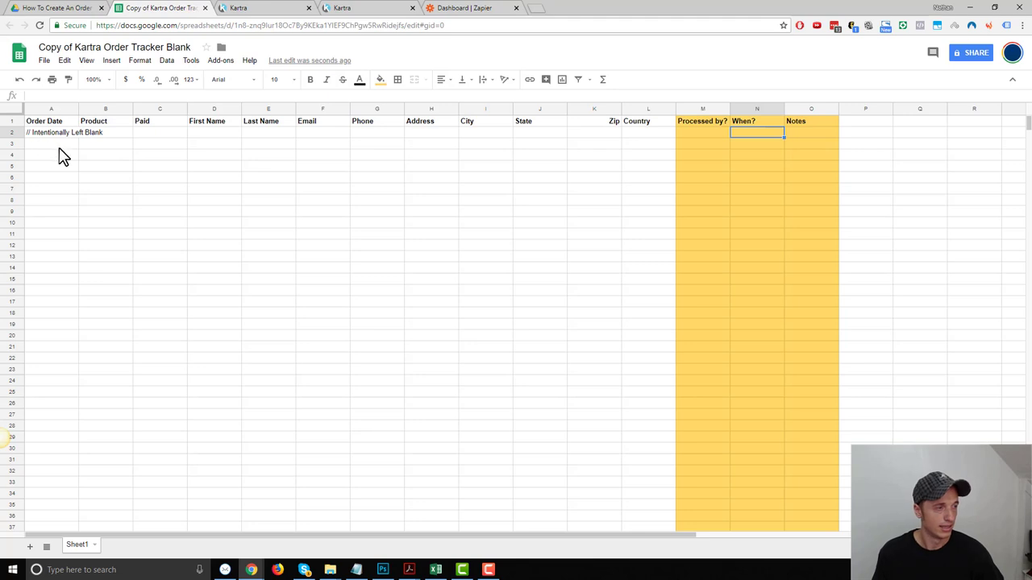
mouse_move(234, 20)
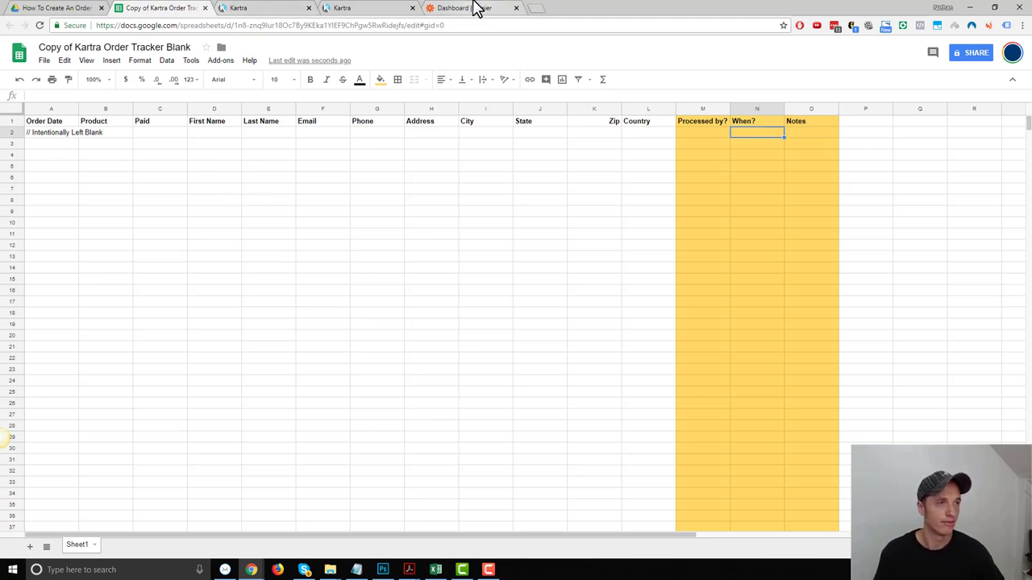
From the Zapier dashboard, start creating a new zap
click(451, 8)
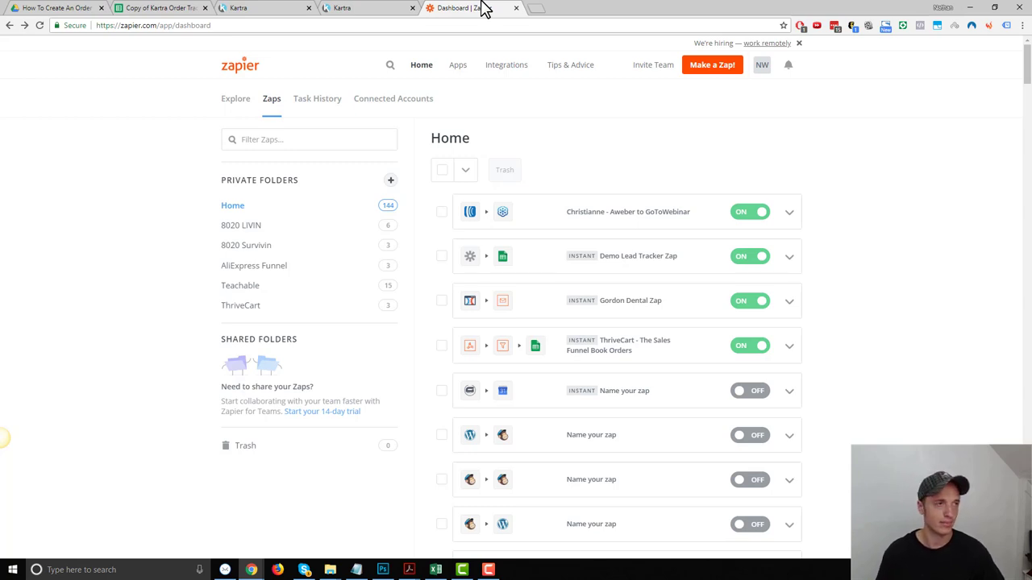
mouse_move(723, 73)
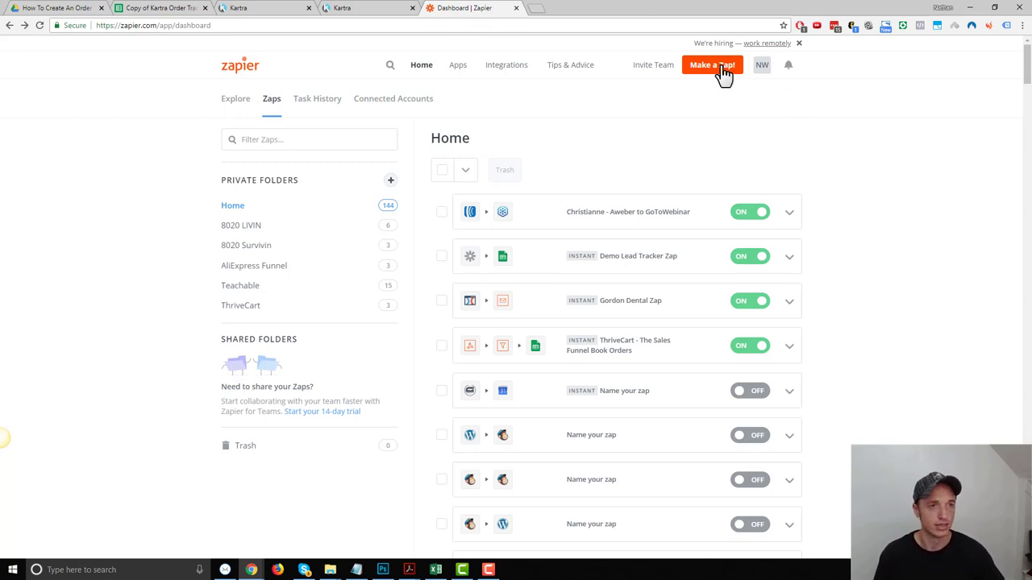
click(712, 65)
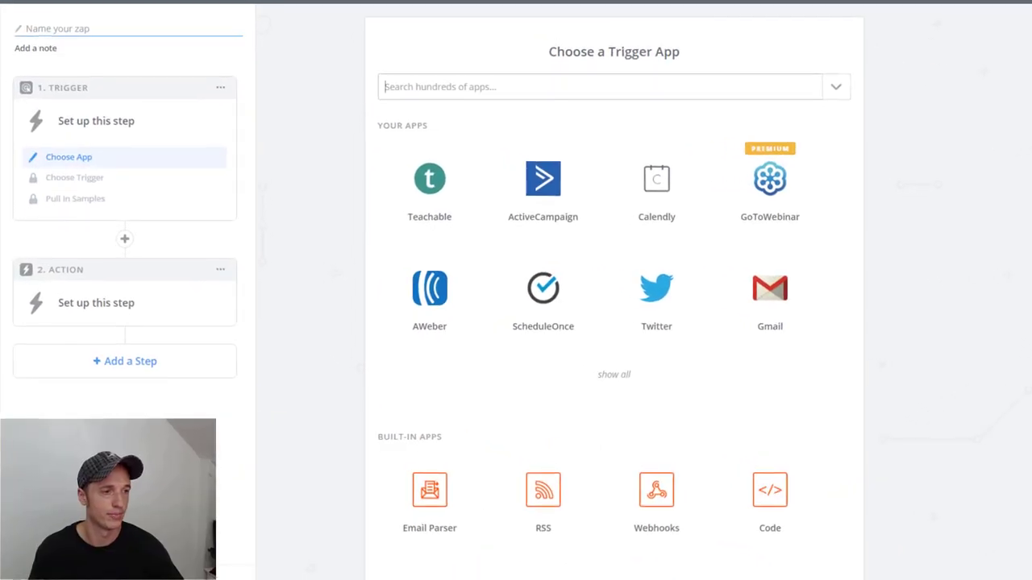
Begin naming the new zap, entering 'Kartra' in the name field
click(77, 29)
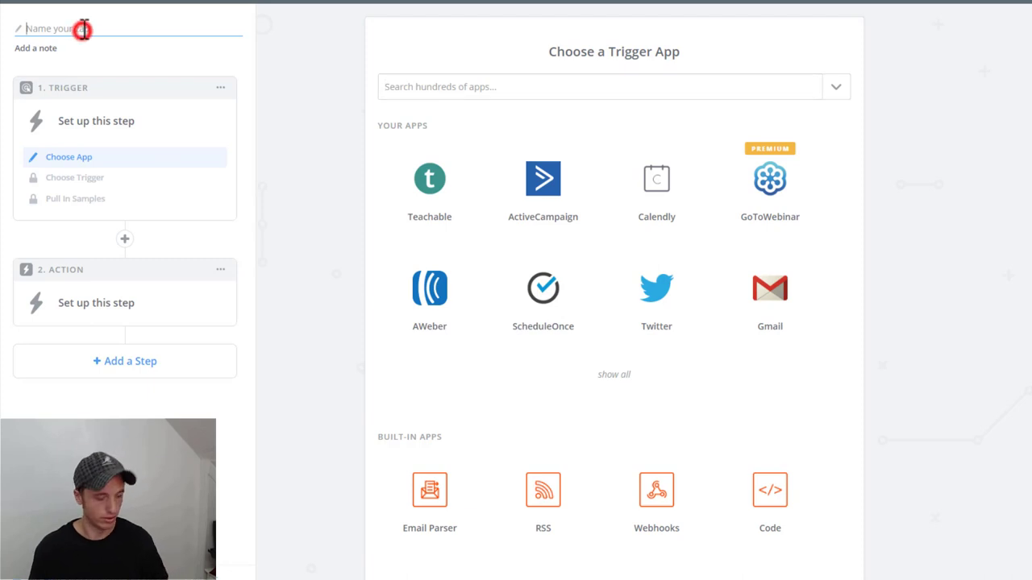
text(Kartra Order Tracker)
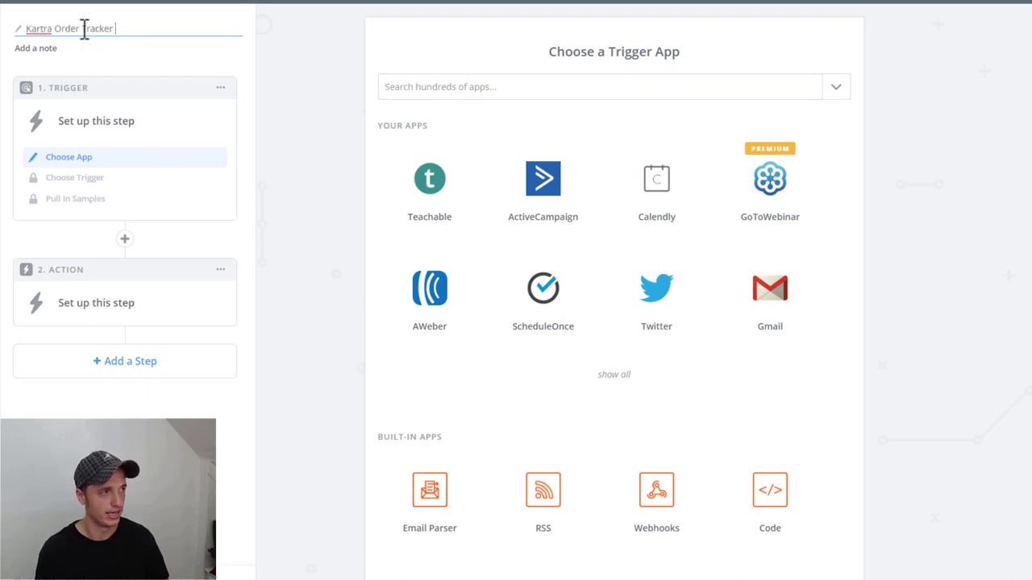
Finish the zap name with 'Demo' and choose Kartra as the trigger app via a 'kar' search
text(Demo)
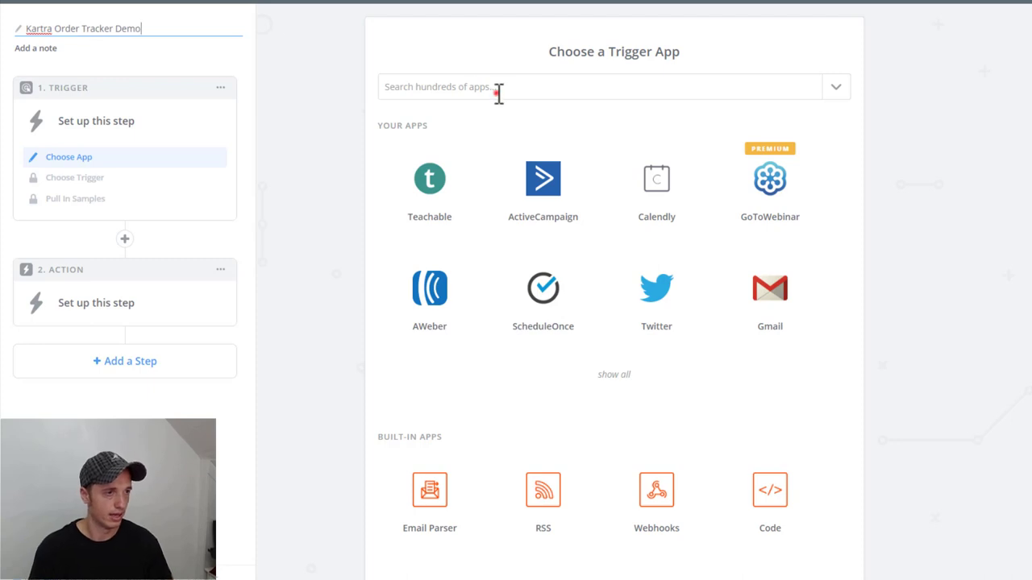
text(kar)
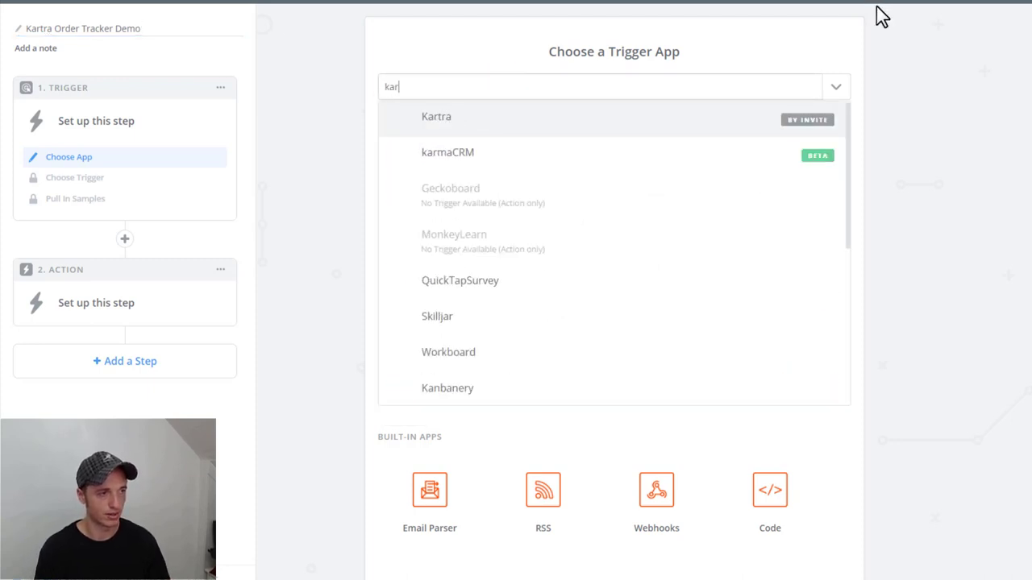
click(435, 117)
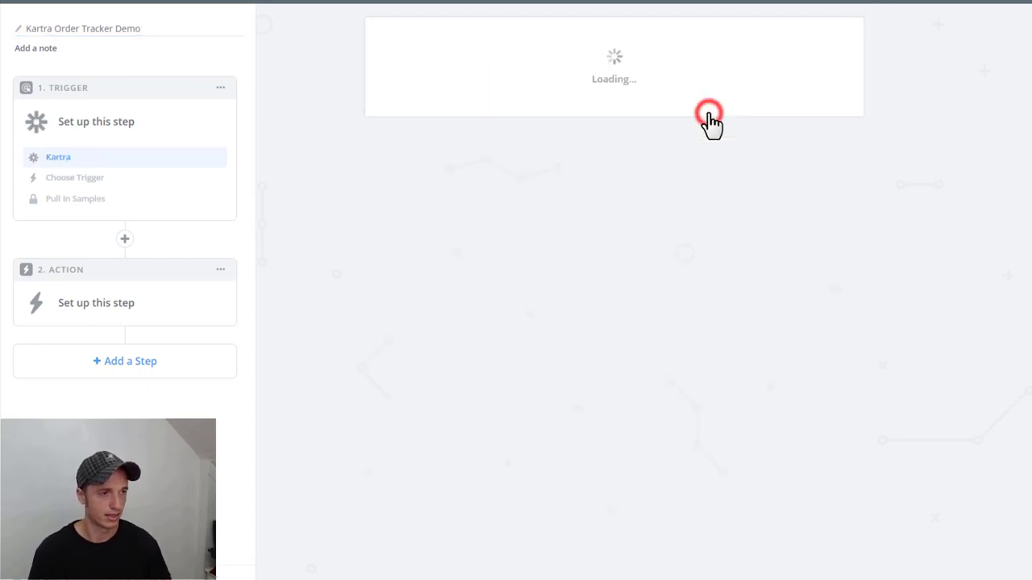
click(74, 177)
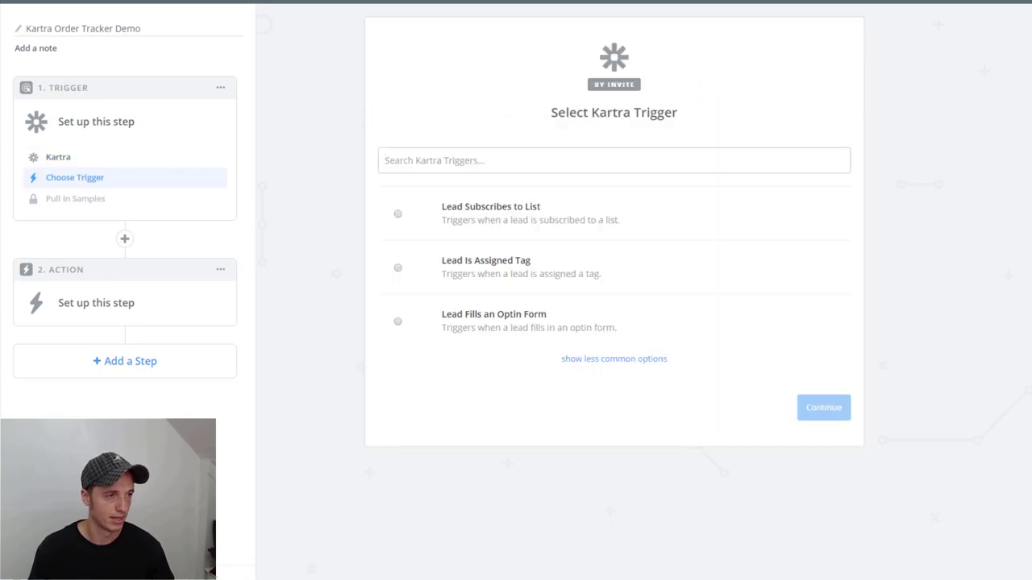
Select Customer Buys Product from Kartra's less common trigger events
click(613, 358)
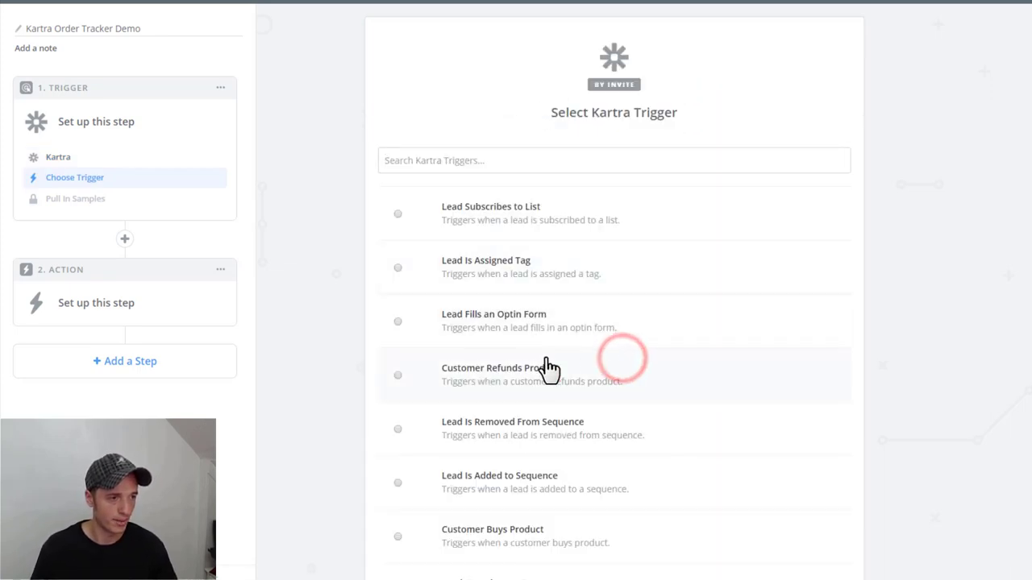
scroll(down, 3)
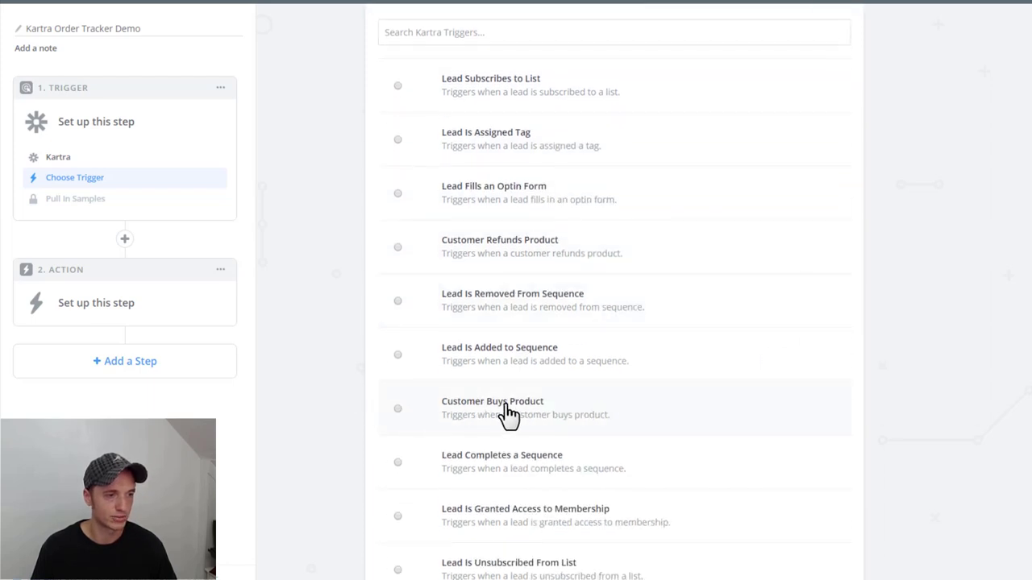
mouse_move(506, 429)
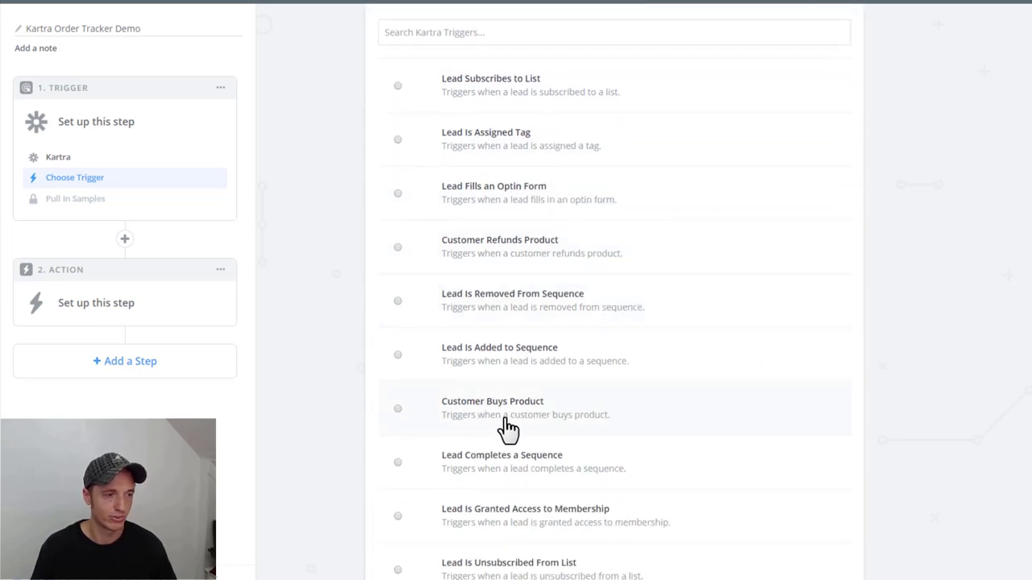
click(397, 408)
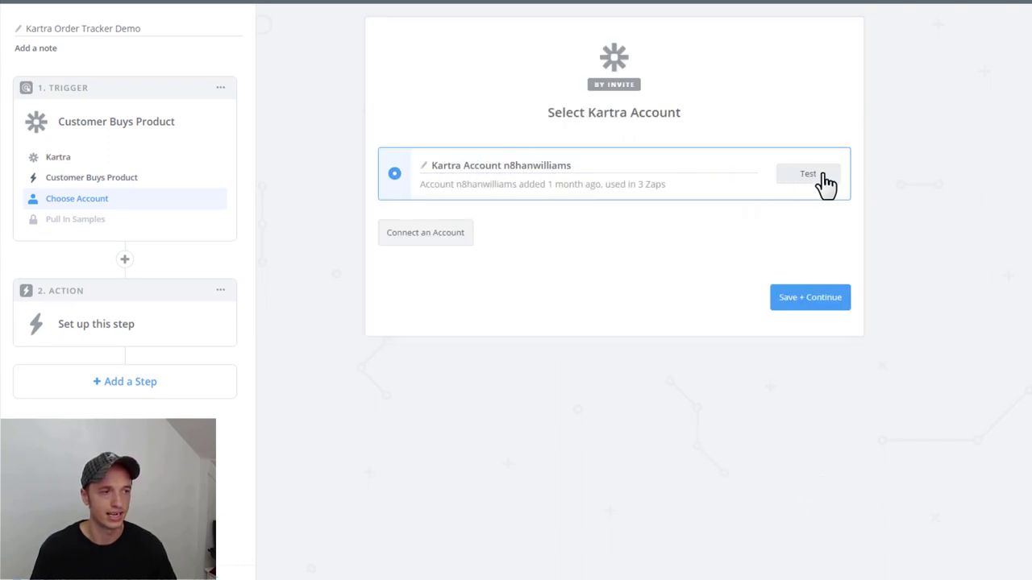
mouse_move(435, 245)
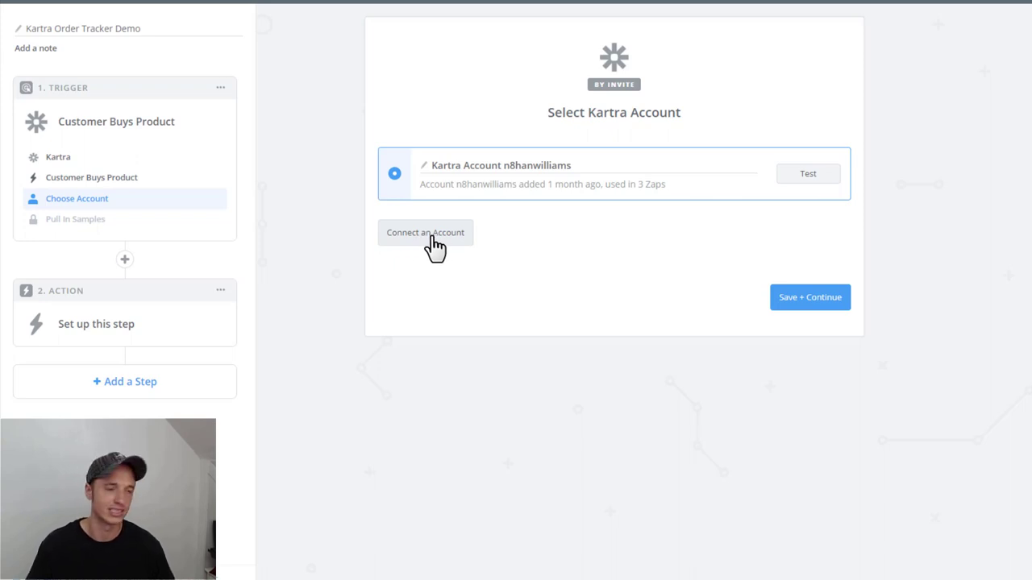
mouse_move(466, 241)
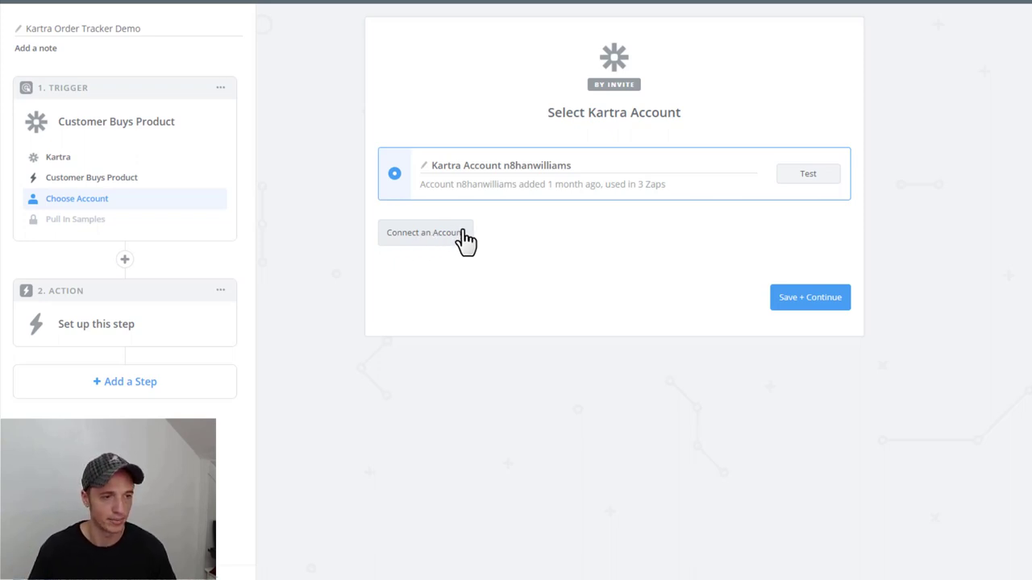
Keep the connected Kartra account and set Product Funnels and Upsells to Demo Book
click(810, 297)
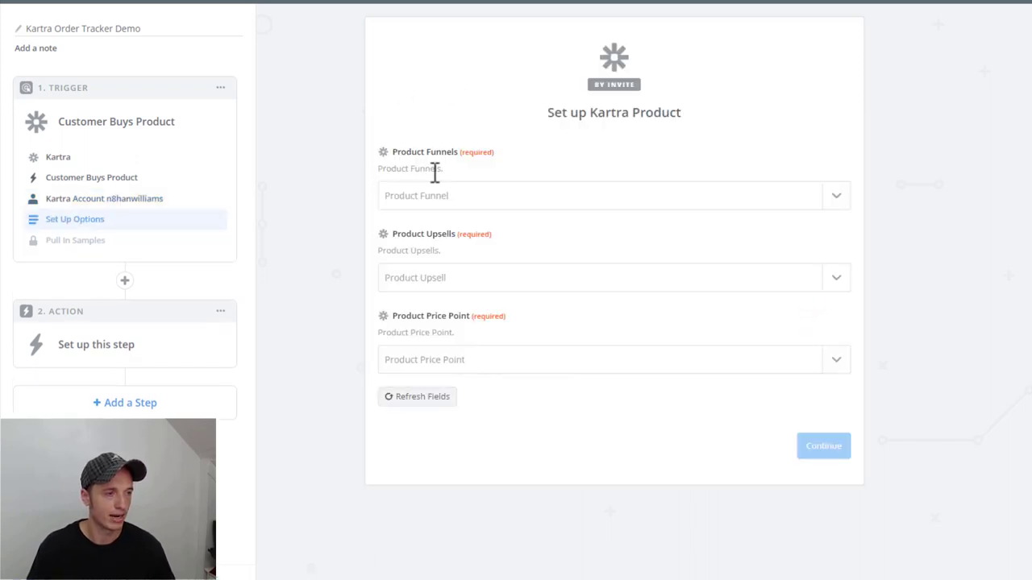
mouse_move(626, 503)
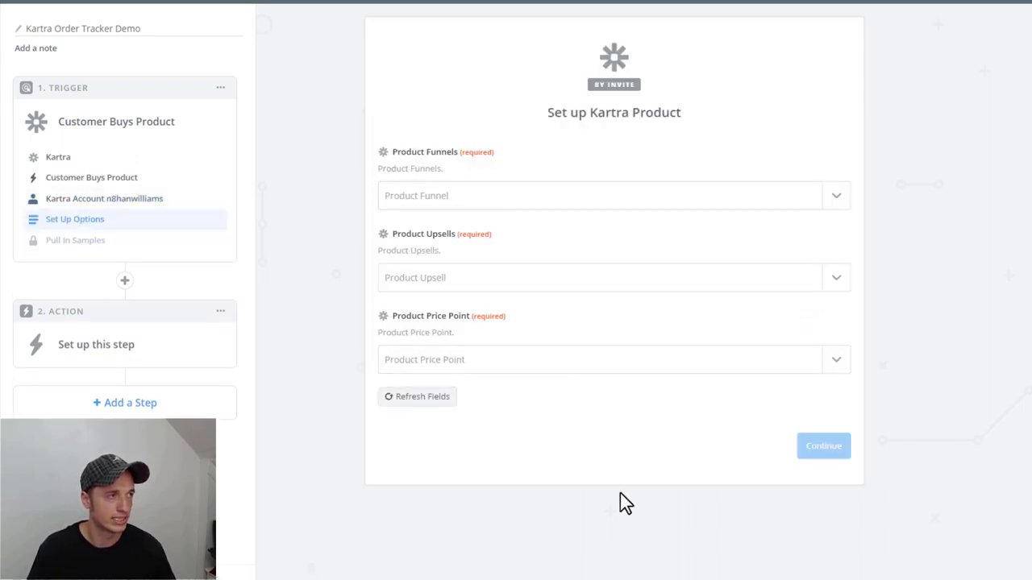
mouse_move(749, 450)
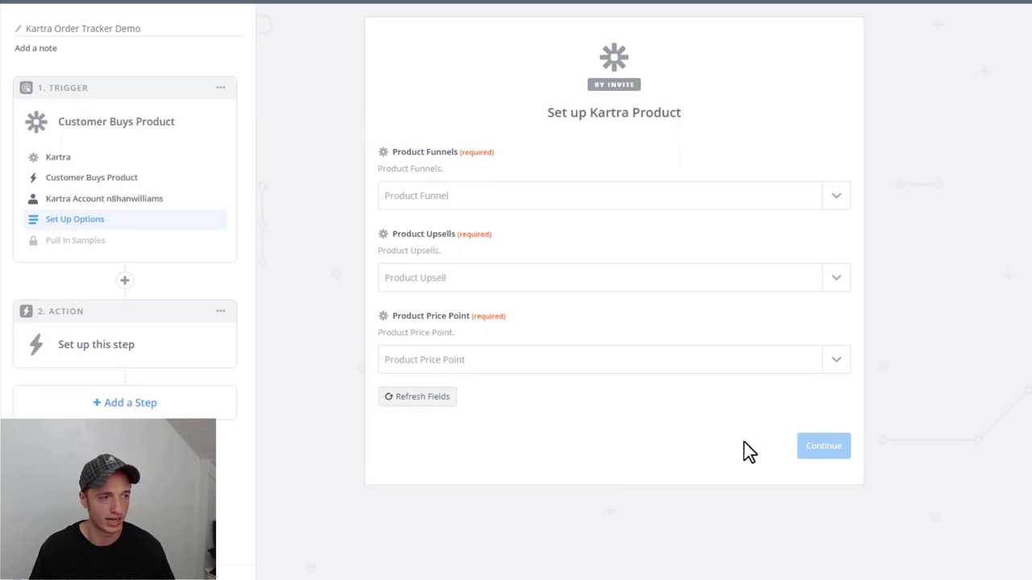
click(600, 195)
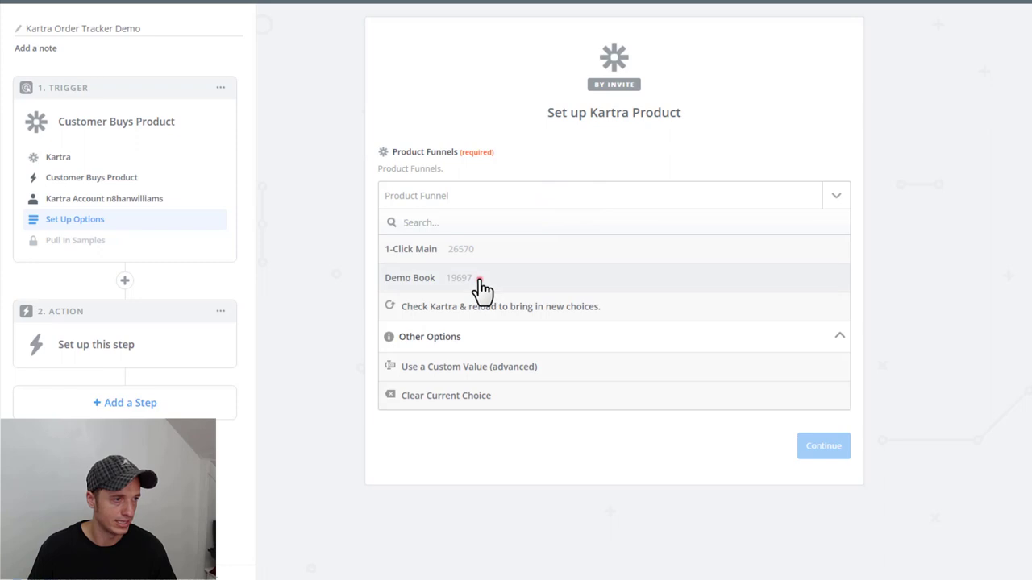
click(409, 277)
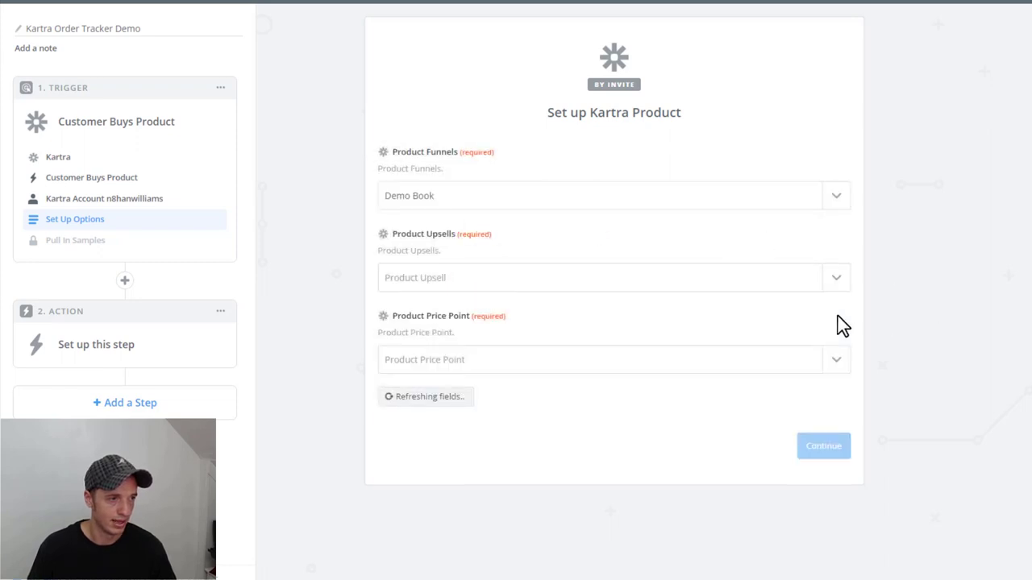
click(835, 277)
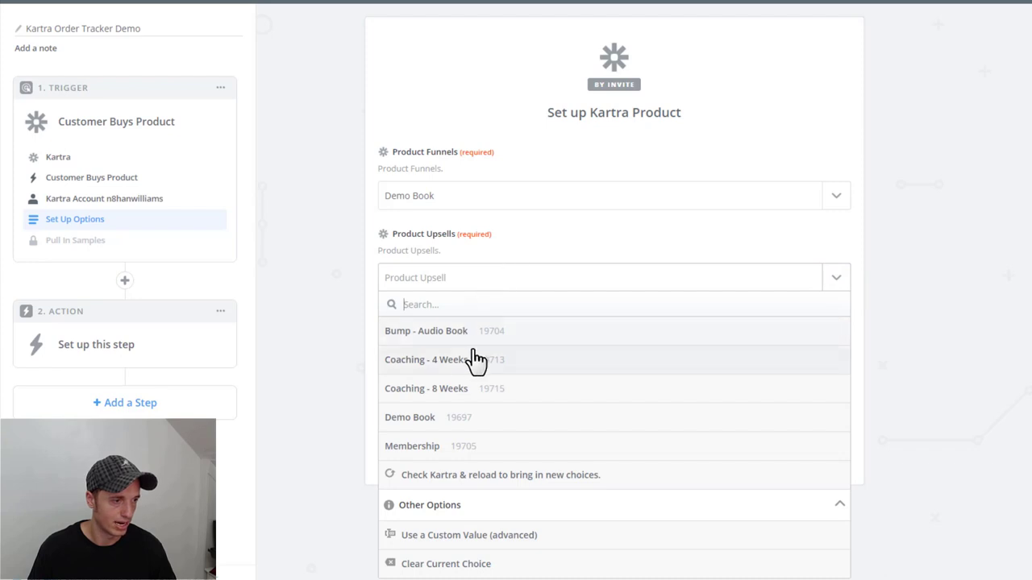
click(409, 416)
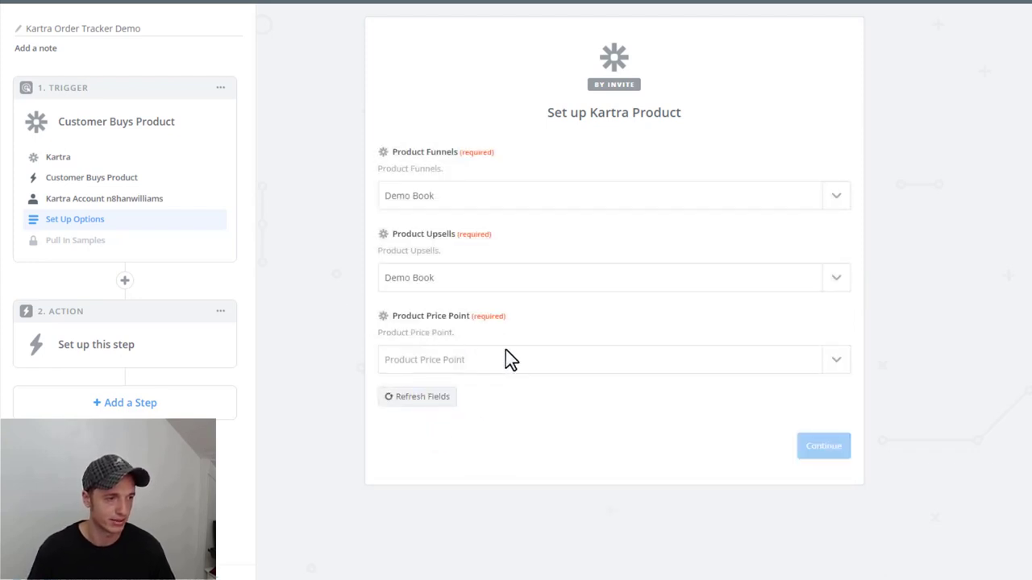
Set the Price Point to Any price and continue past the trigger options
click(604, 360)
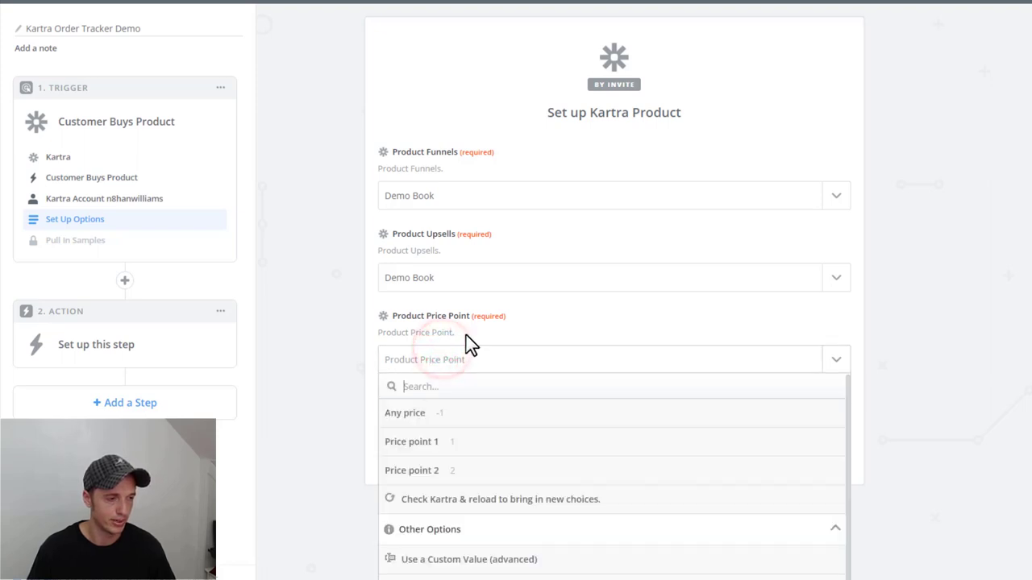
click(404, 413)
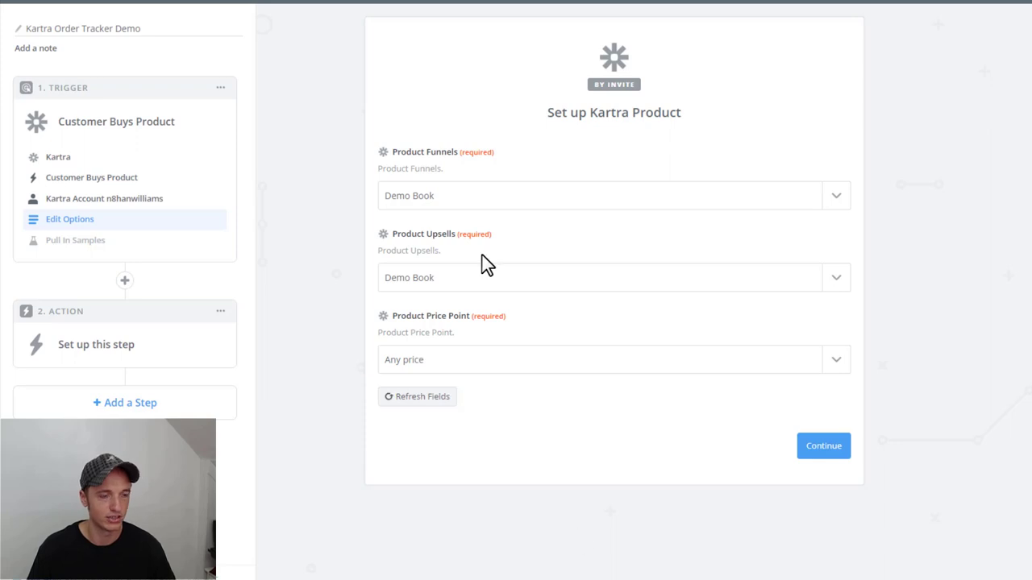
mouse_move(822, 445)
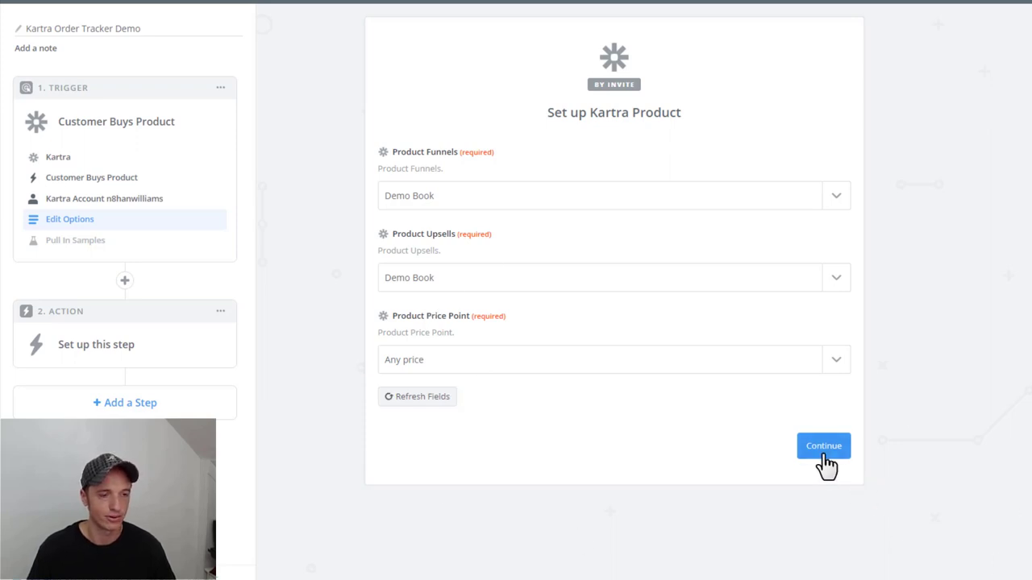
click(822, 445)
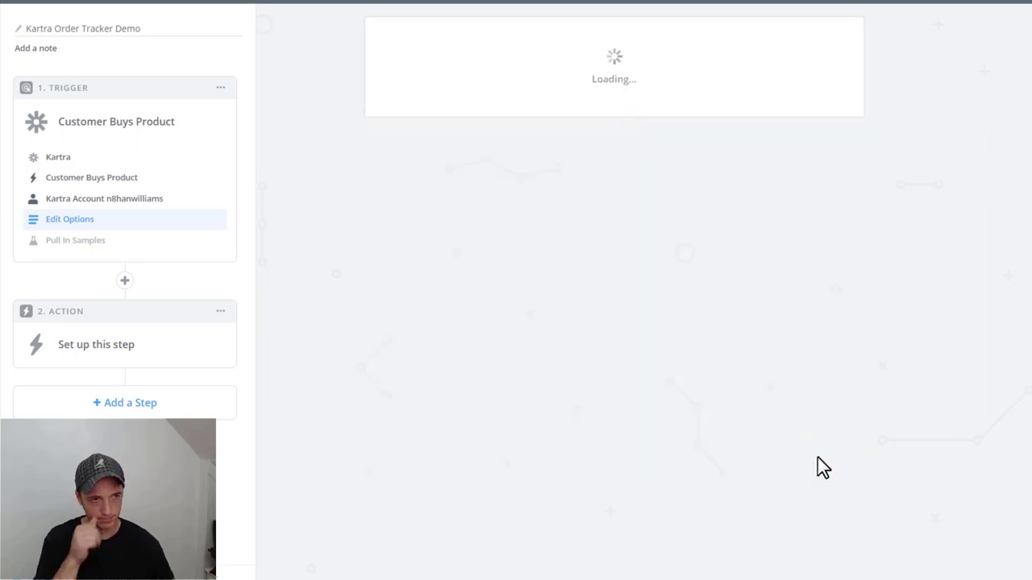
Fetch a sample Kartra purchase and review its test lead details
click(74, 239)
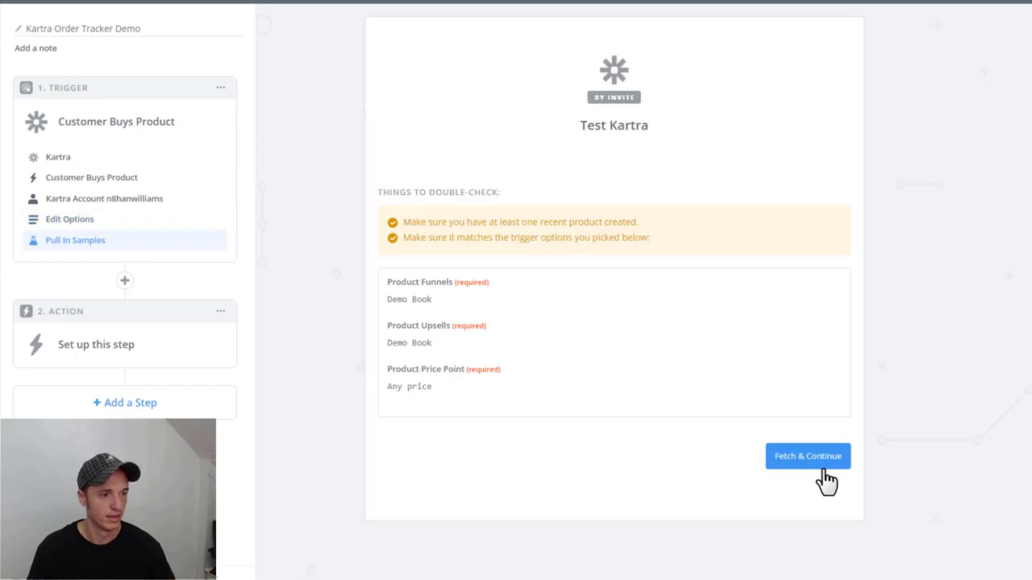
click(806, 455)
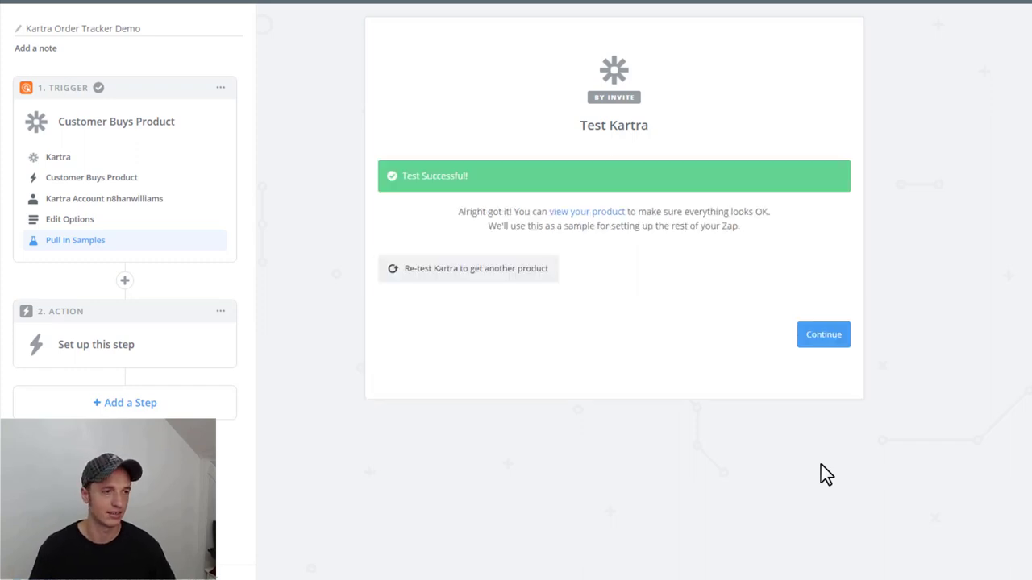
click(587, 218)
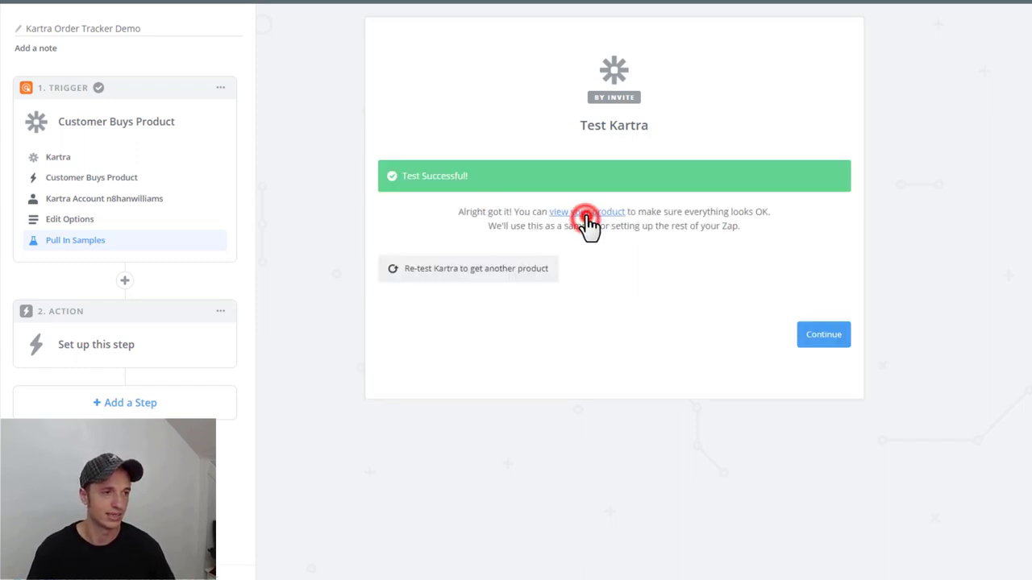
click(587, 211)
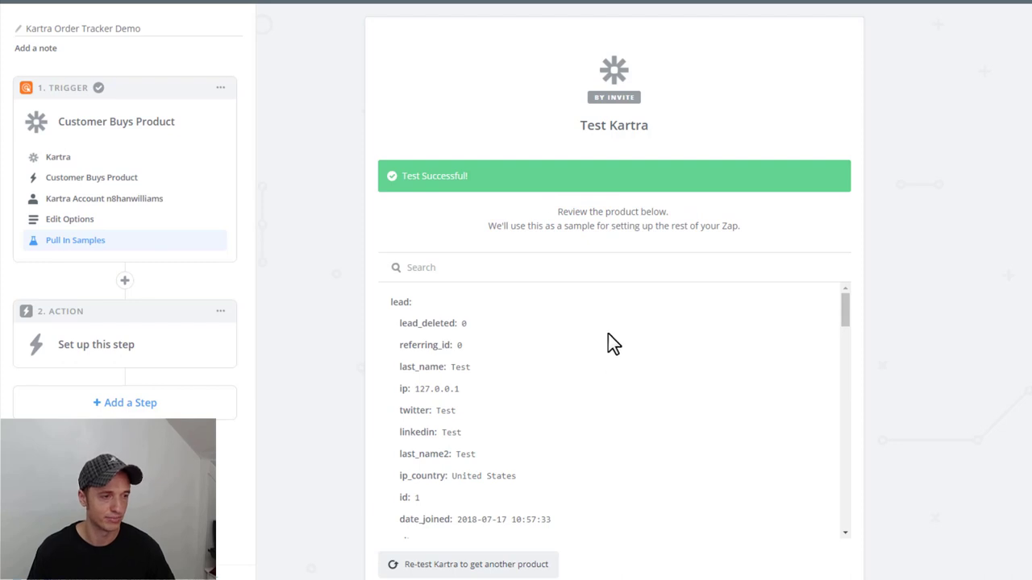
double_click(432, 367)
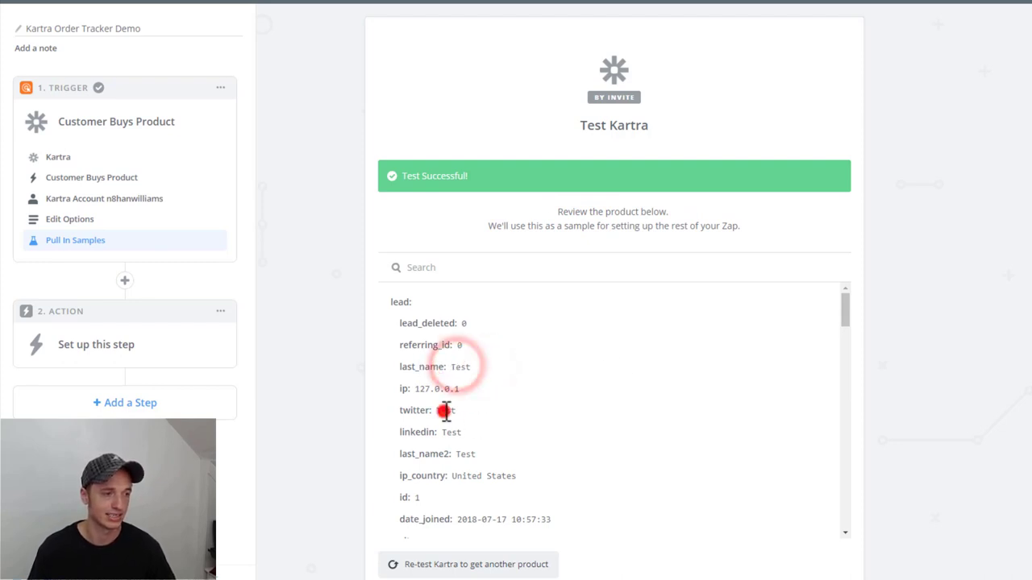
scroll(down, 3)
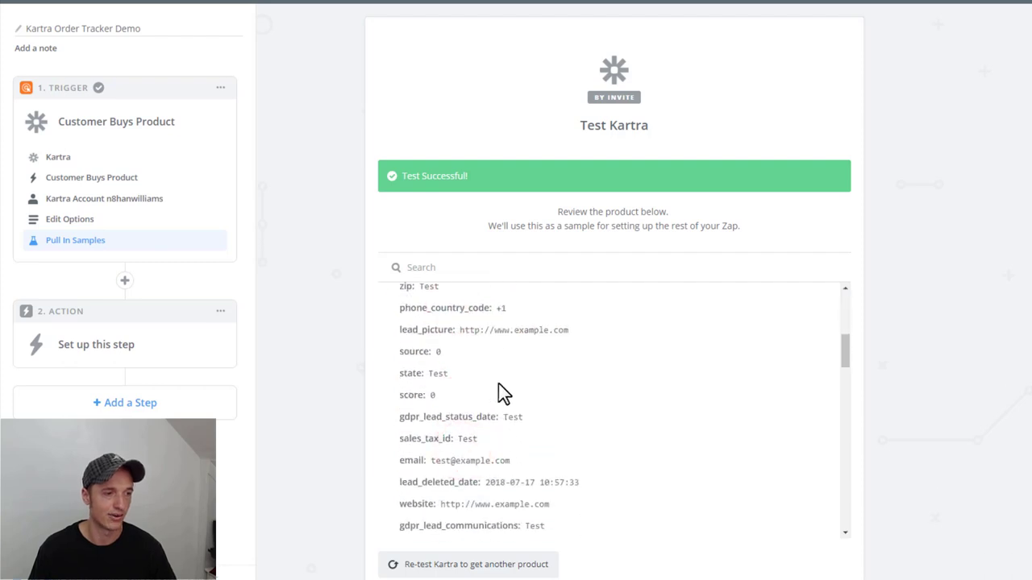
mouse_move(628, 313)
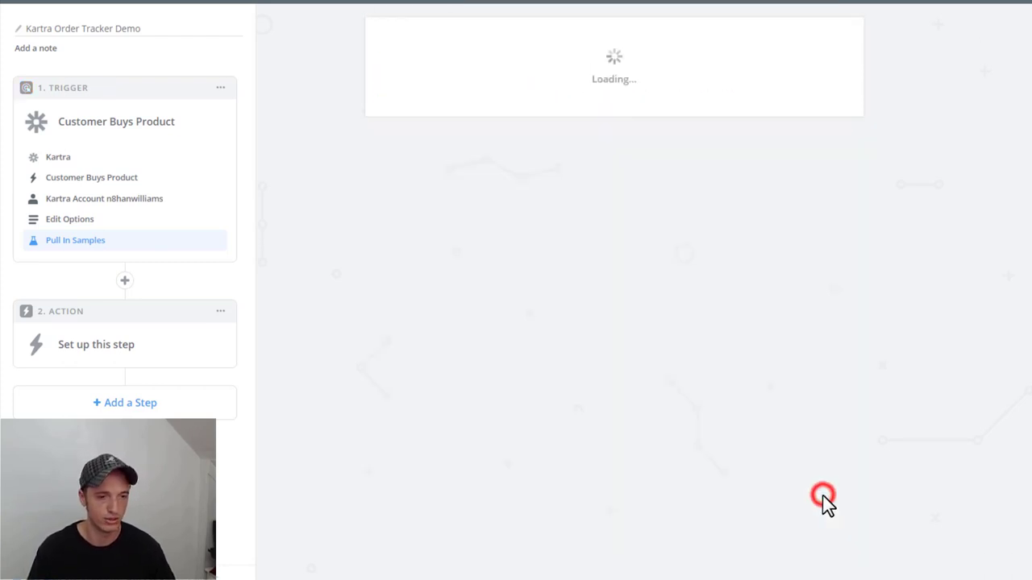
Set the action to Google Sheets Create Spreadsheet Row using Google Sheets Account #1
click(96, 345)
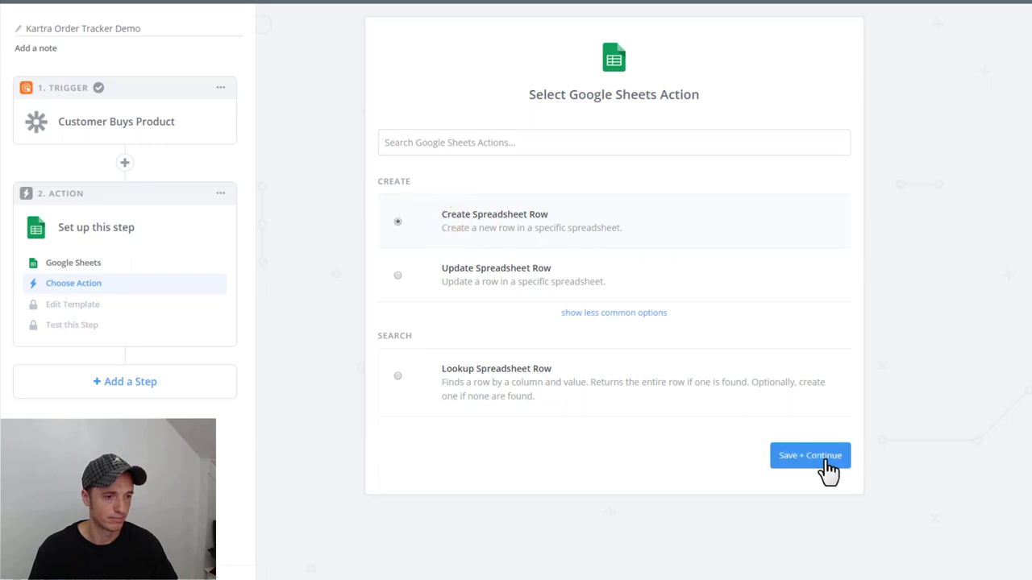
click(809, 455)
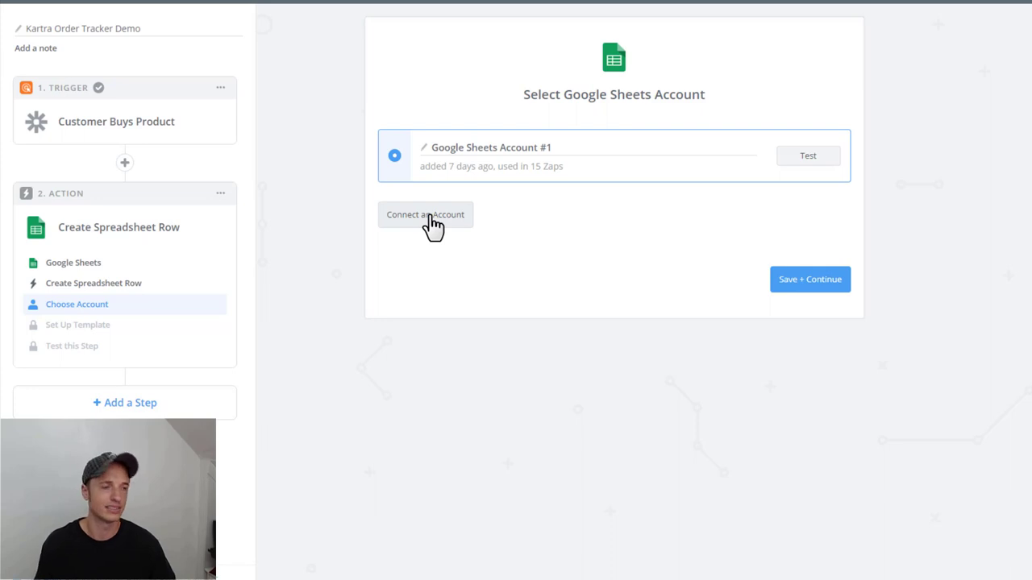
mouse_move(442, 245)
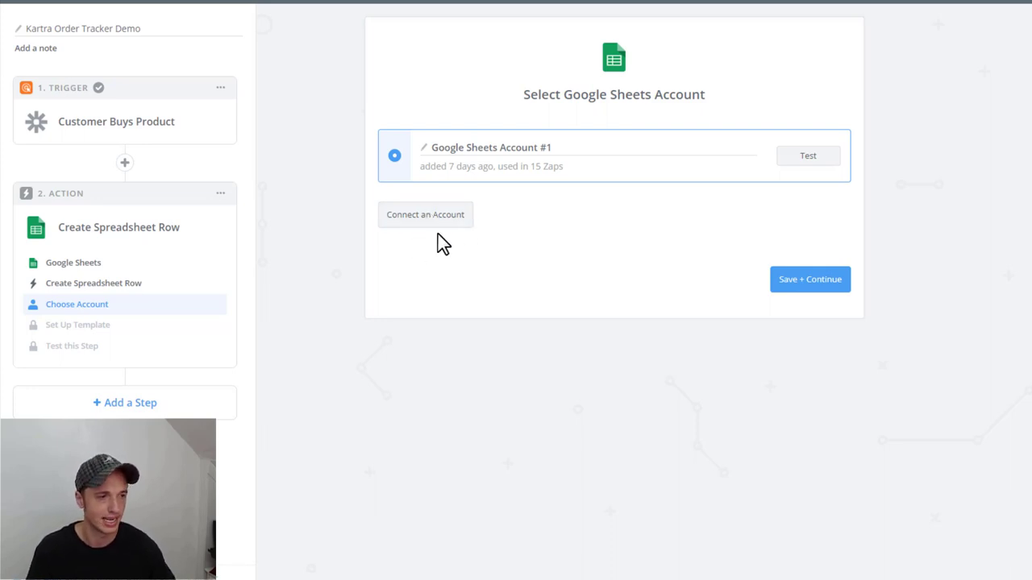
click(809, 279)
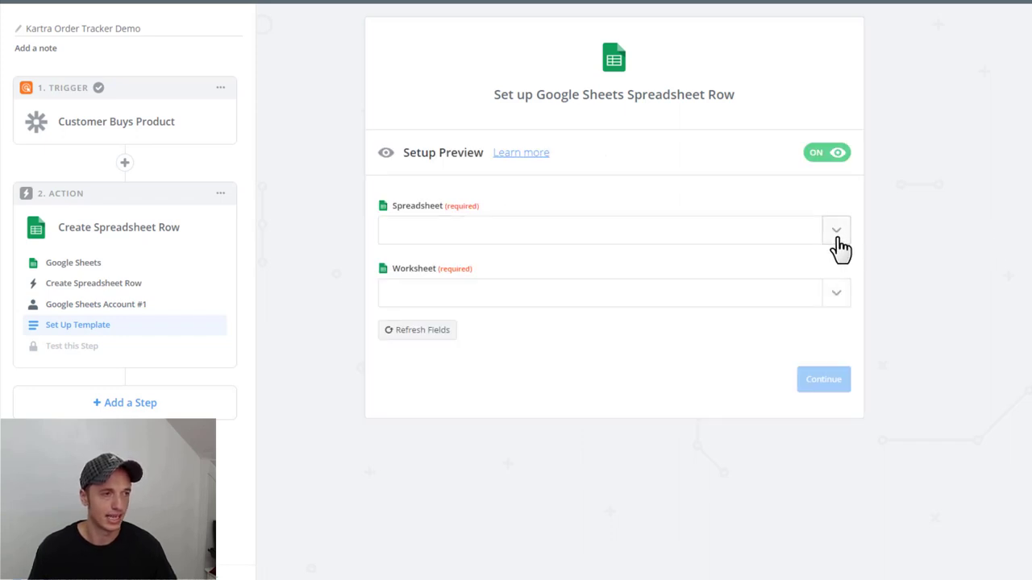
Target the Copy of Kartra Order Tracker Blank spreadsheet and its Sheet1 worksheet
click(836, 229)
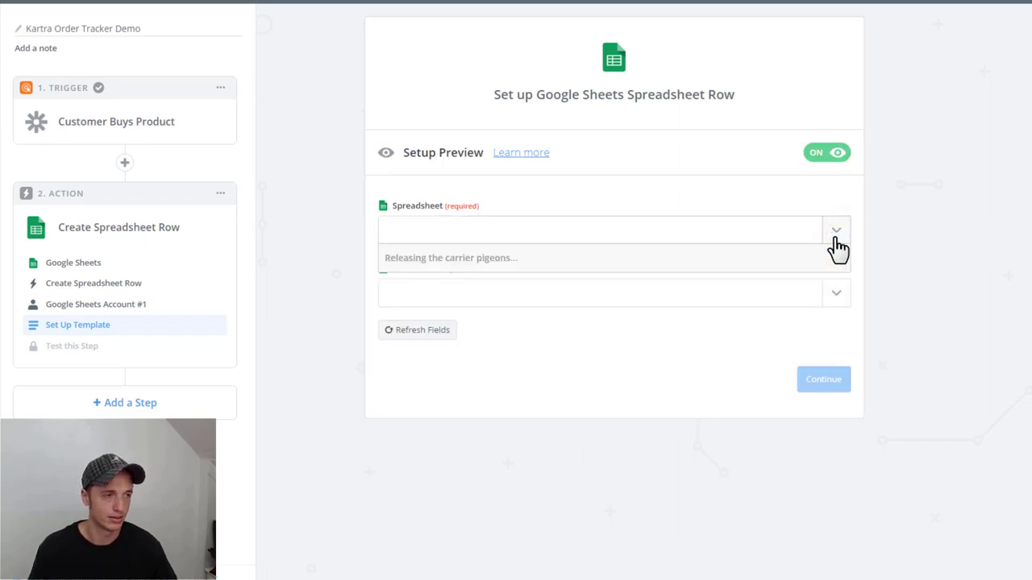
click(835, 229)
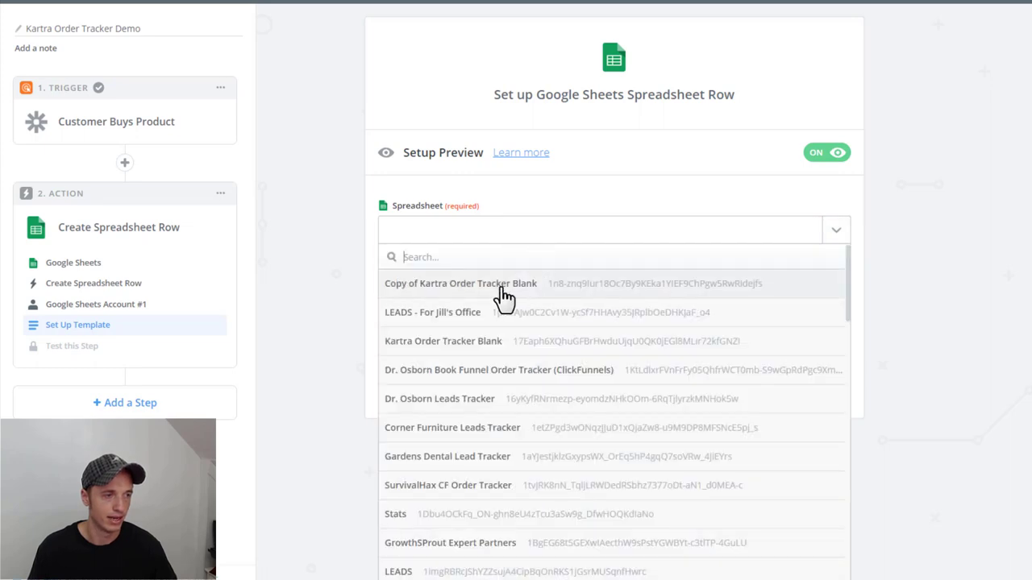
click(461, 284)
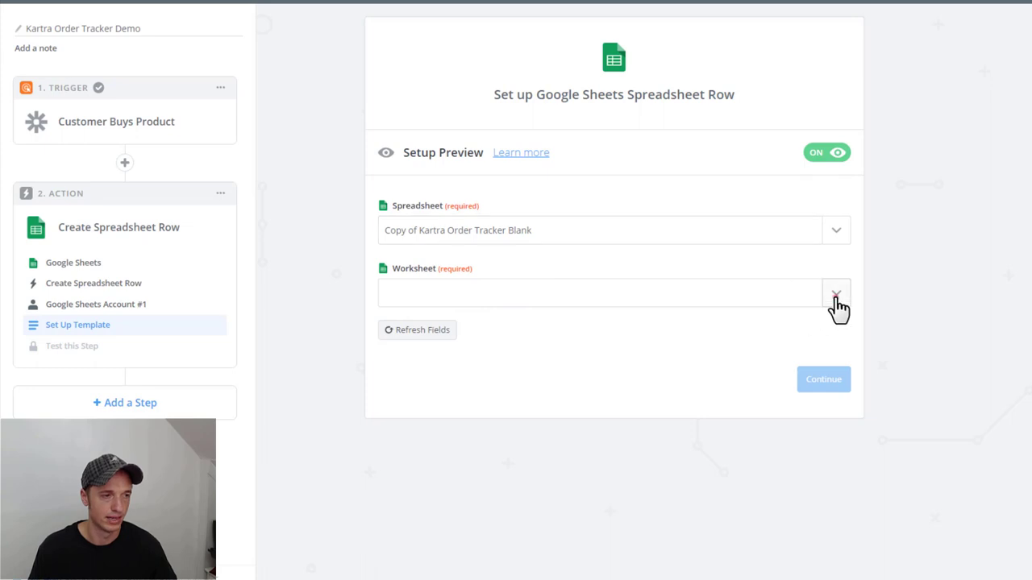
click(835, 293)
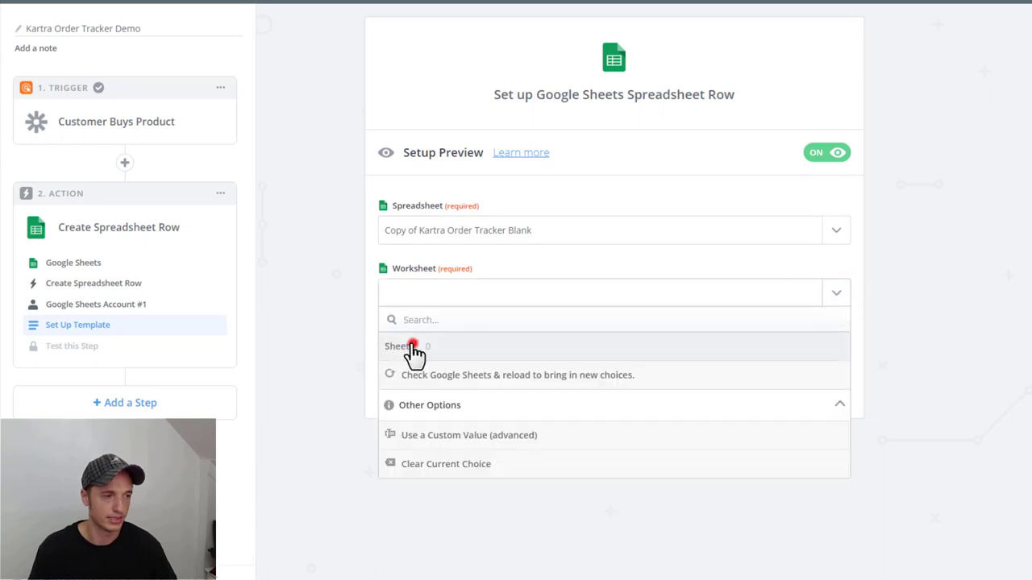
click(413, 345)
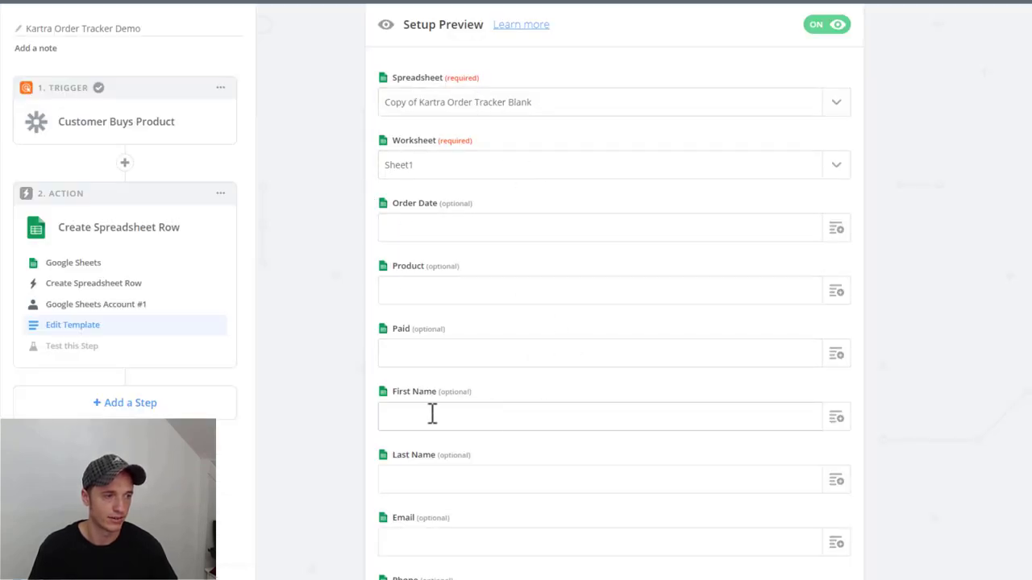
Move to the revealed Order Date column field and start a new browser tab
scroll(down, 3)
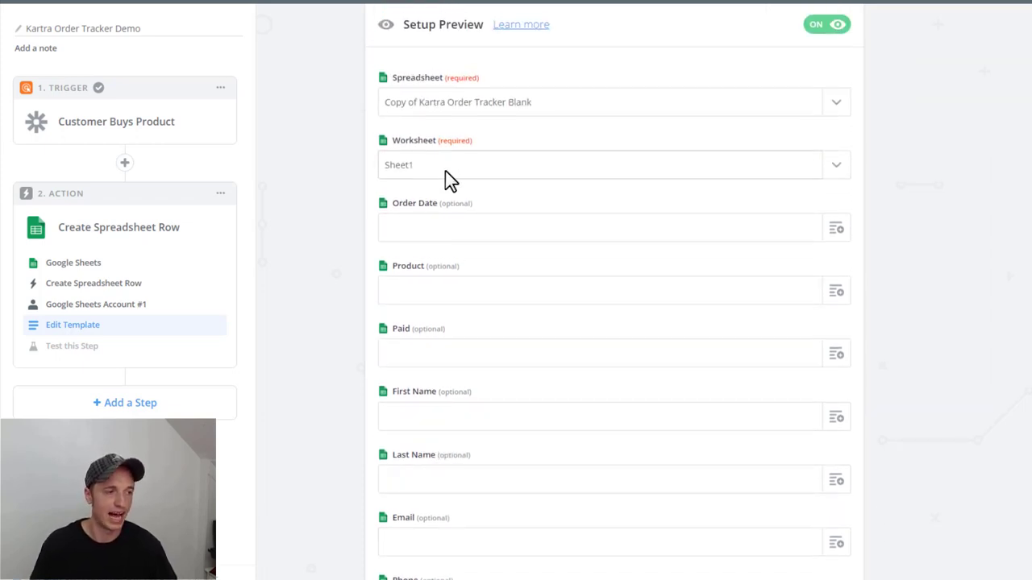
mouse_move(435, 245)
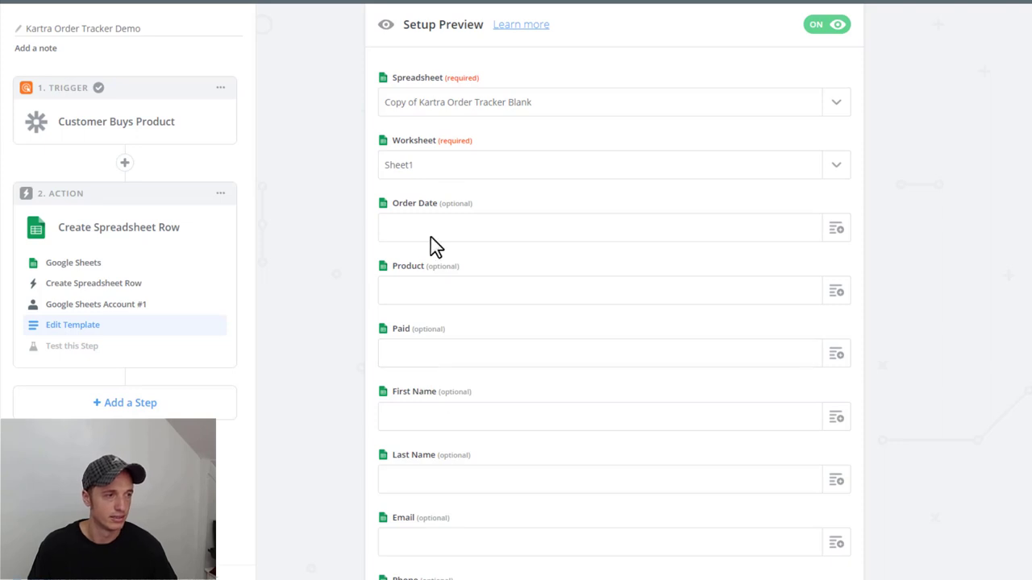
click(599, 227)
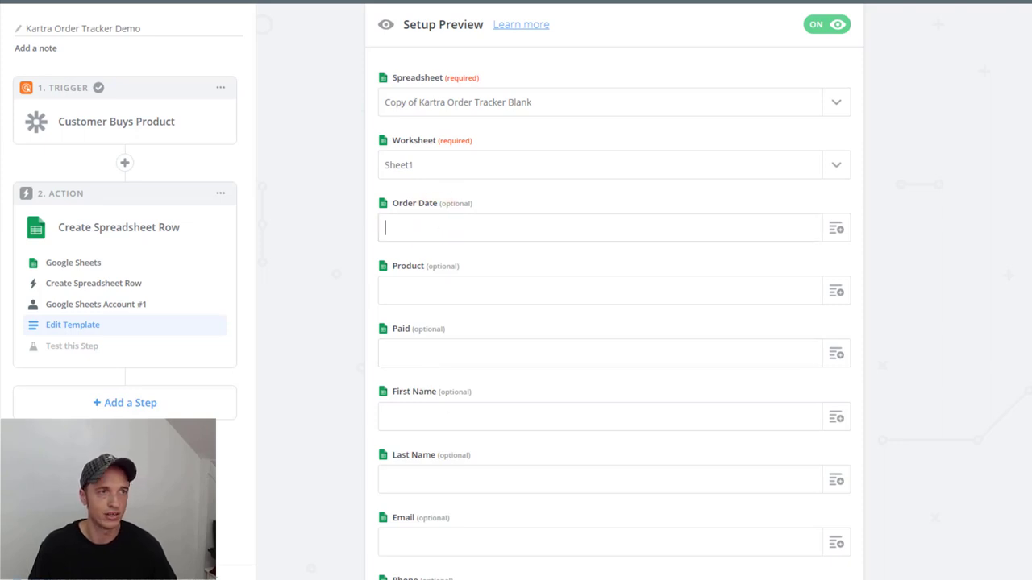
click(575, 6)
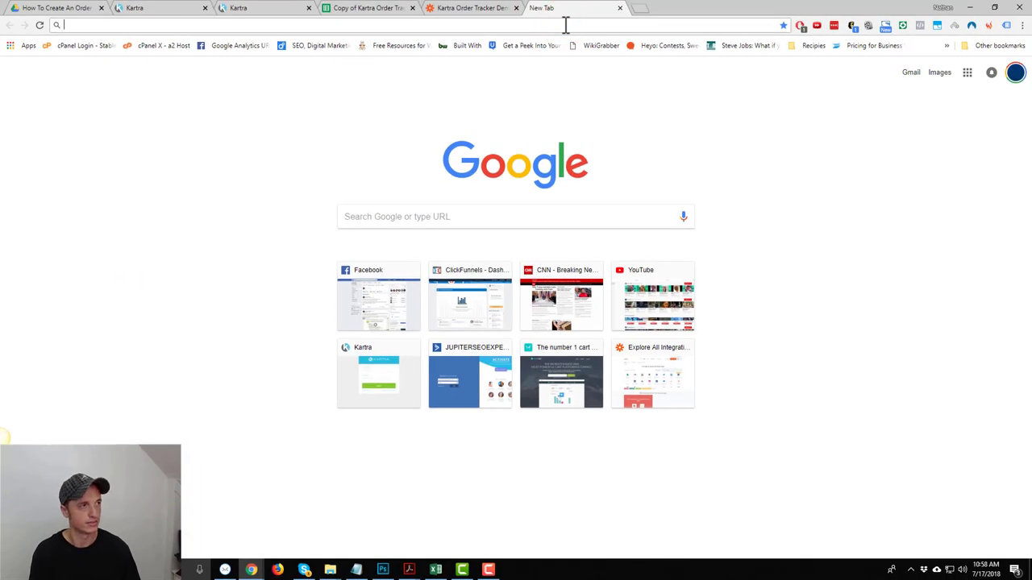
Search 'zapier date', grab {{zap_meta_human_now}} from Modifying Dates & Times, return to the tracker sheet
text(zapier)
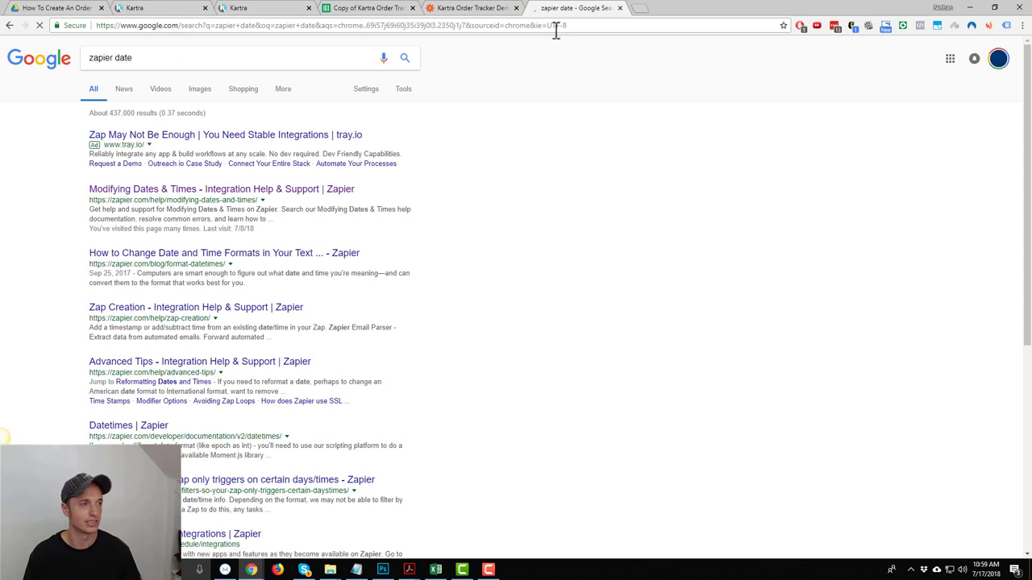
click(223, 189)
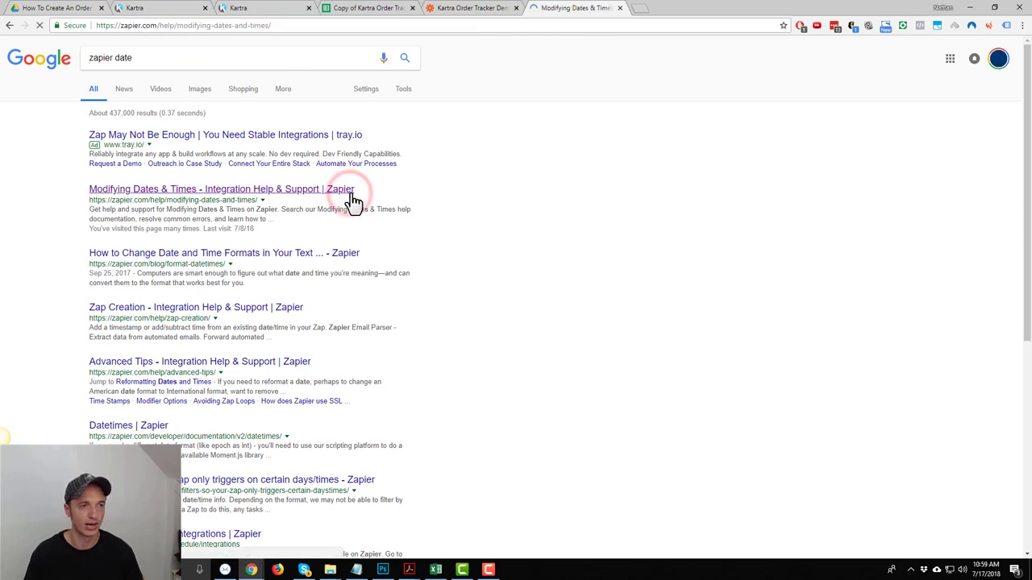
click(223, 188)
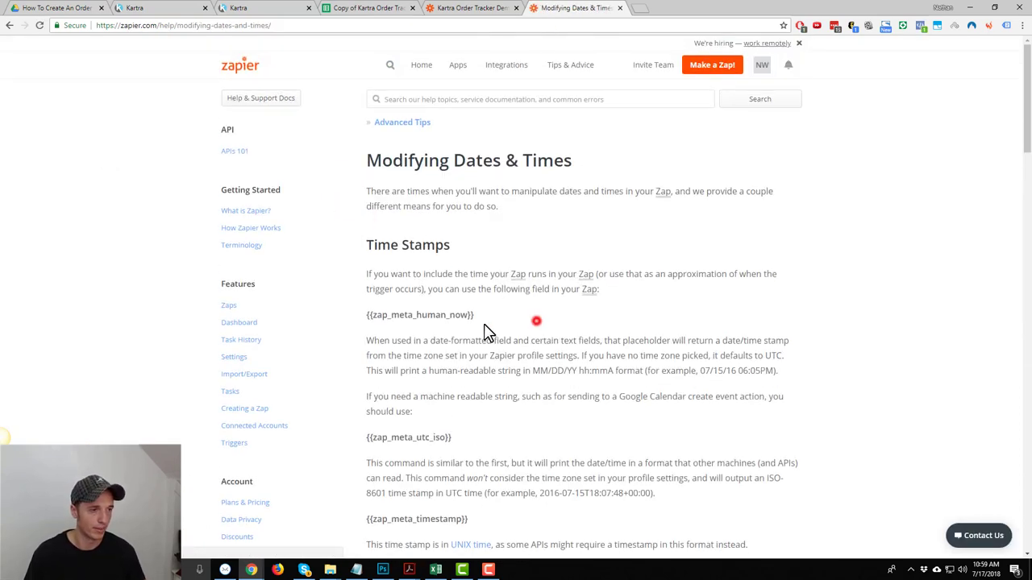
double_click(420, 315)
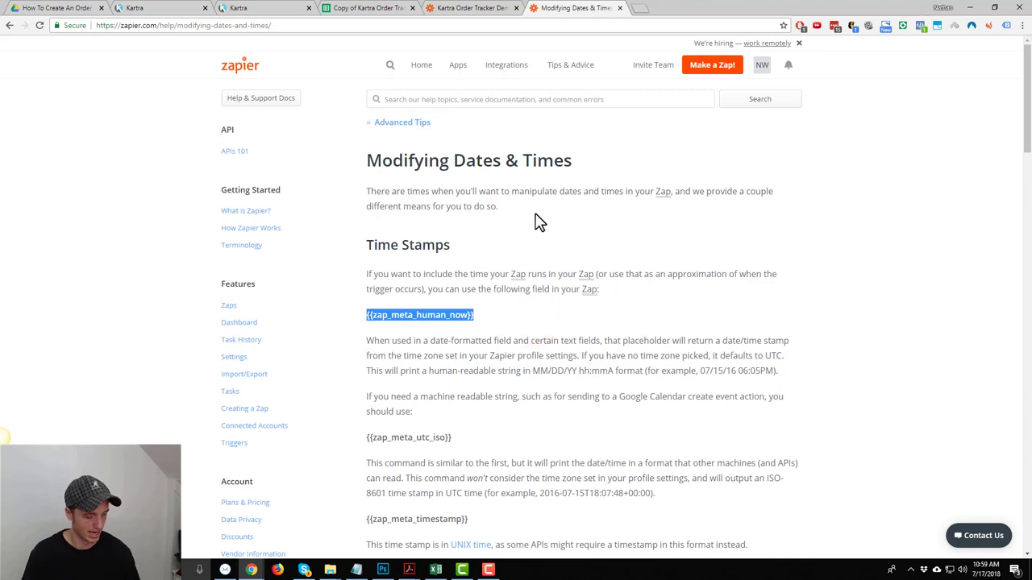
click(367, 8)
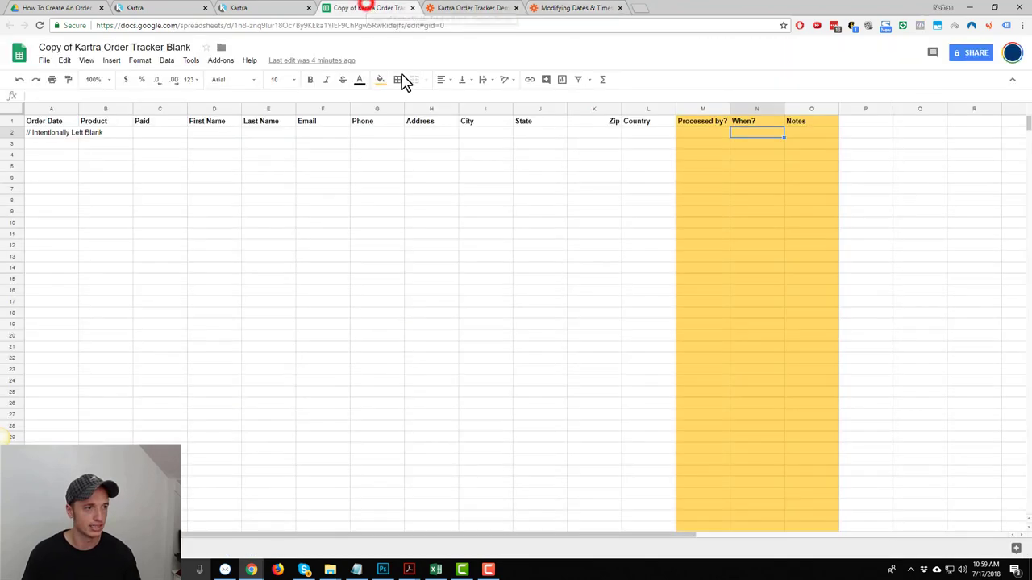
Review the tracker's column headers in Sheets and return to the Zapier zap
click(471, 8)
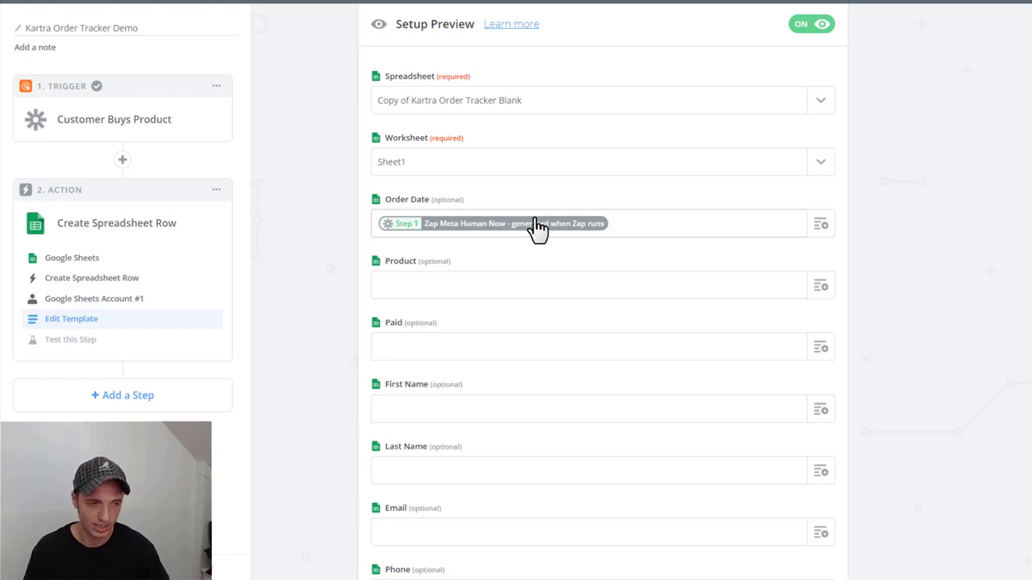
mouse_move(531, 233)
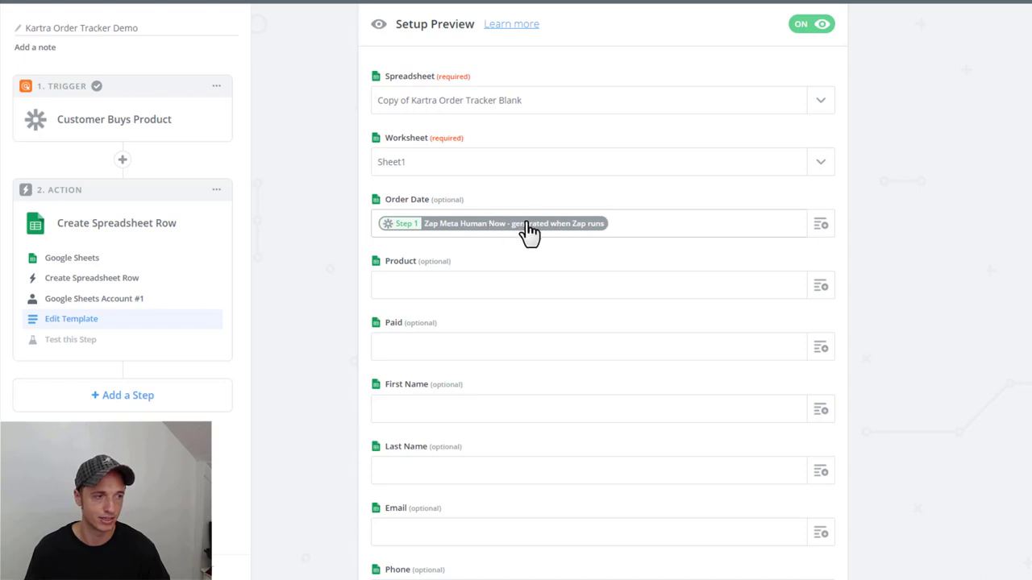
With Order Date holding {{zap_meta_human_now}}, bring up Kartra data for the Product column
click(821, 223)
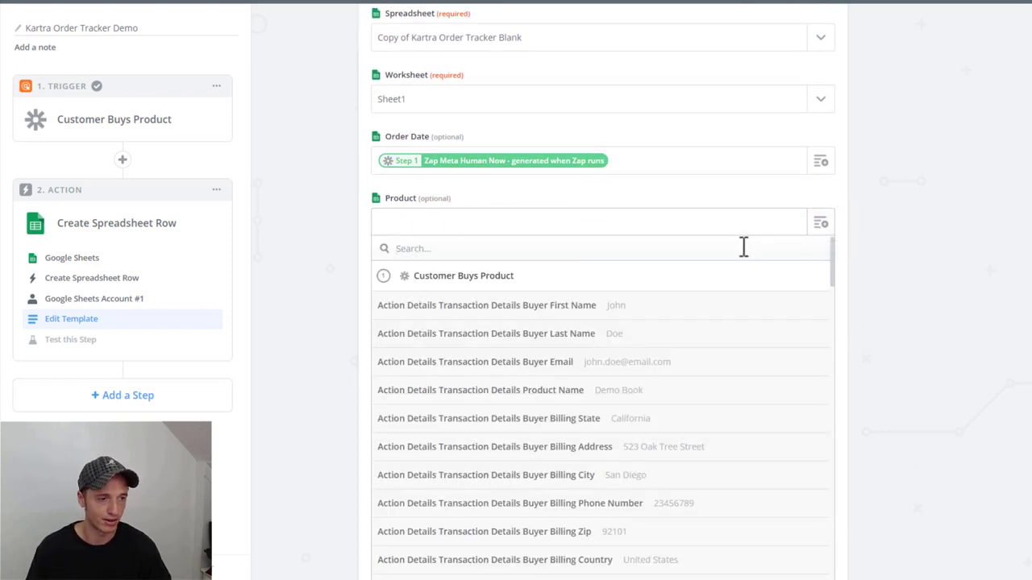
mouse_move(395, 395)
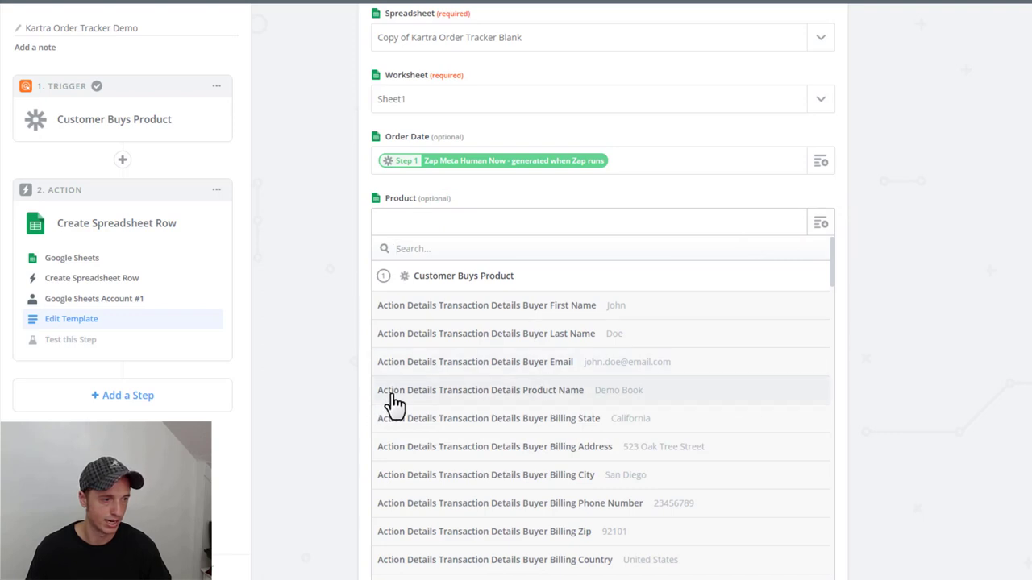
mouse_move(528, 409)
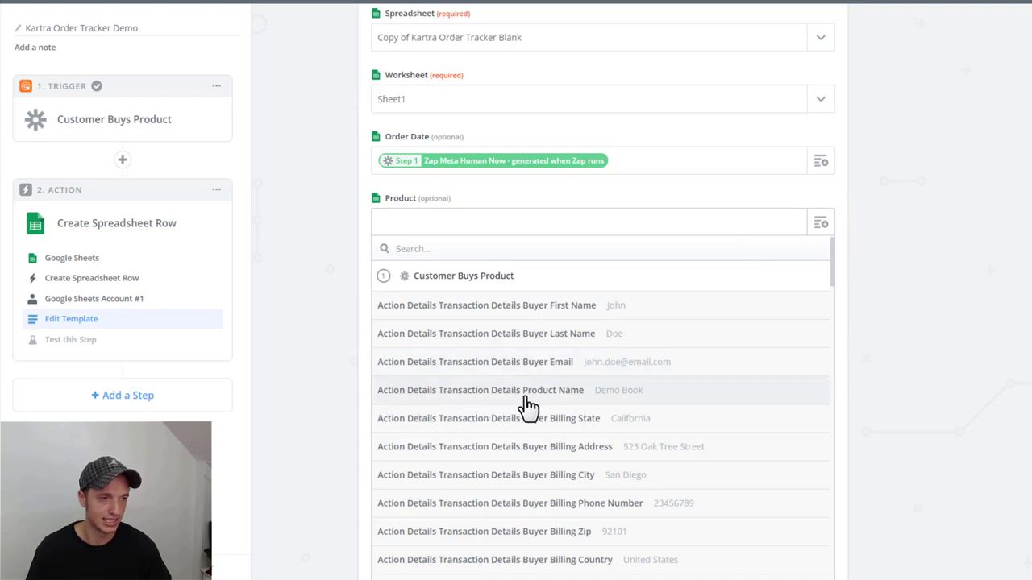
Map Kartra's Transaction Details Product Name (Demo Book) into the Product column
scroll(down, 3)
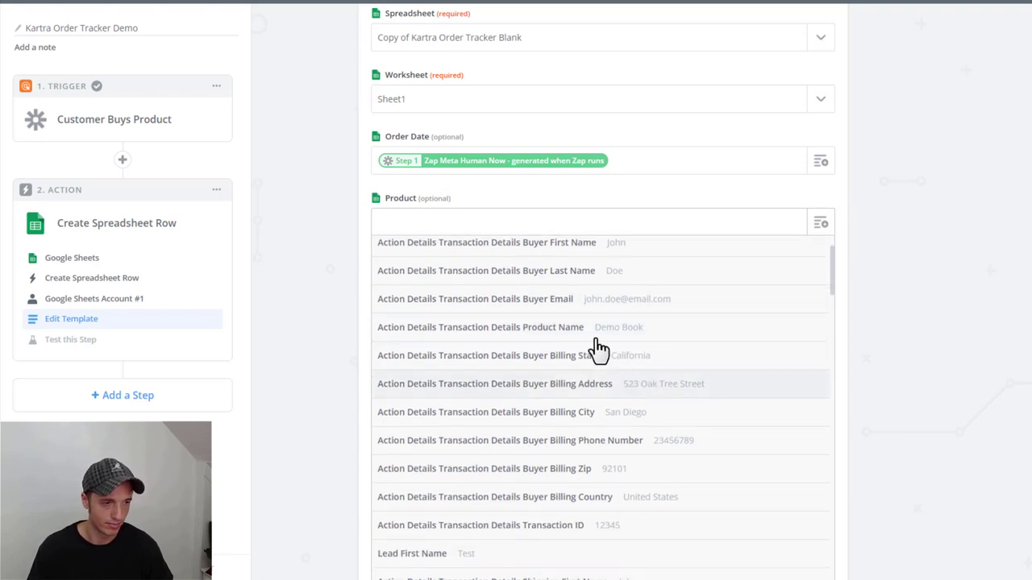
scroll(down, 3)
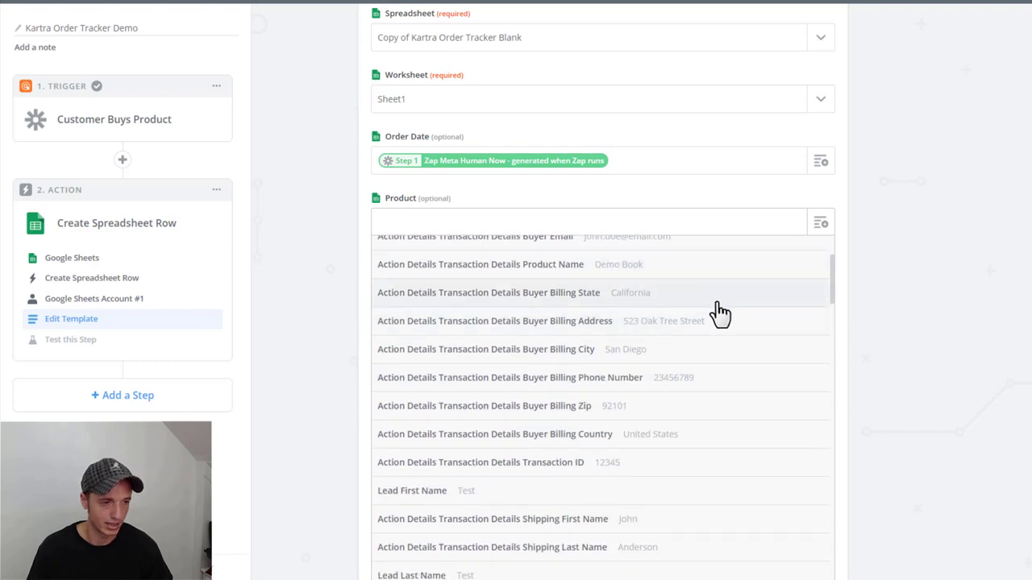
scroll(down, 3)
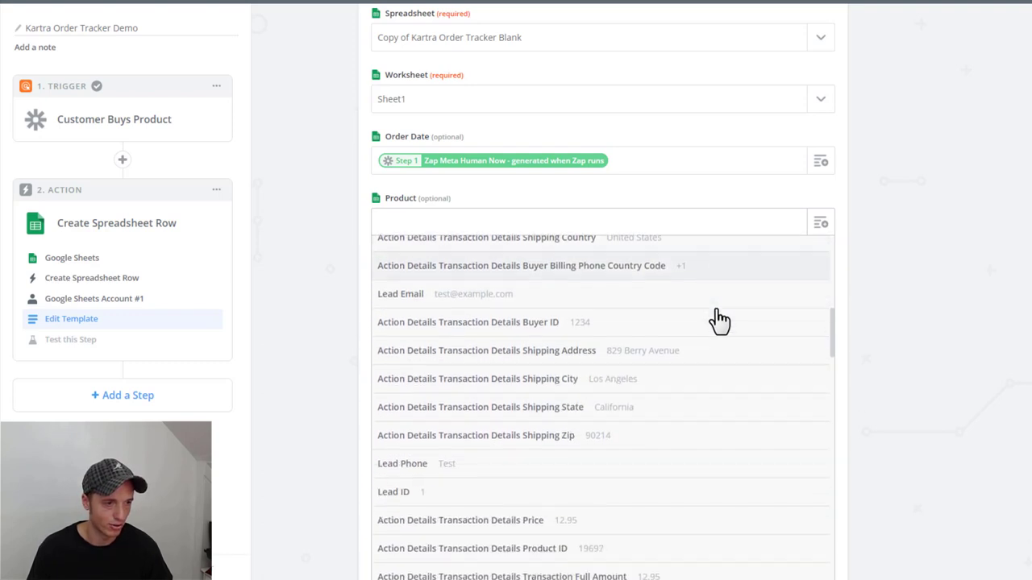
scroll(down, 3)
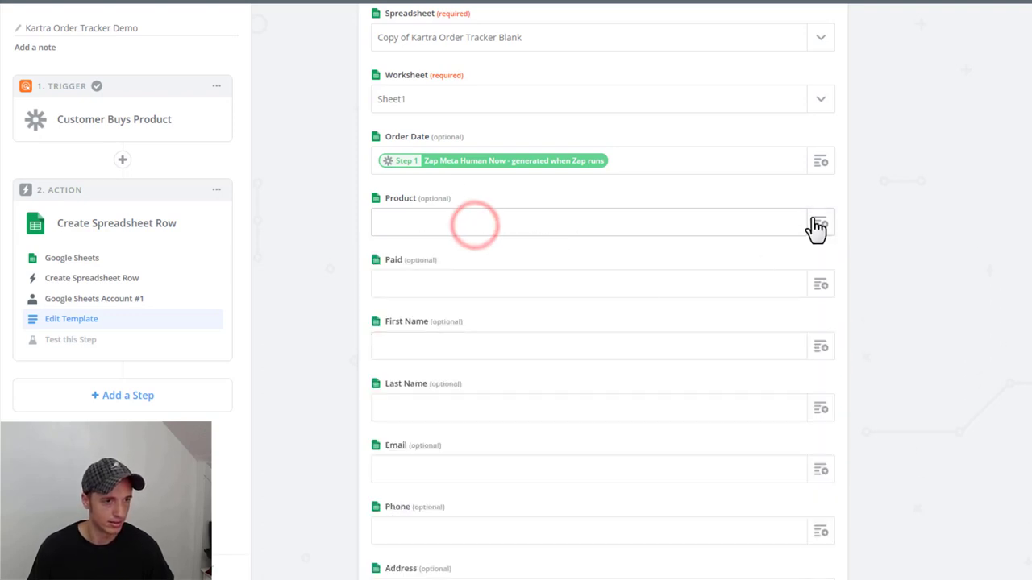
click(597, 223)
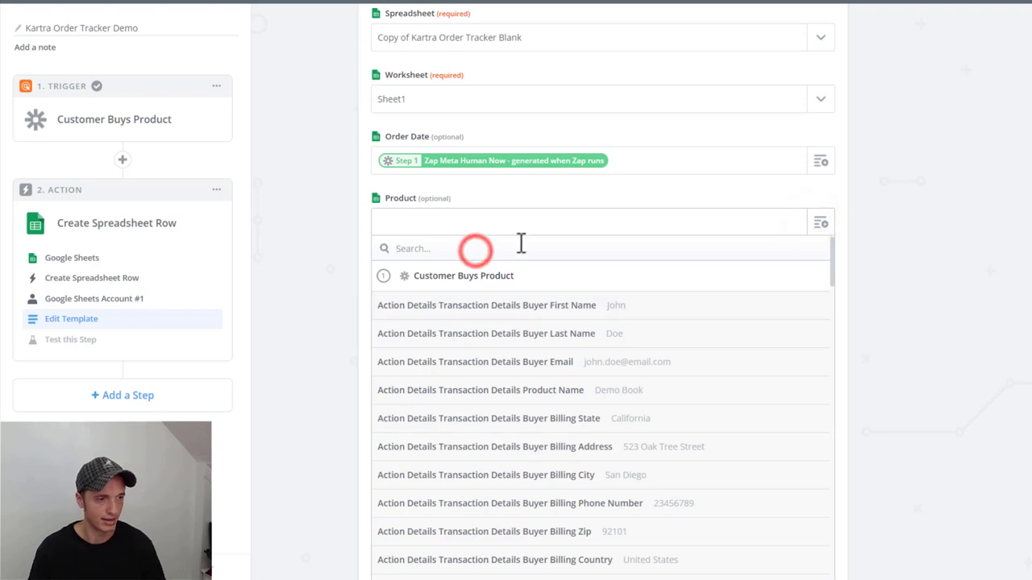
text(por)
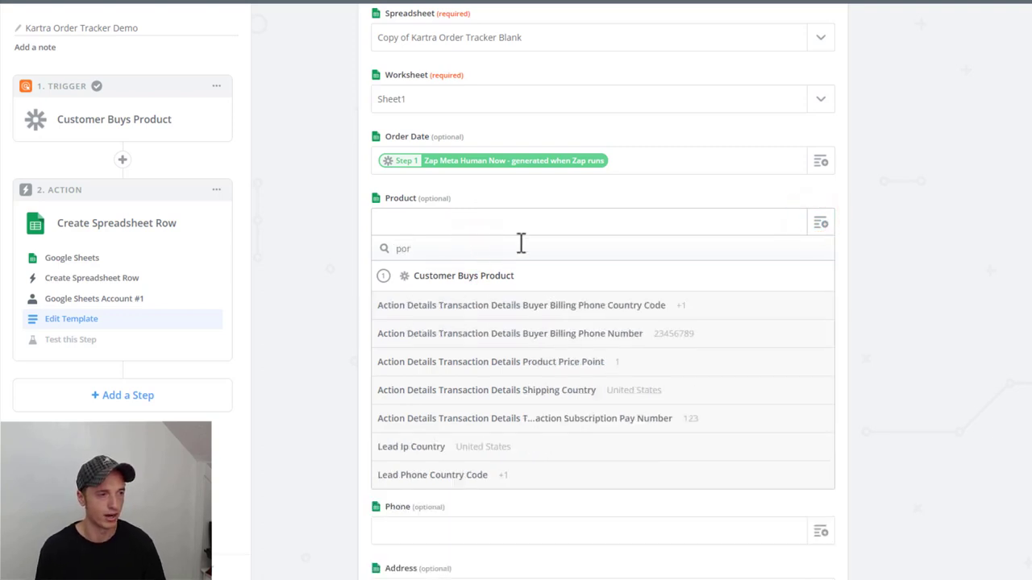
text(produ)
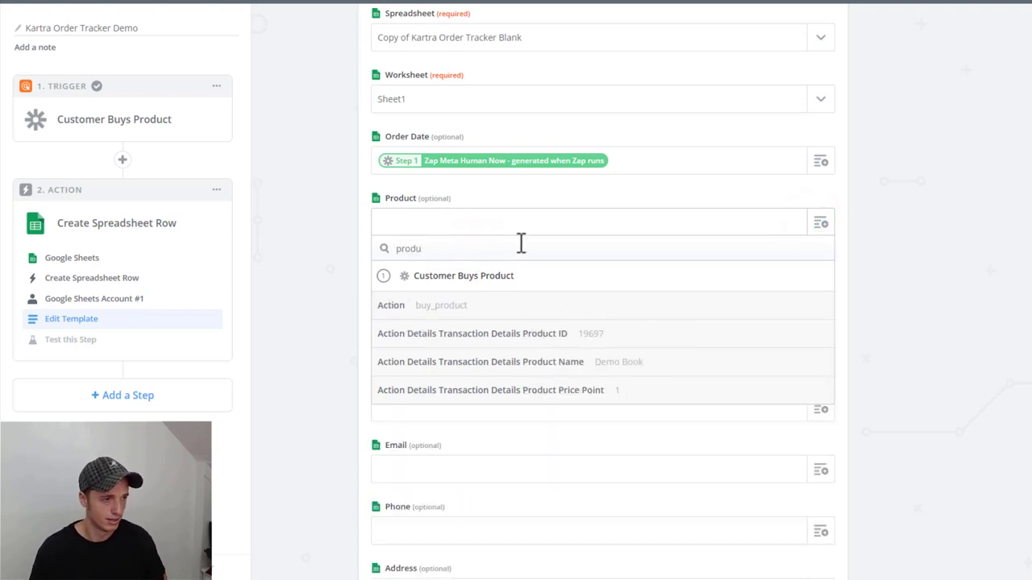
click(480, 361)
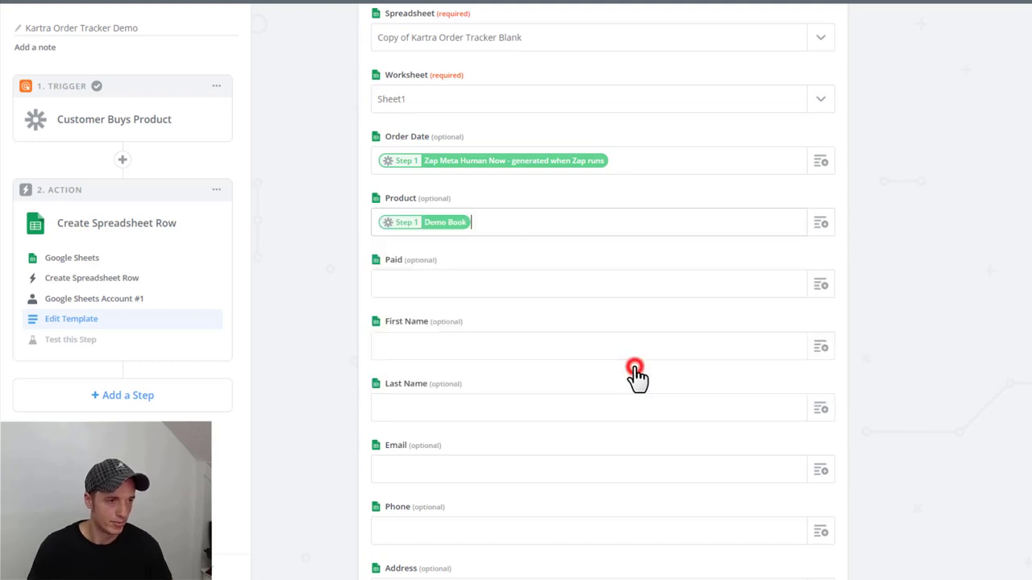
Insert Kartra's Transaction Details Price (12.95) into the Paid column
click(820, 283)
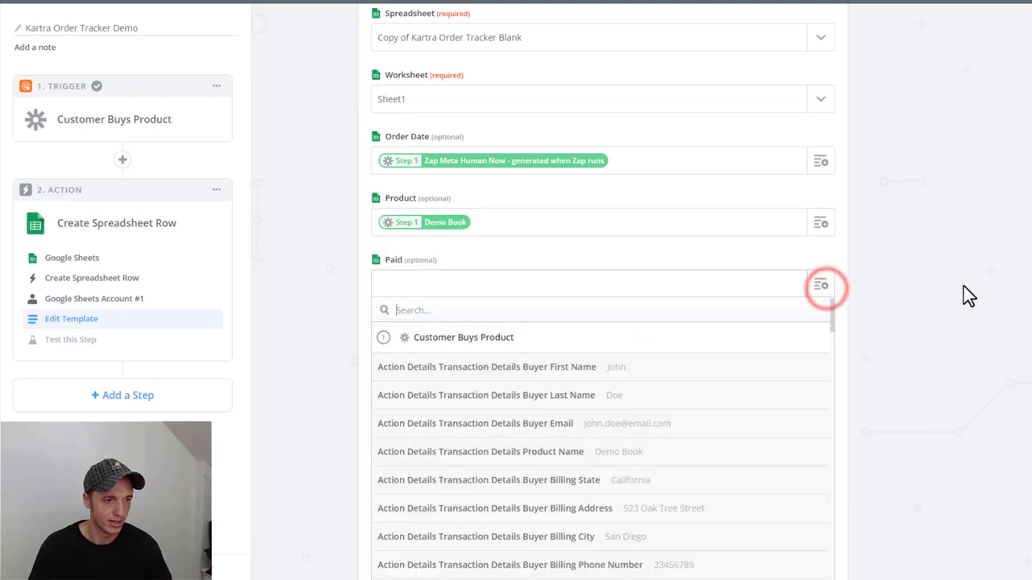
scroll(down, 3)
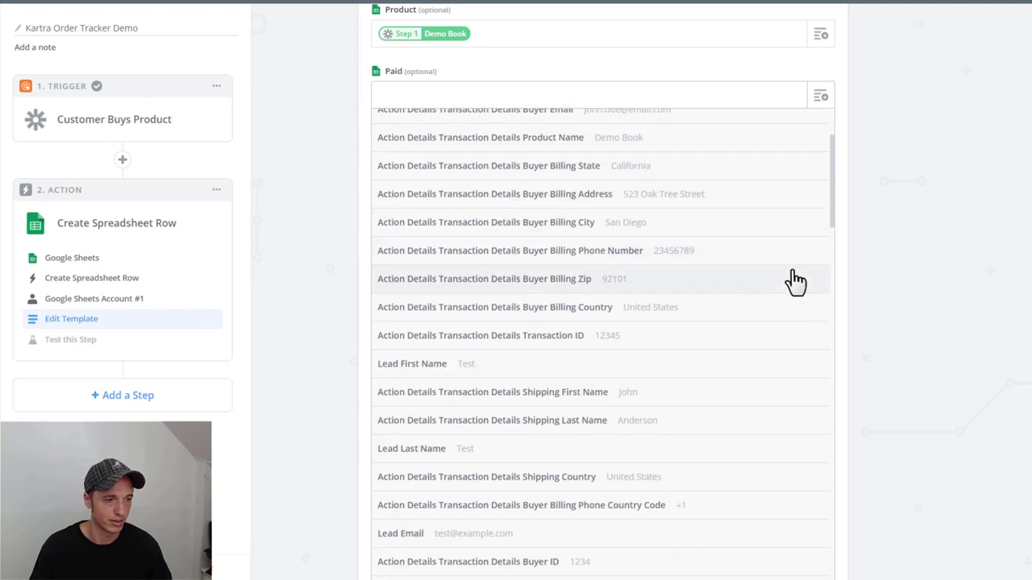
scroll(down, 3)
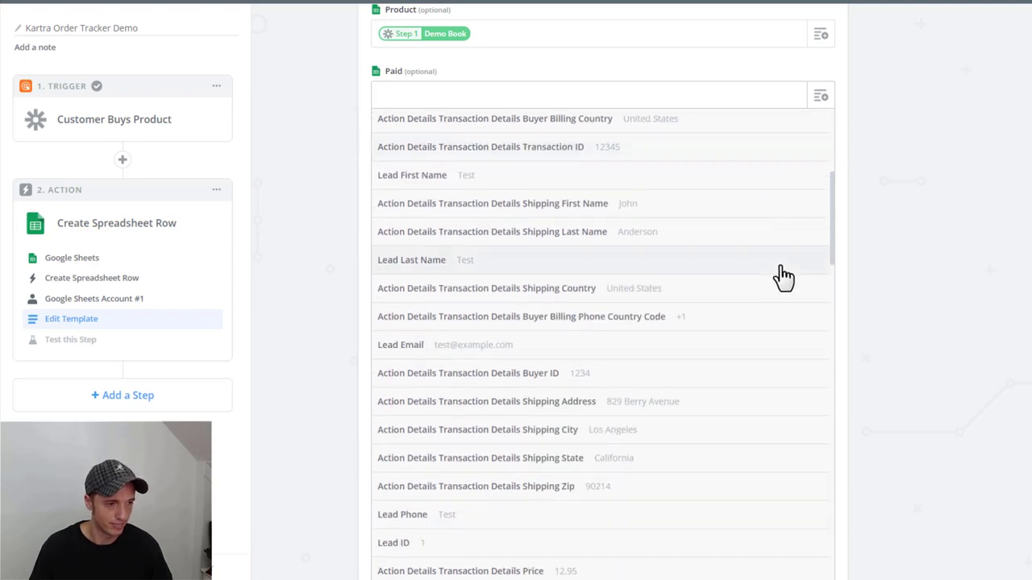
scroll(down, 3)
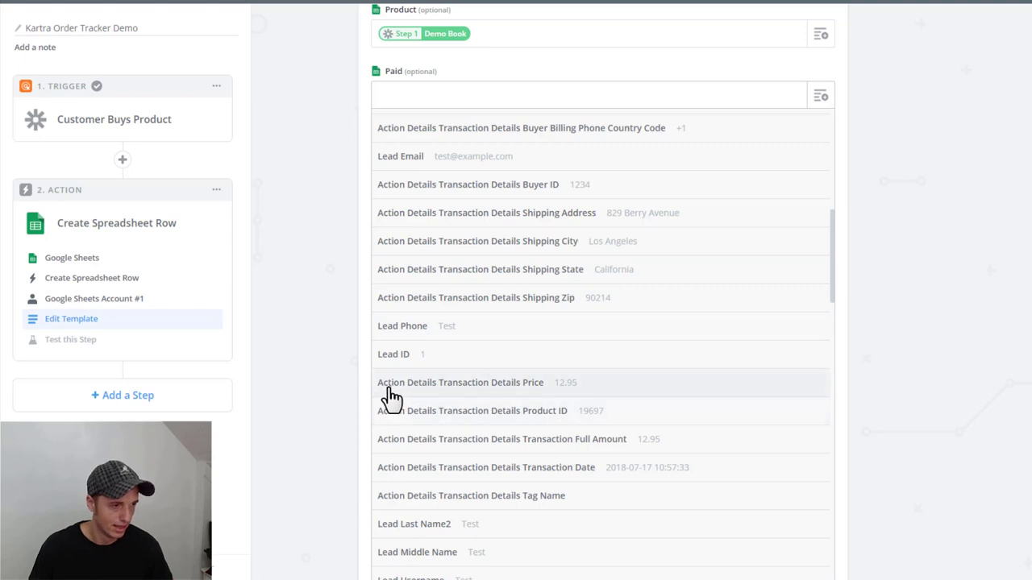
mouse_move(524, 395)
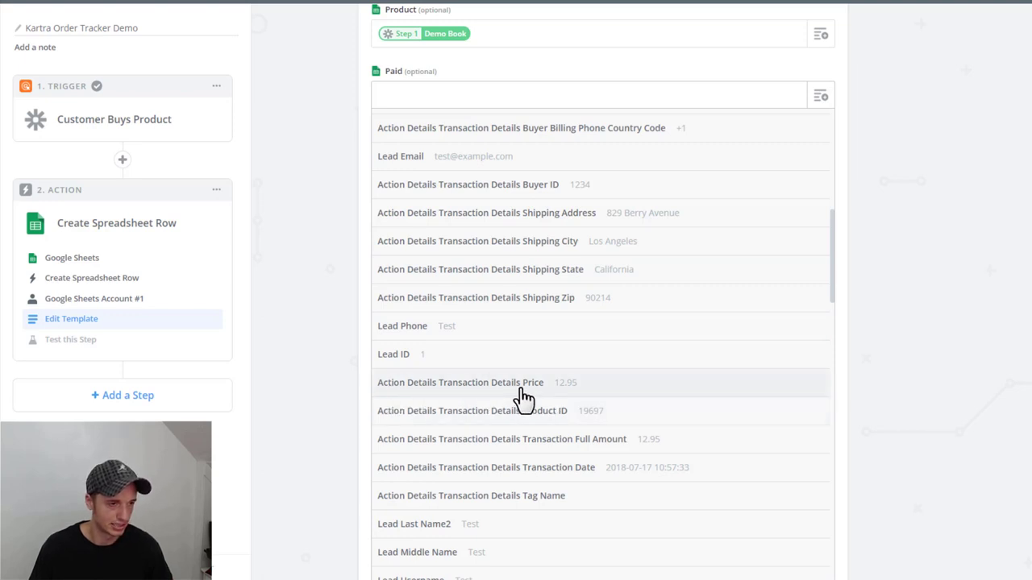
mouse_move(422, 451)
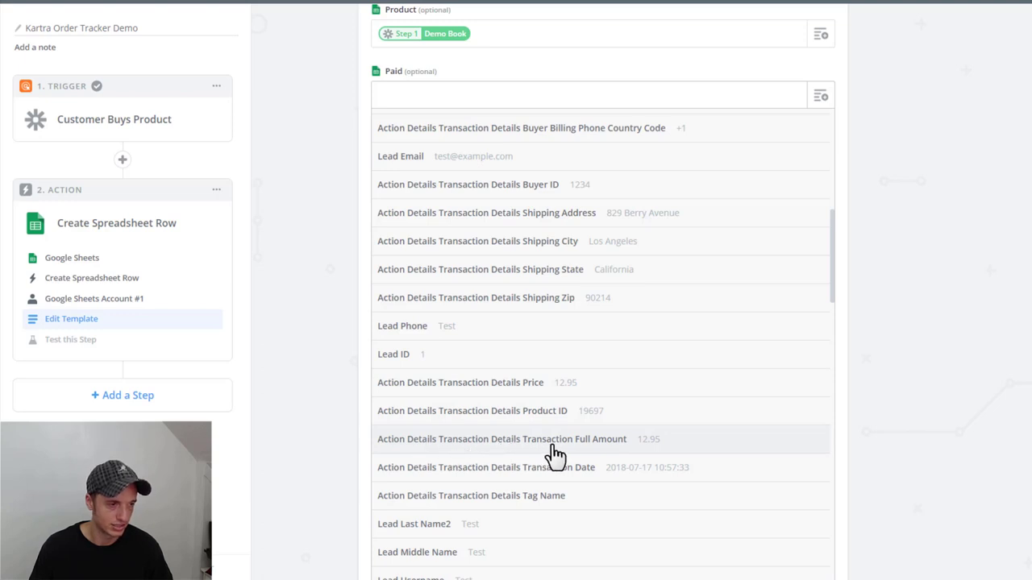
mouse_move(589, 444)
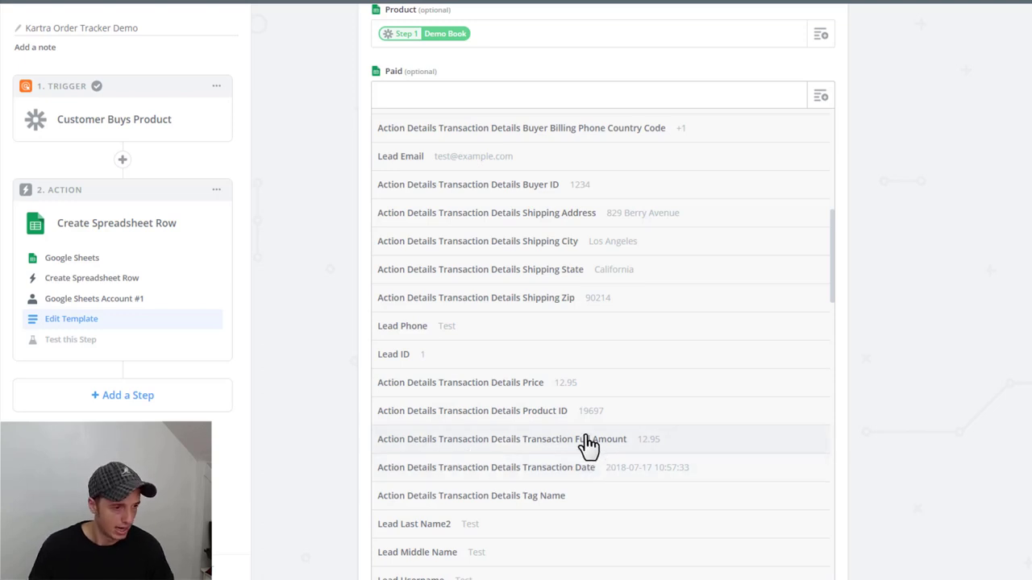
mouse_move(609, 455)
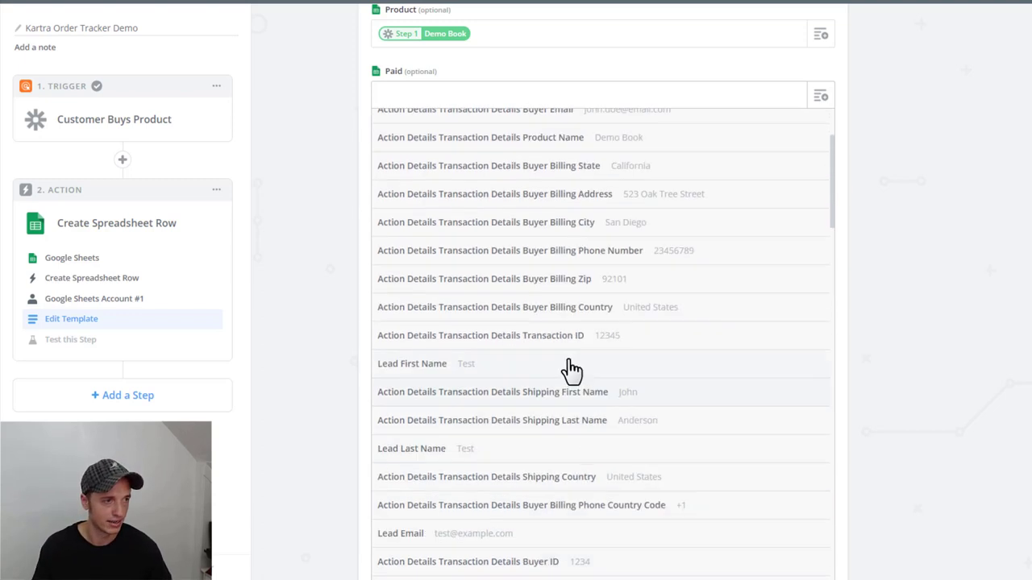
text(ship)
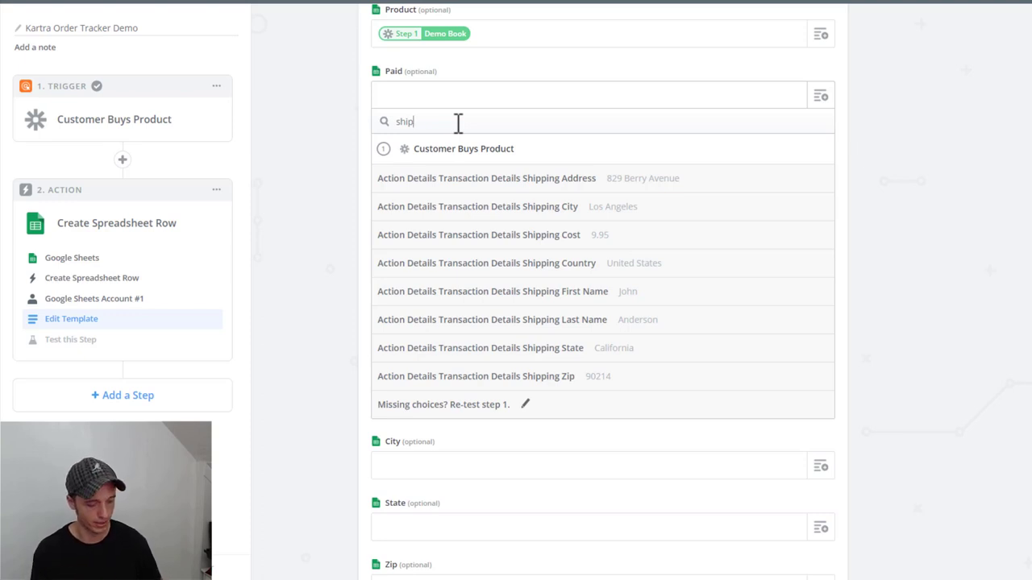
double_click(403, 123)
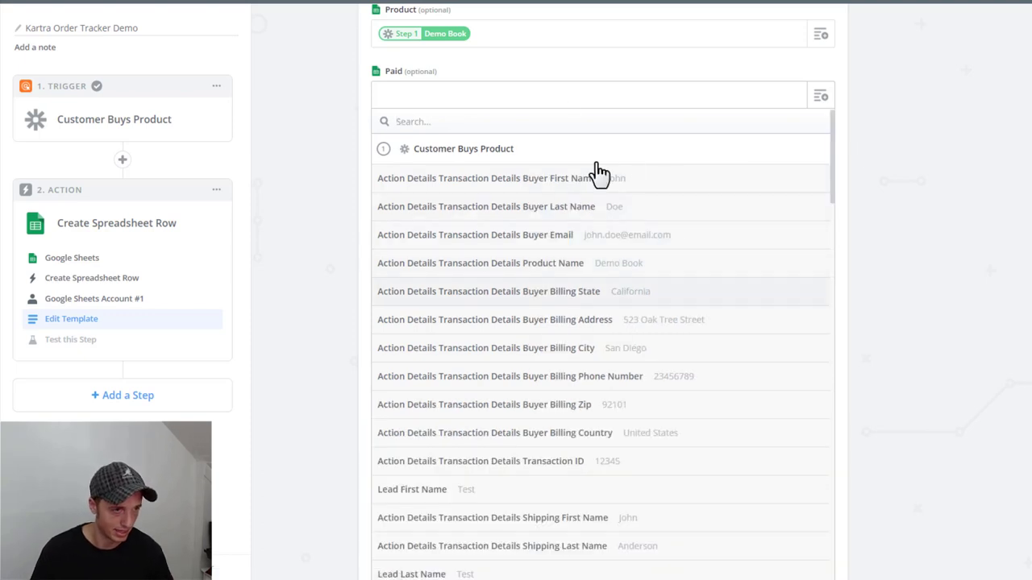
text(pric)
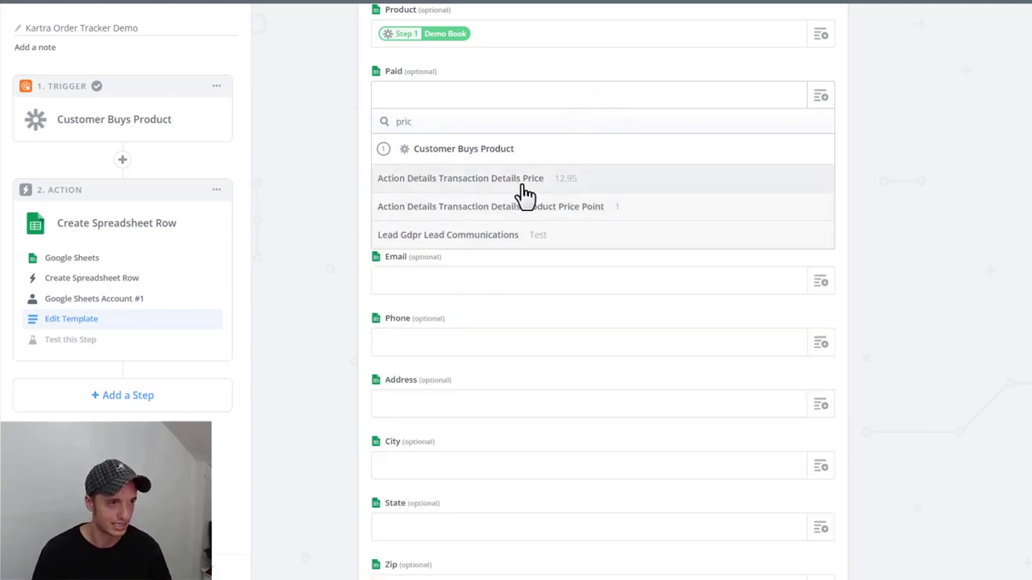
click(461, 177)
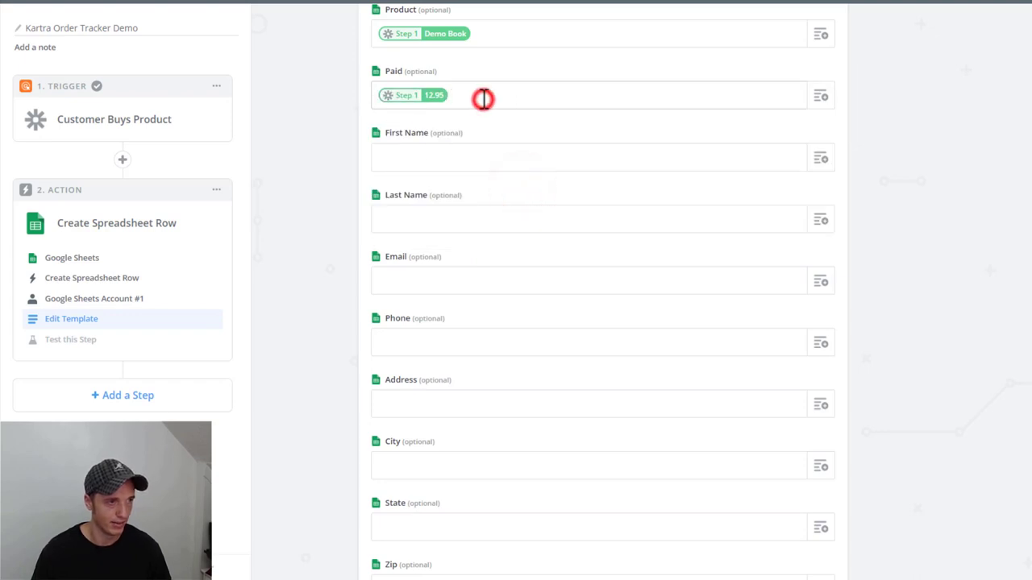
Append '+' and the Transaction Details Shipping Cost (9.95) to the Paid value
click(484, 95)
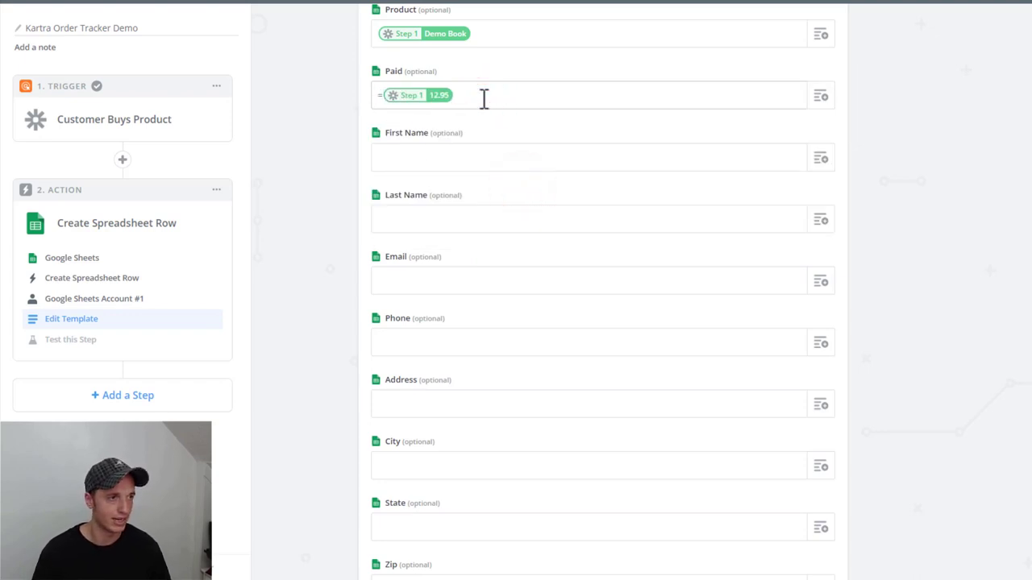
text(+)
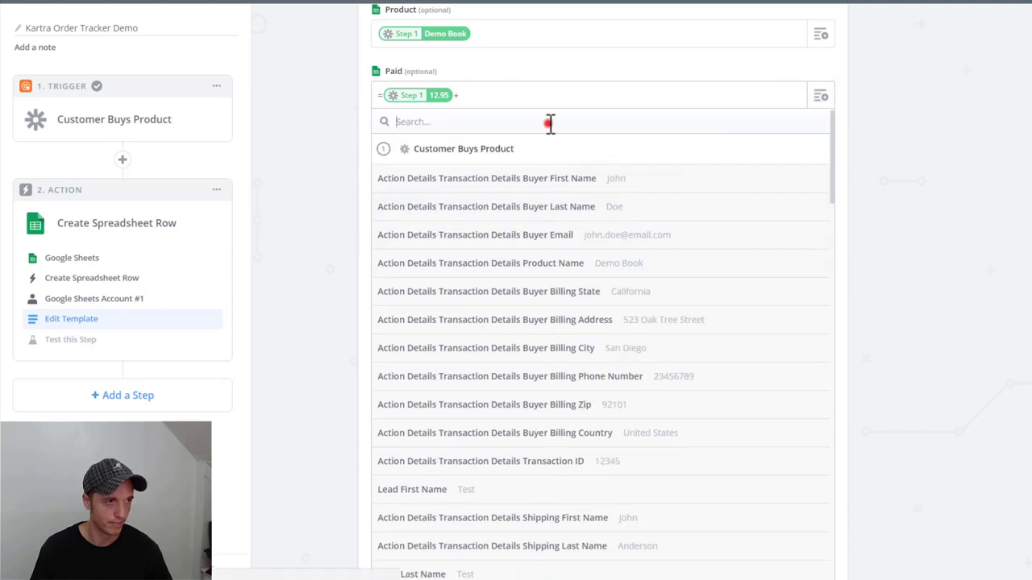
text(ship)
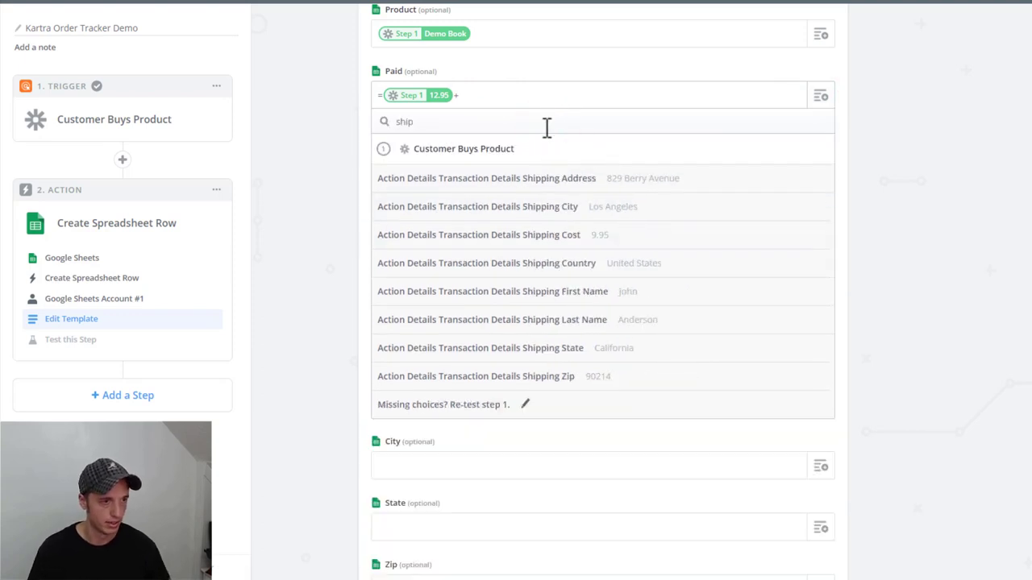
click(477, 236)
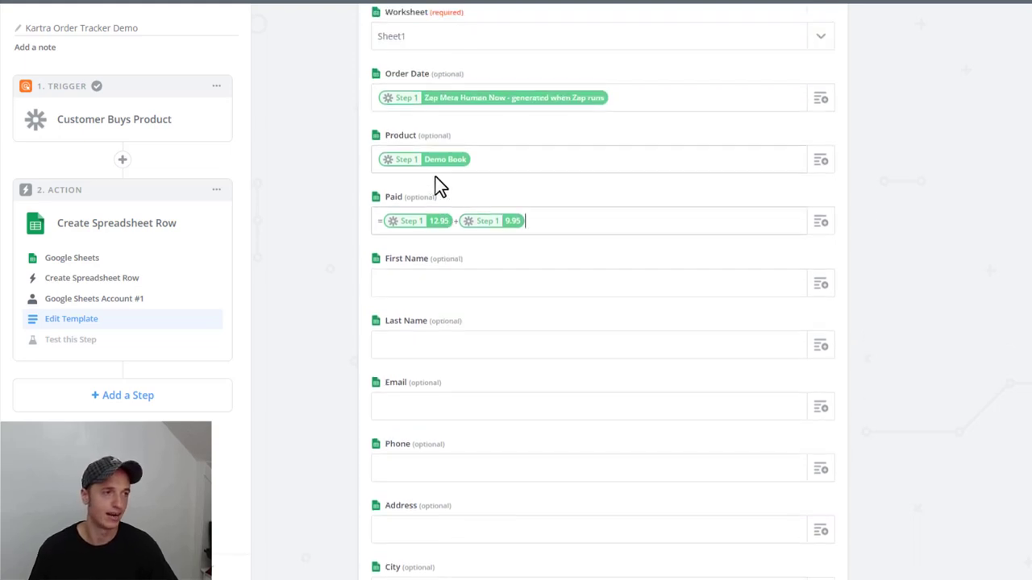
mouse_move(371, 185)
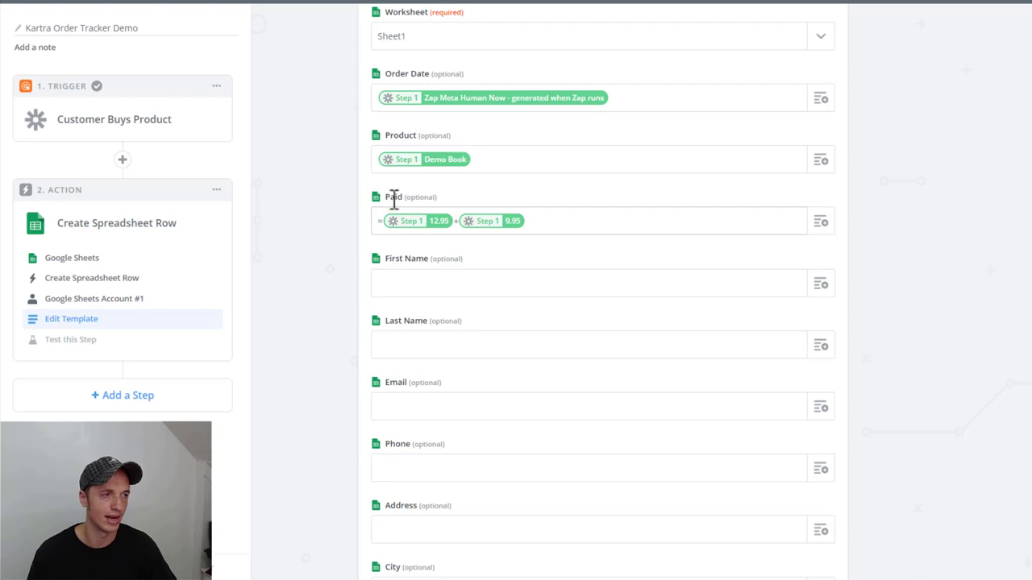
mouse_move(393, 200)
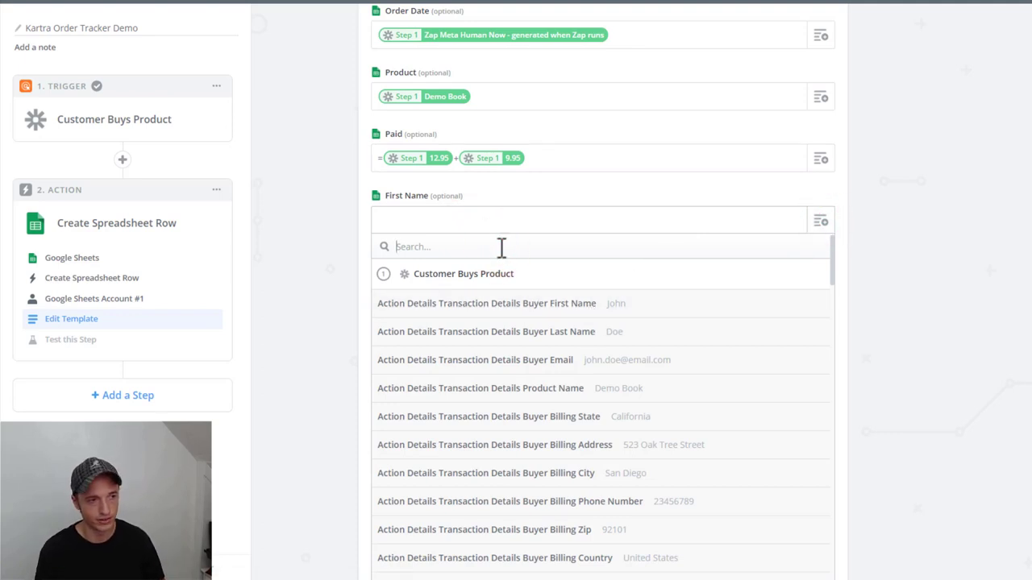
Map Kartra's Transaction Details Buyer Email into the Email column
text(ship)
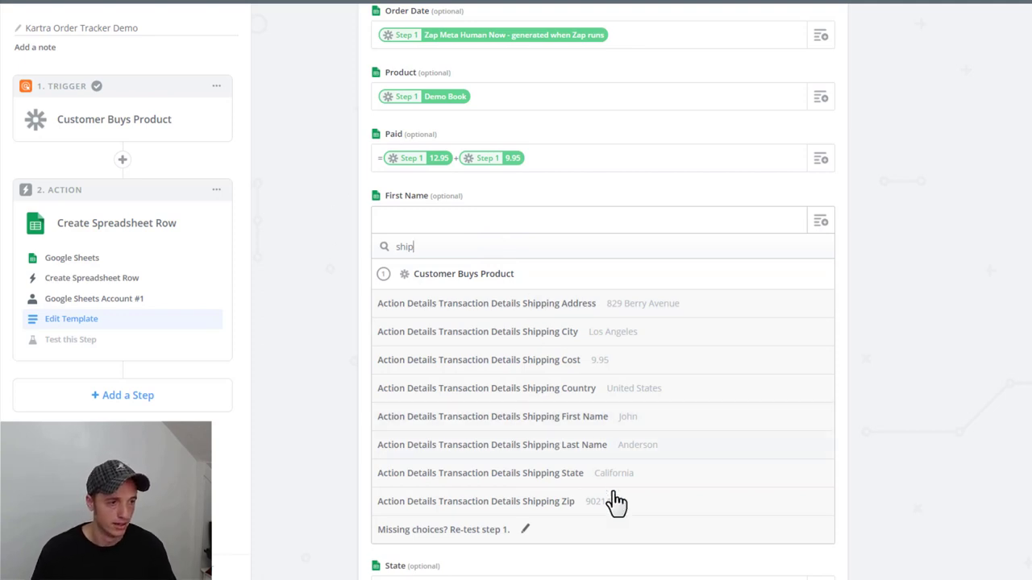
mouse_move(455, 422)
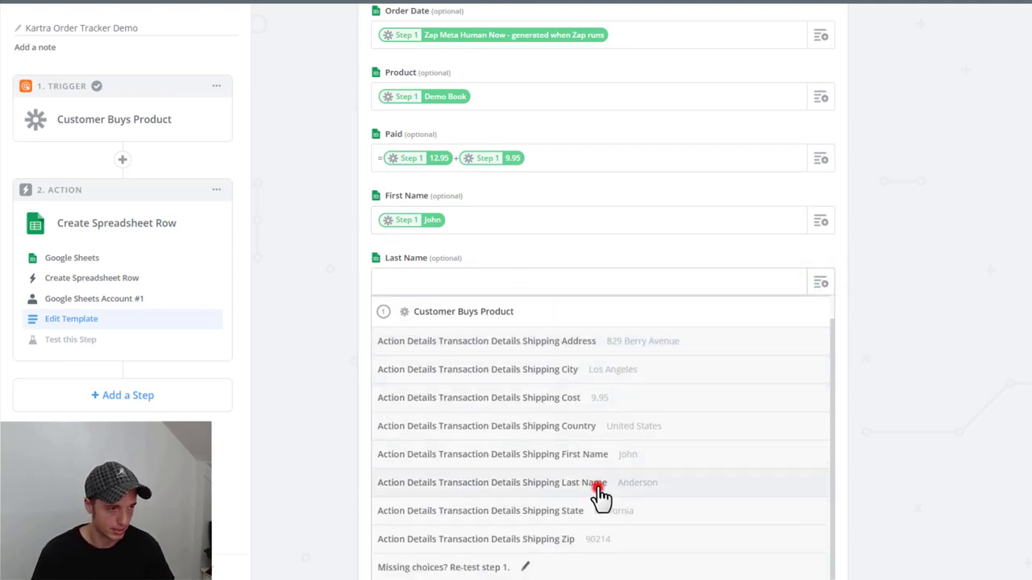
click(492, 482)
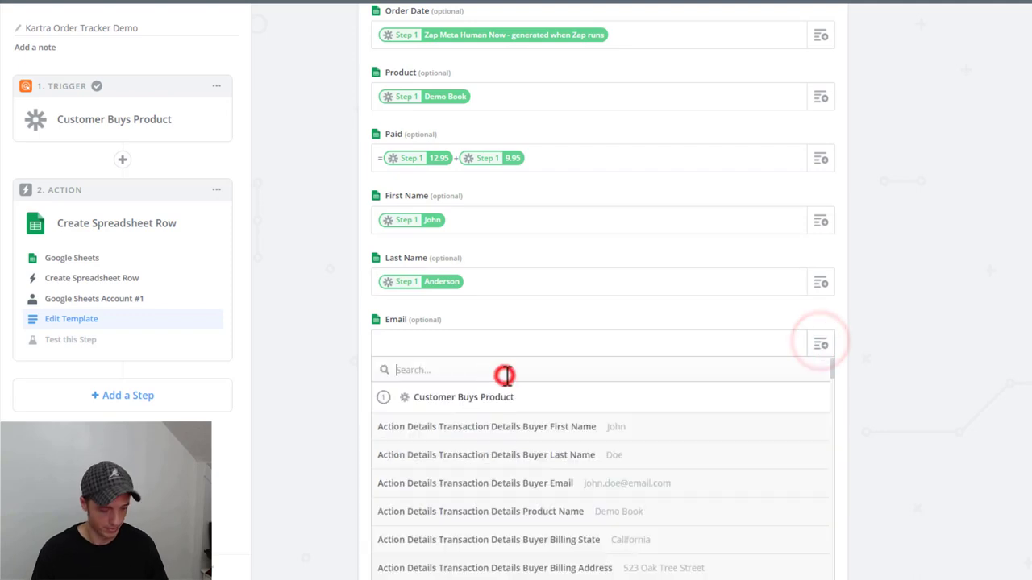
scroll(down, 3)
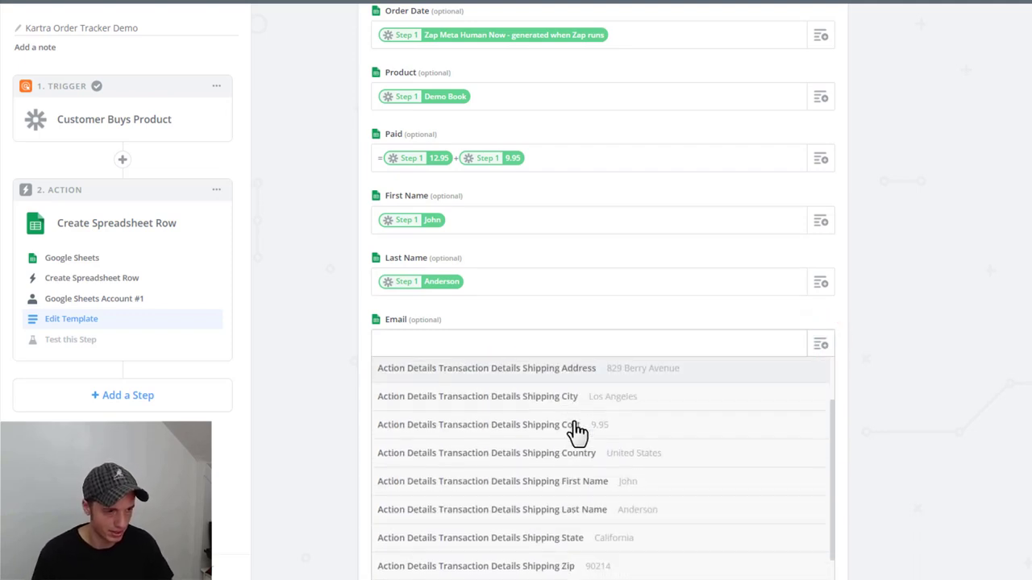
text(ship)
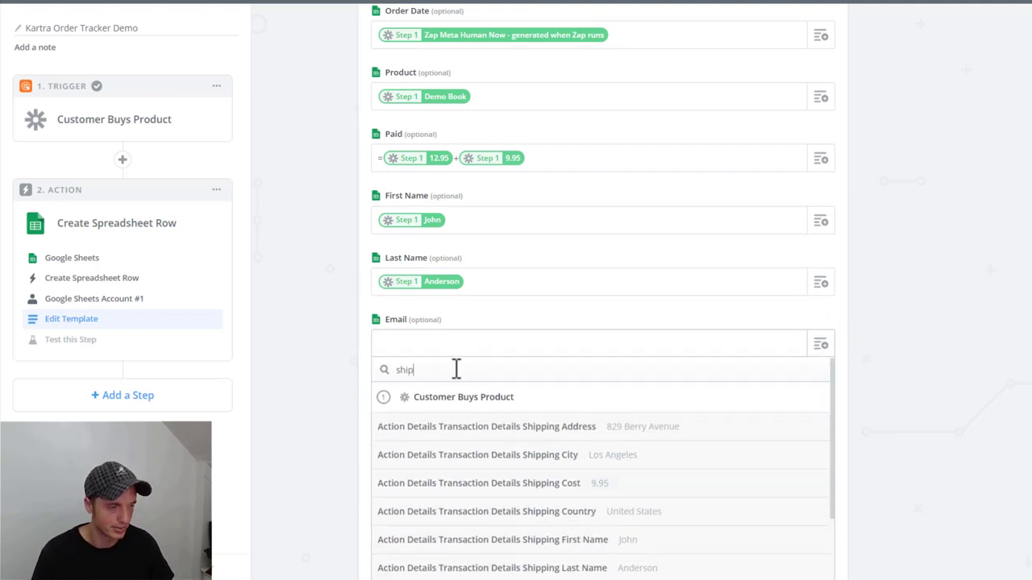
text(email)
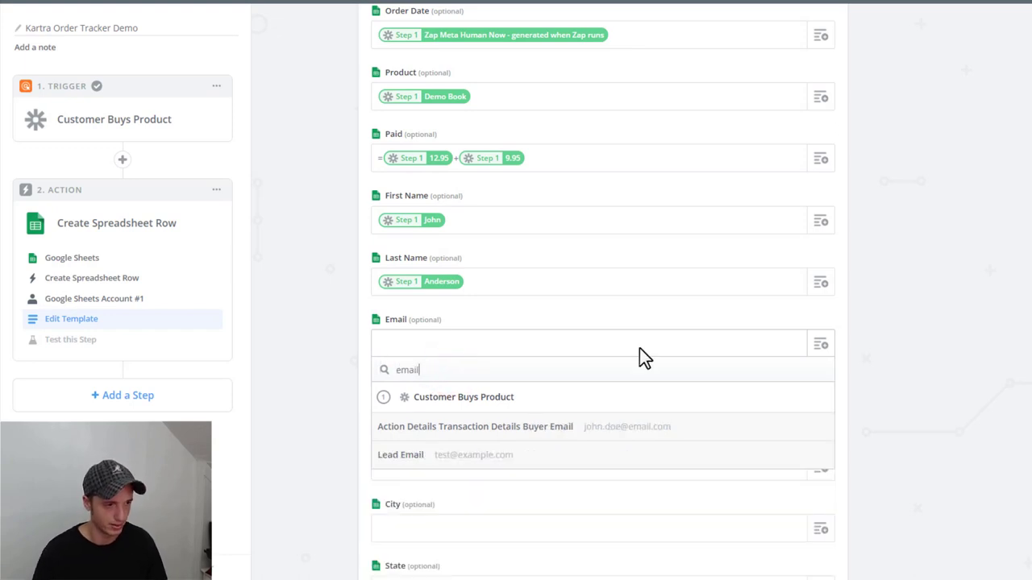
mouse_move(551, 444)
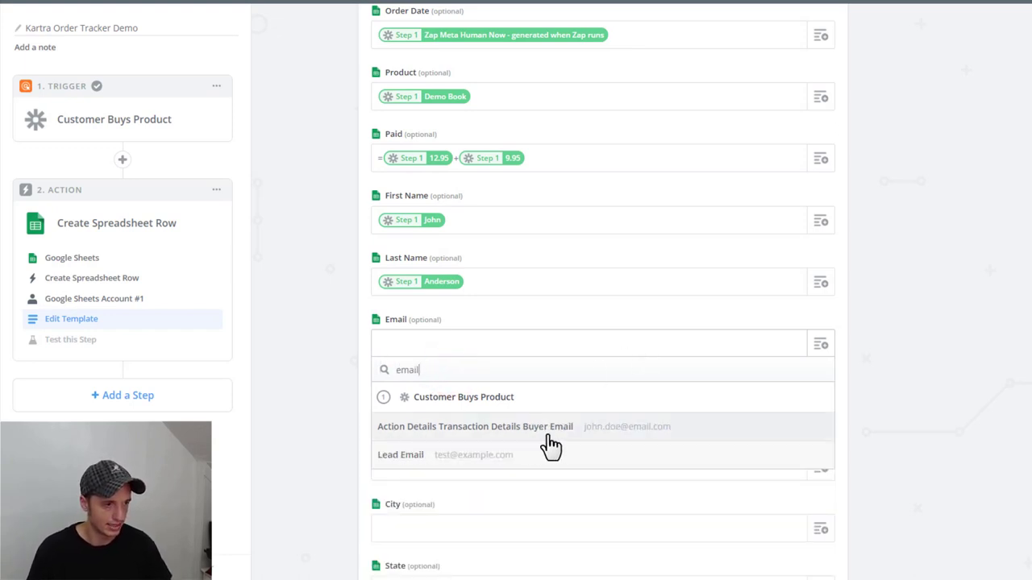
click(474, 426)
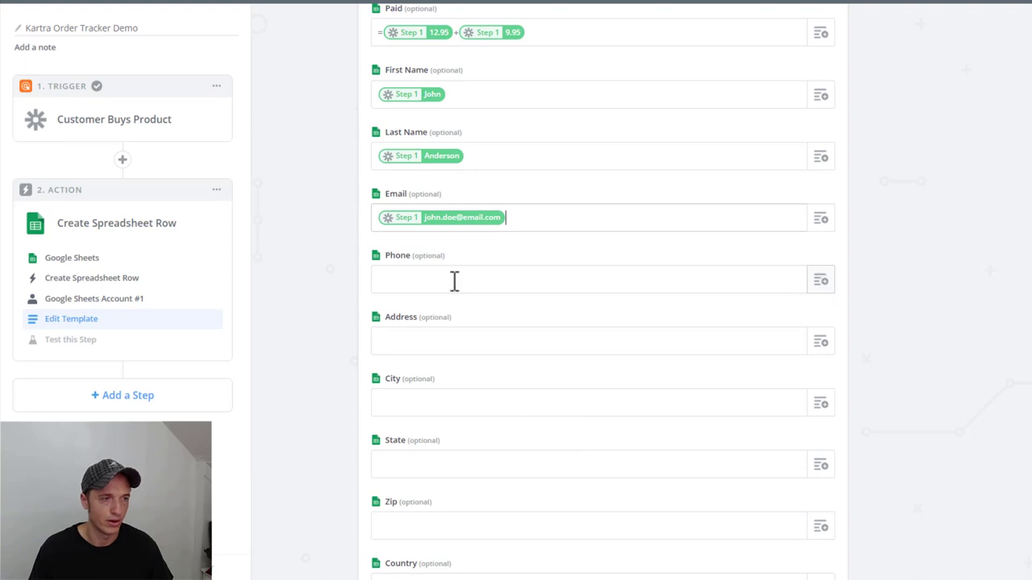
scroll(down, 3)
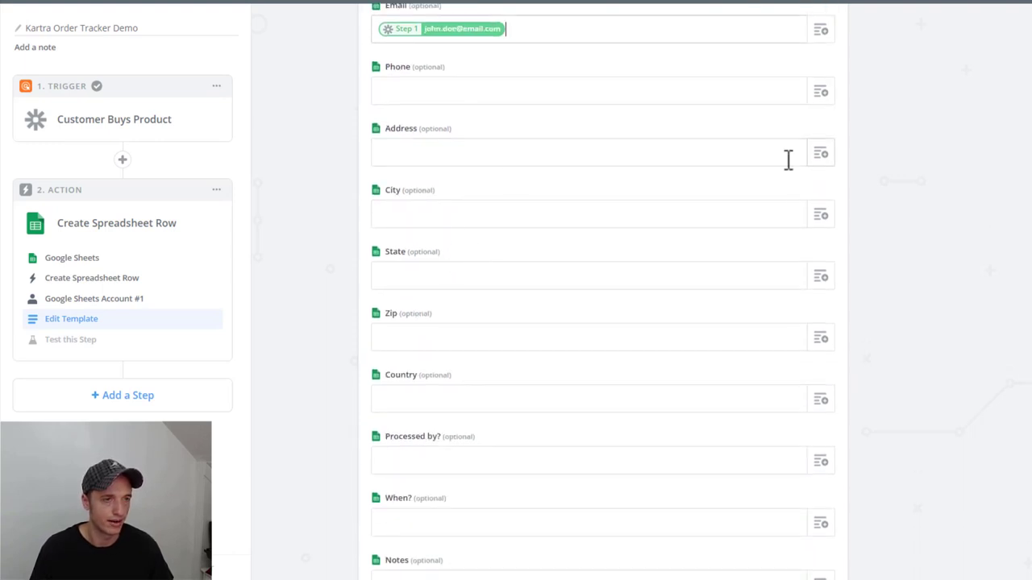
click(597, 152)
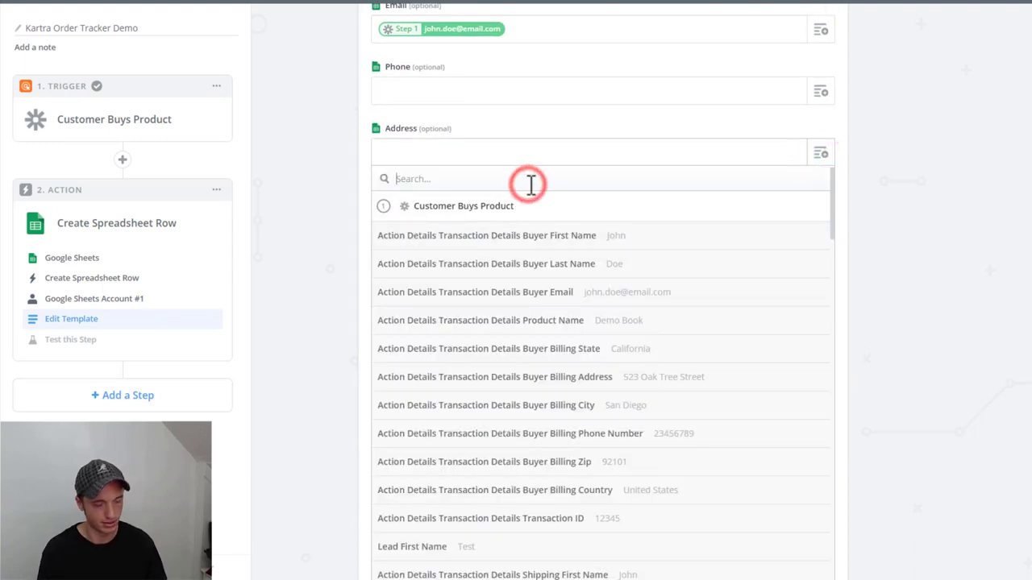
text(ship)
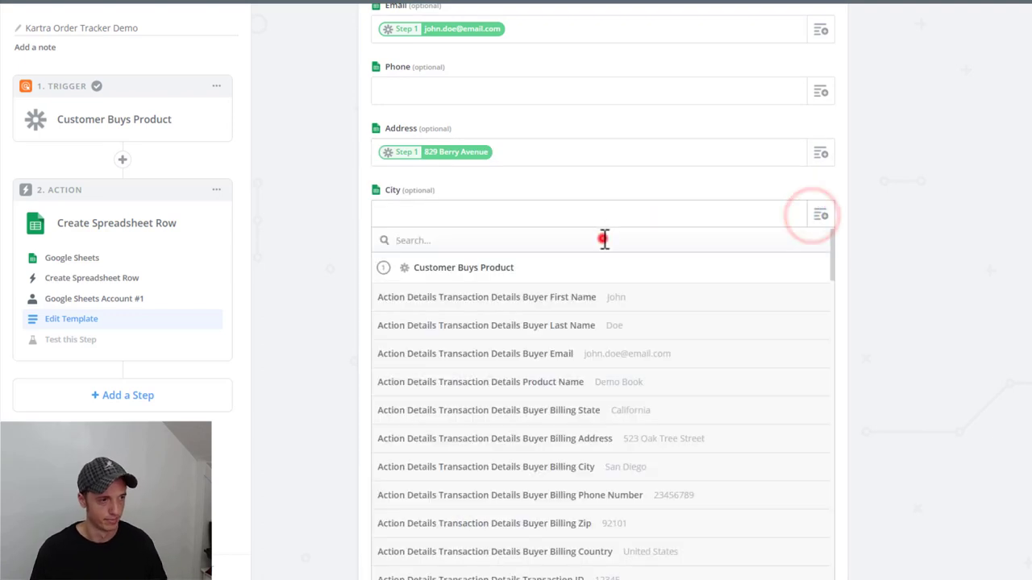
text(ship)
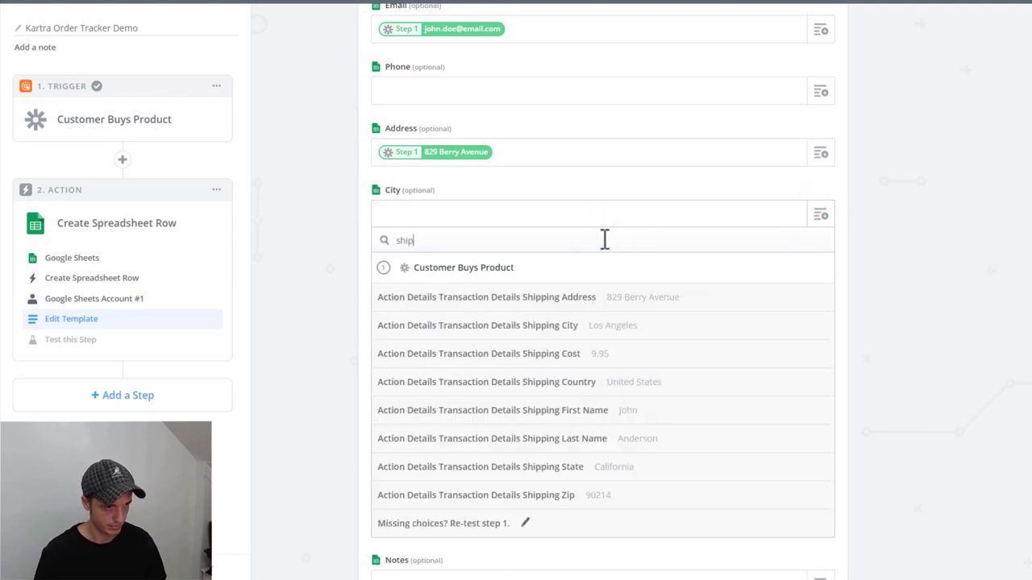
click(477, 326)
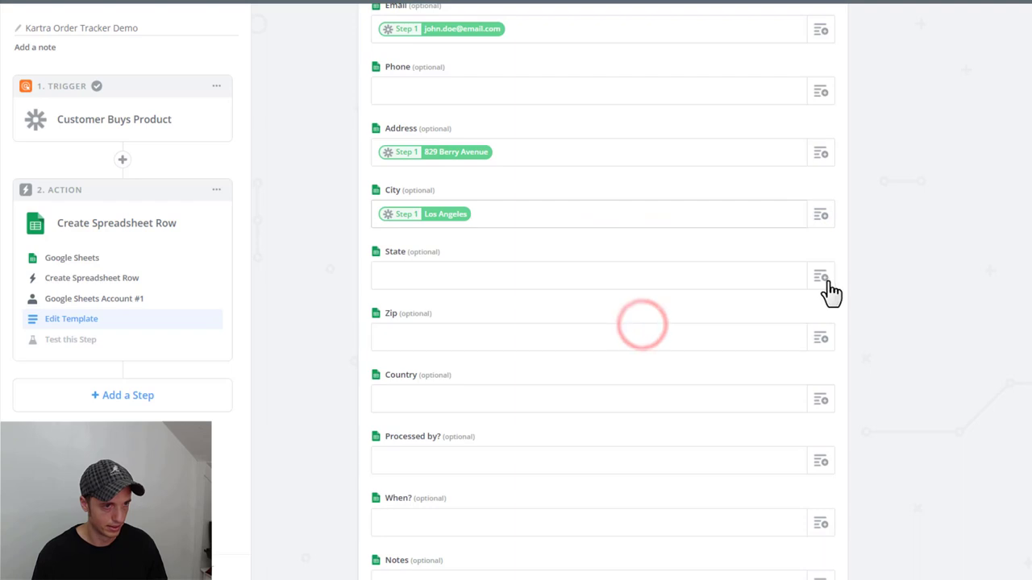
text(ship)
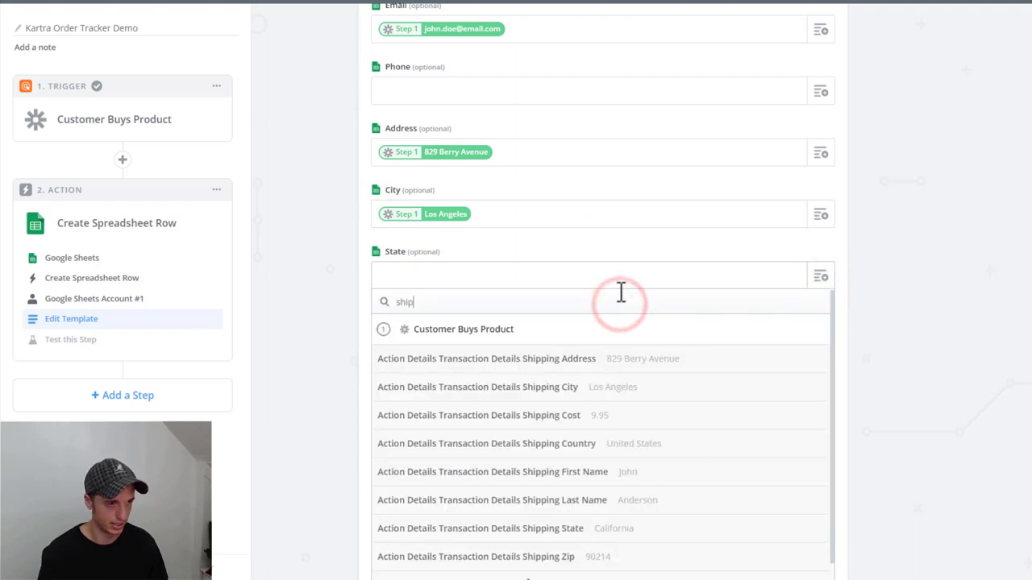
mouse_move(674, 363)
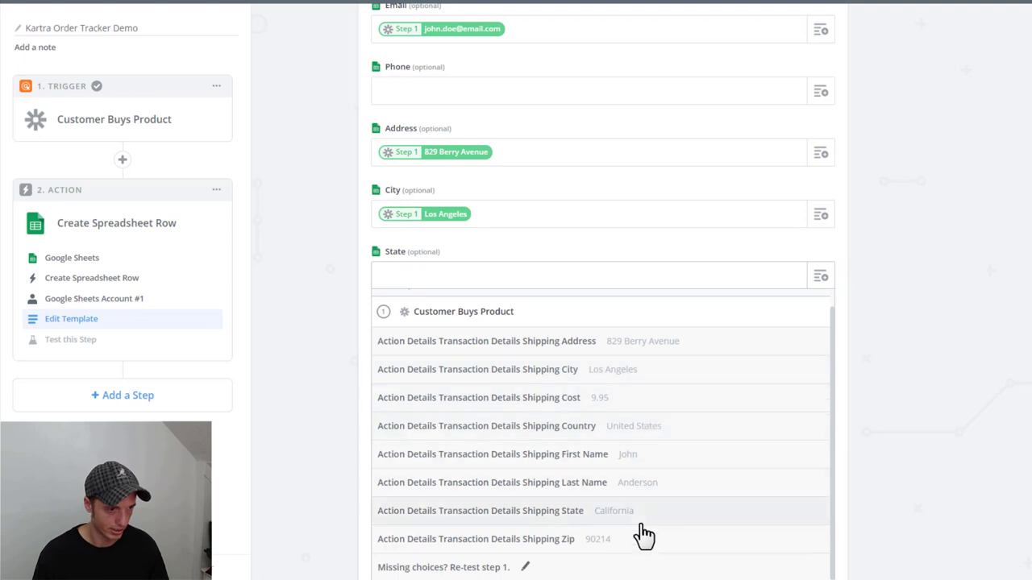
click(480, 509)
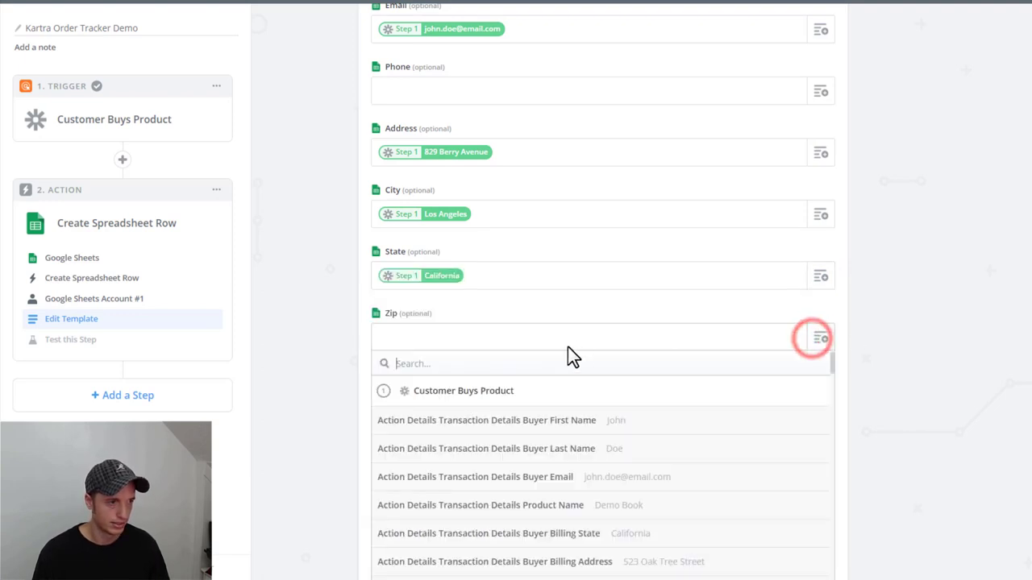
text(ship)
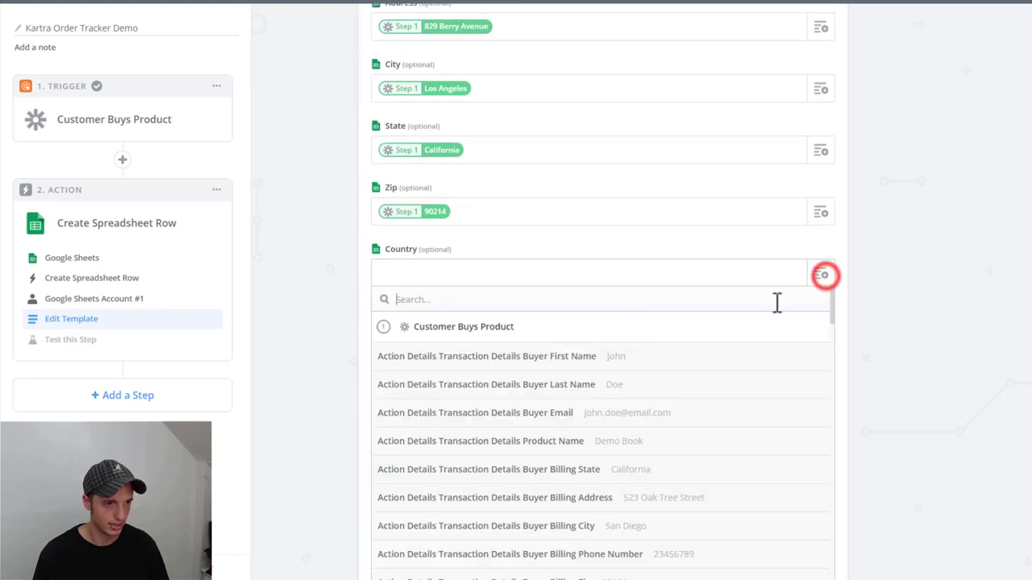
text(ship)
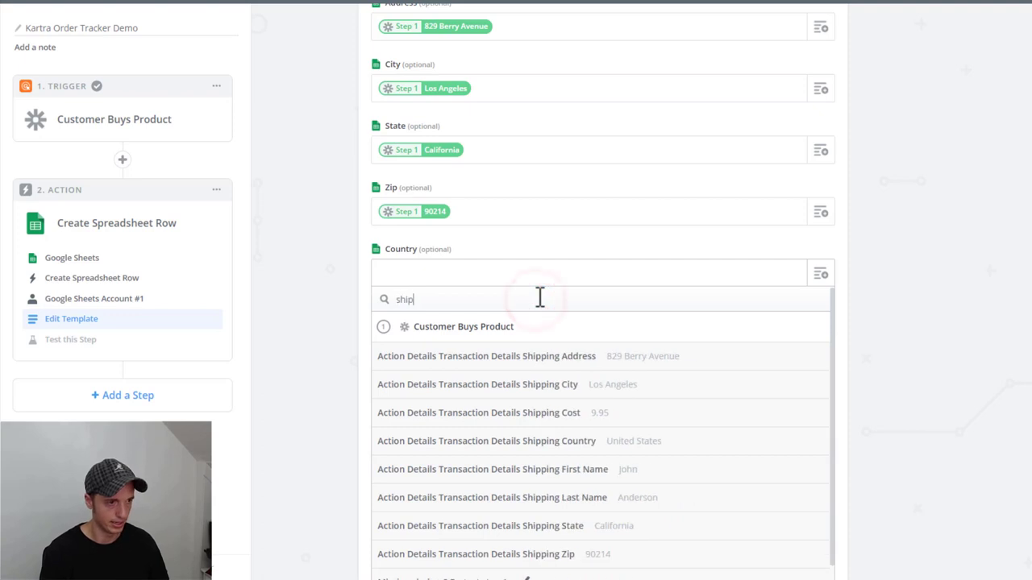
text(p)
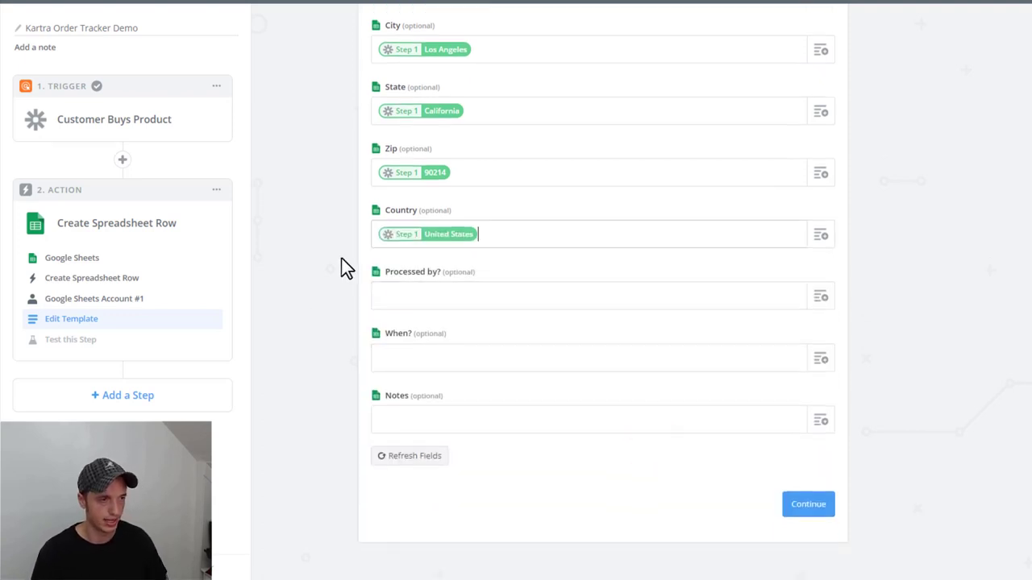
mouse_move(503, 448)
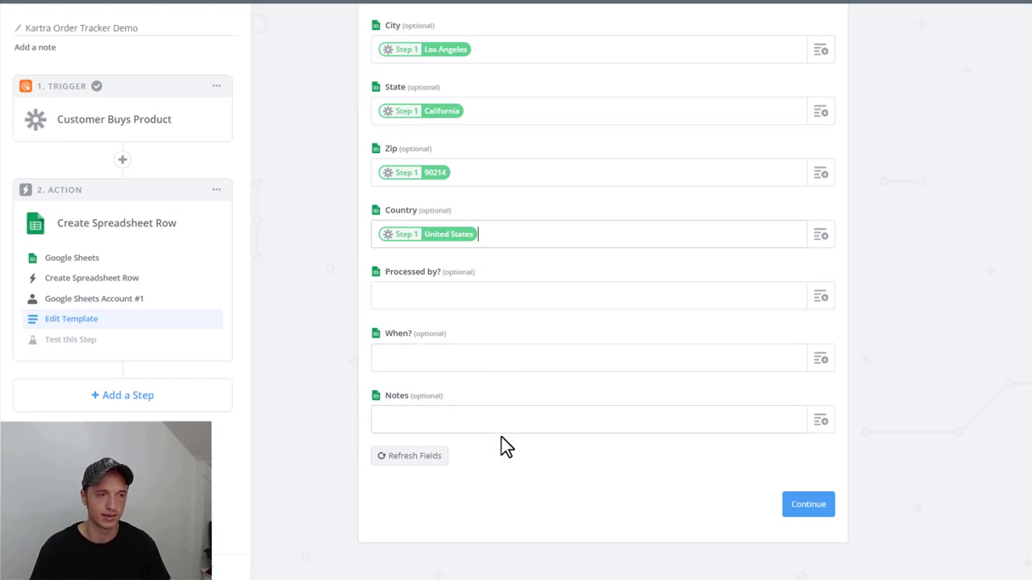
mouse_move(206, 19)
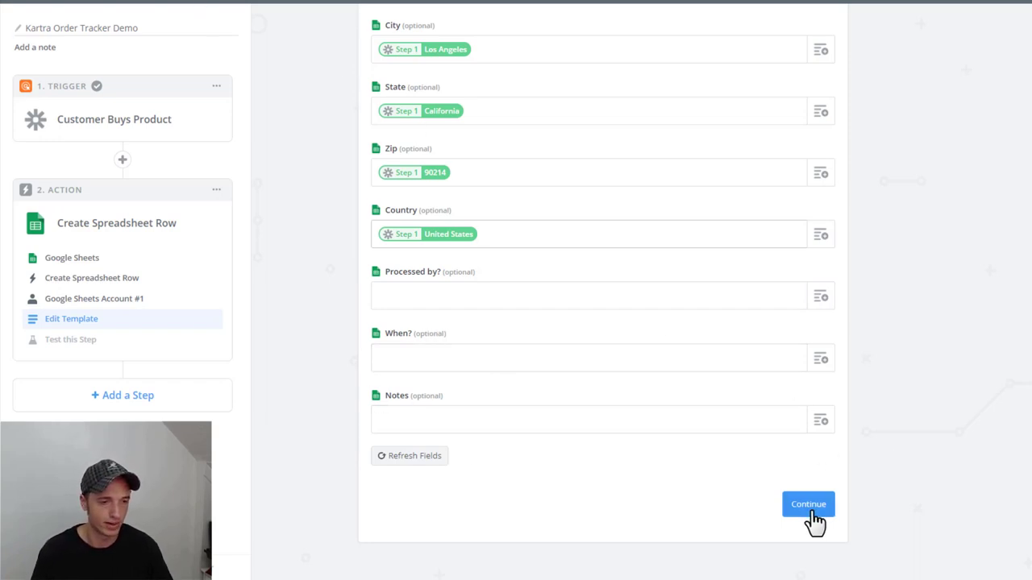
Save the column mapping and continue to the test step
click(808, 503)
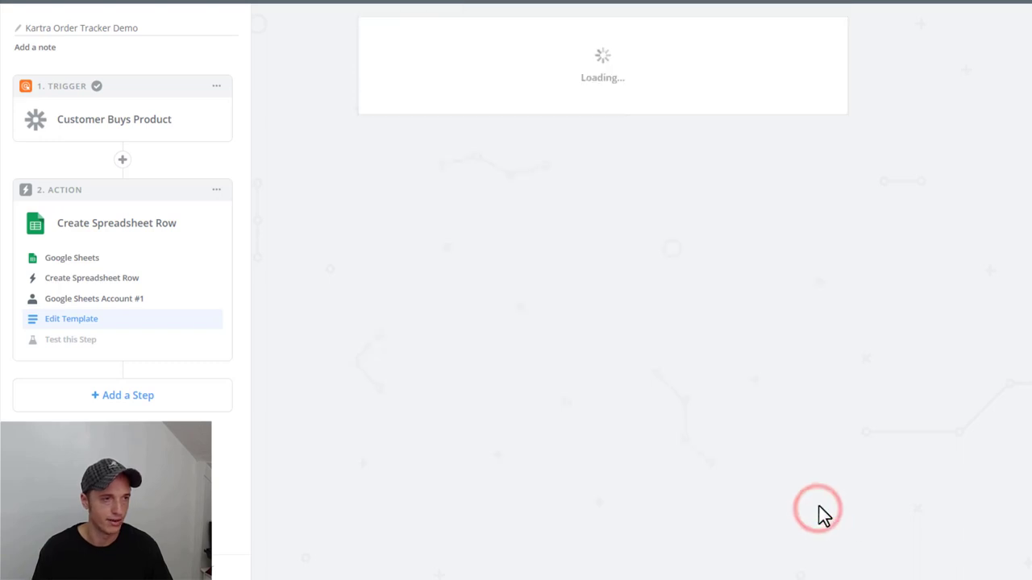
click(71, 339)
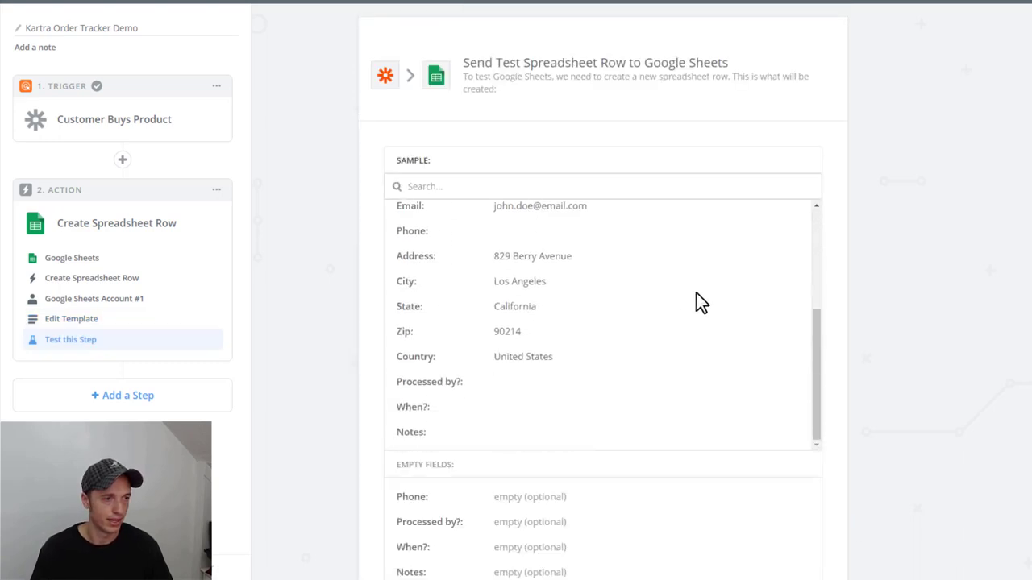
scroll(down, 3)
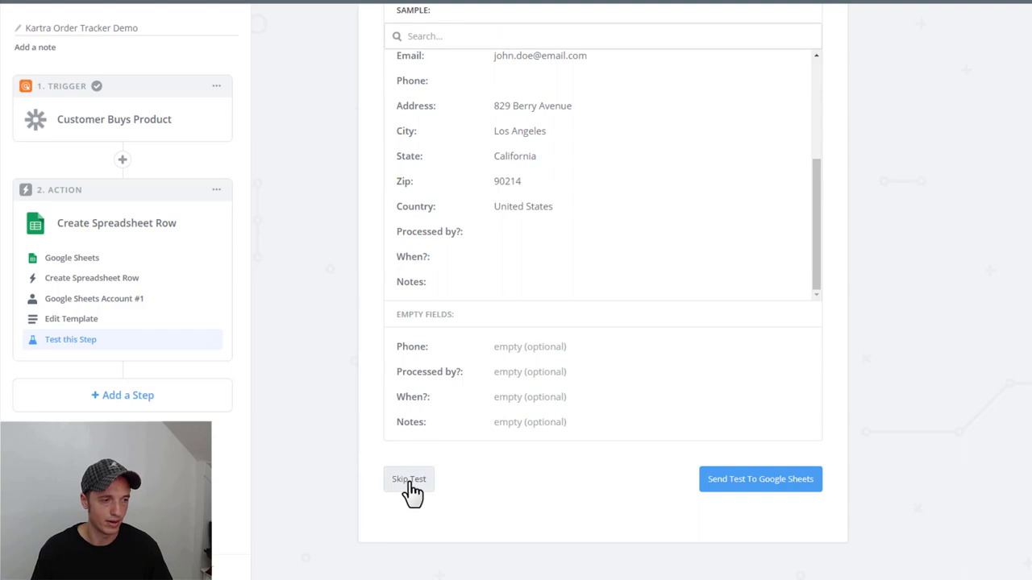
click(760, 479)
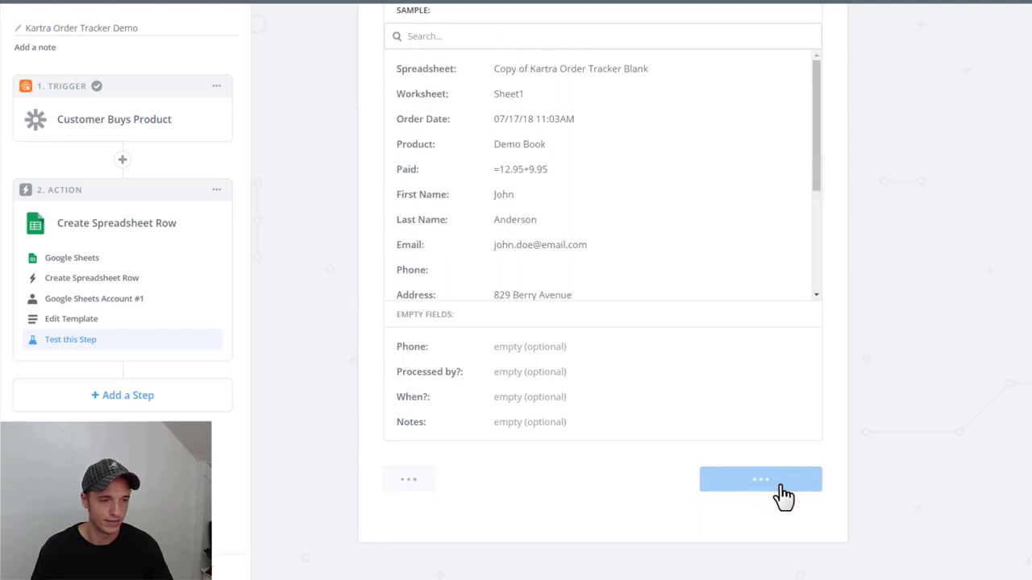
click(760, 479)
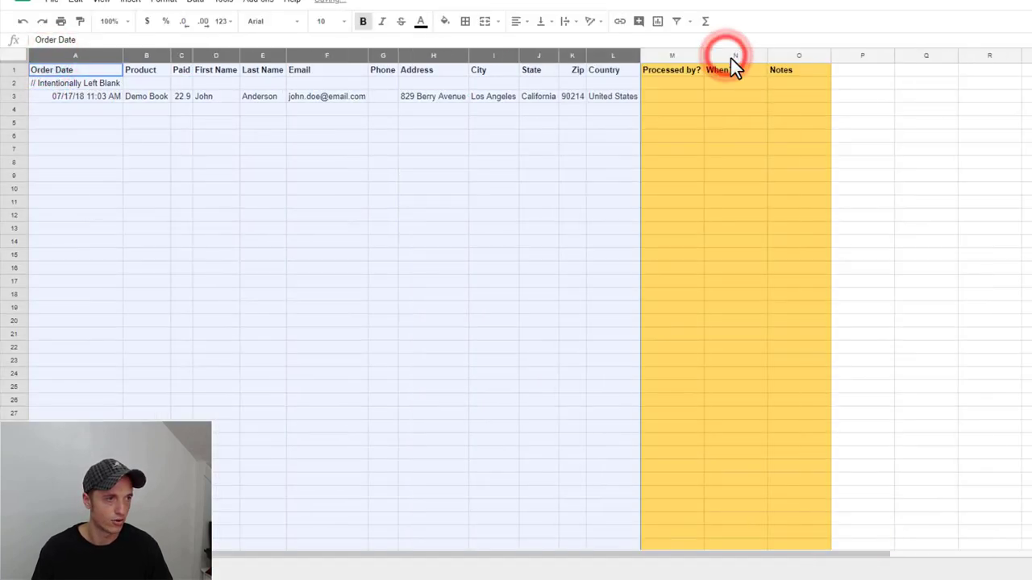
click(145, 97)
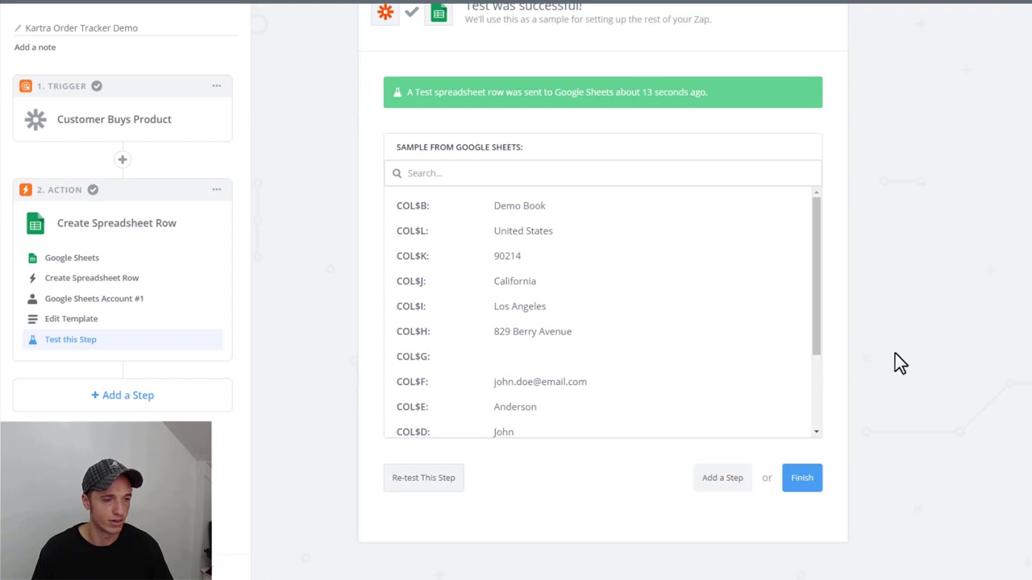
Finish the zap and flip its status from OFF to ON
click(801, 477)
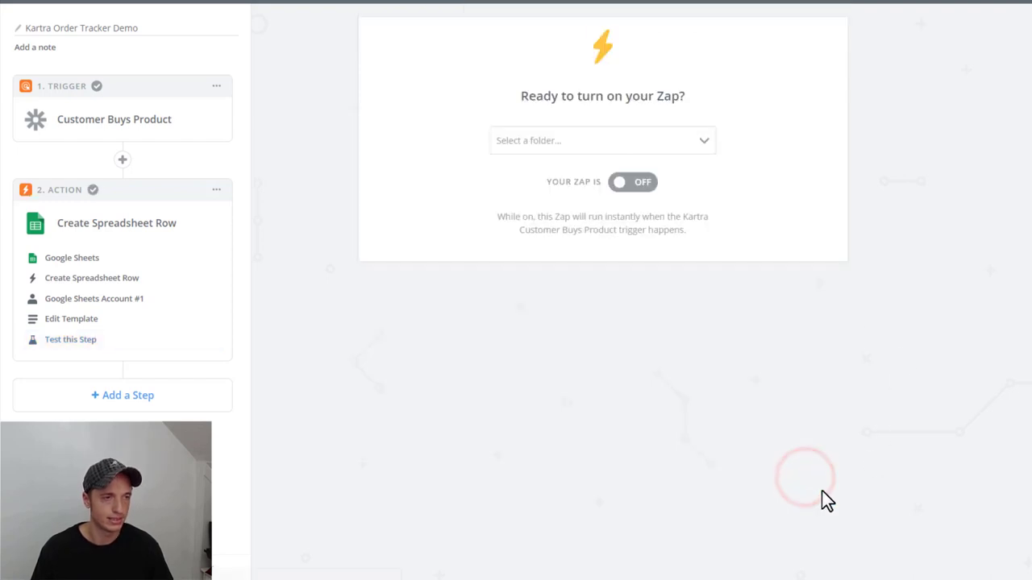
click(632, 182)
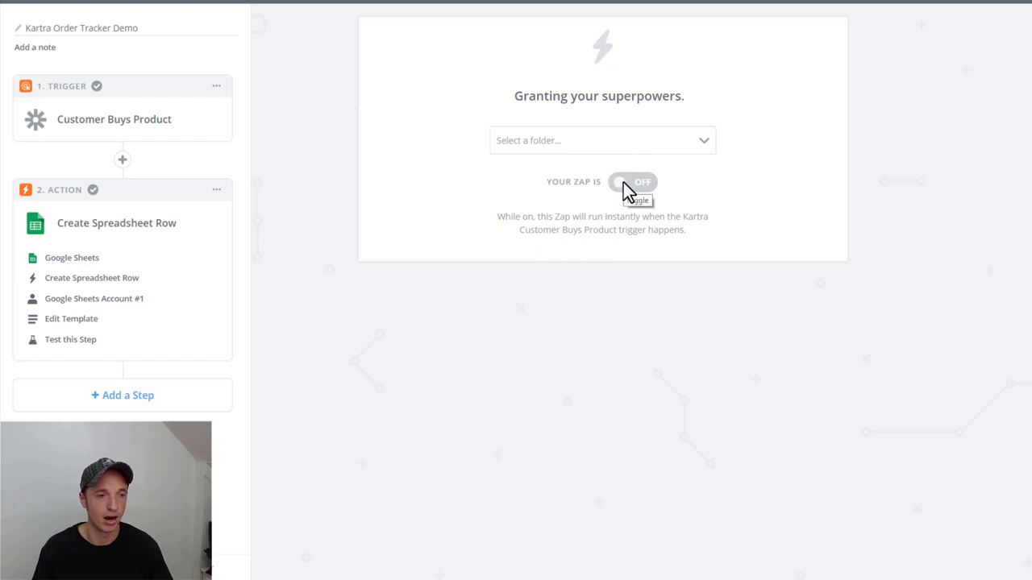
click(632, 180)
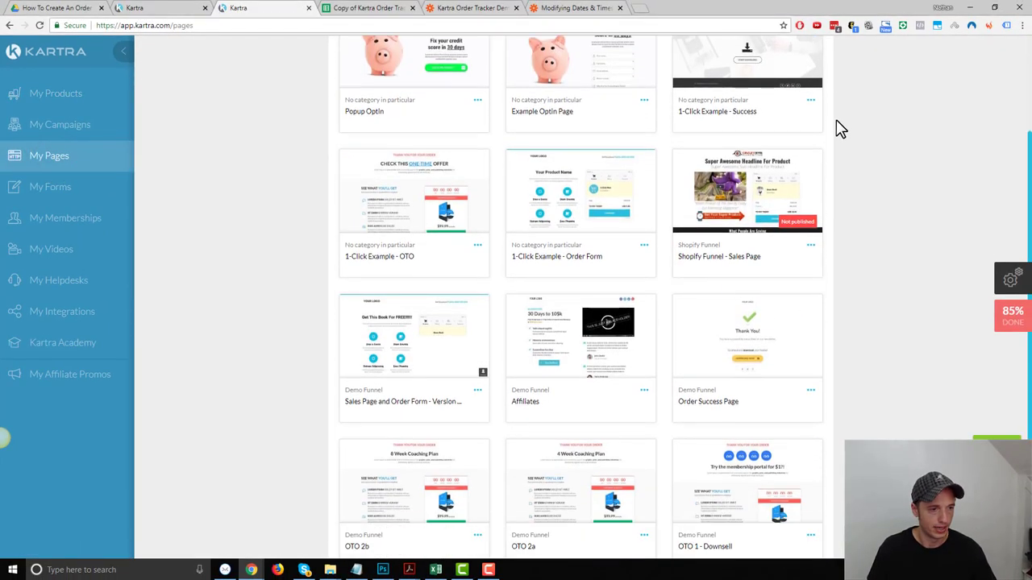
Generate the shareable public link for the Sales Page and Order Form from its Publish options
scroll(down, 3)
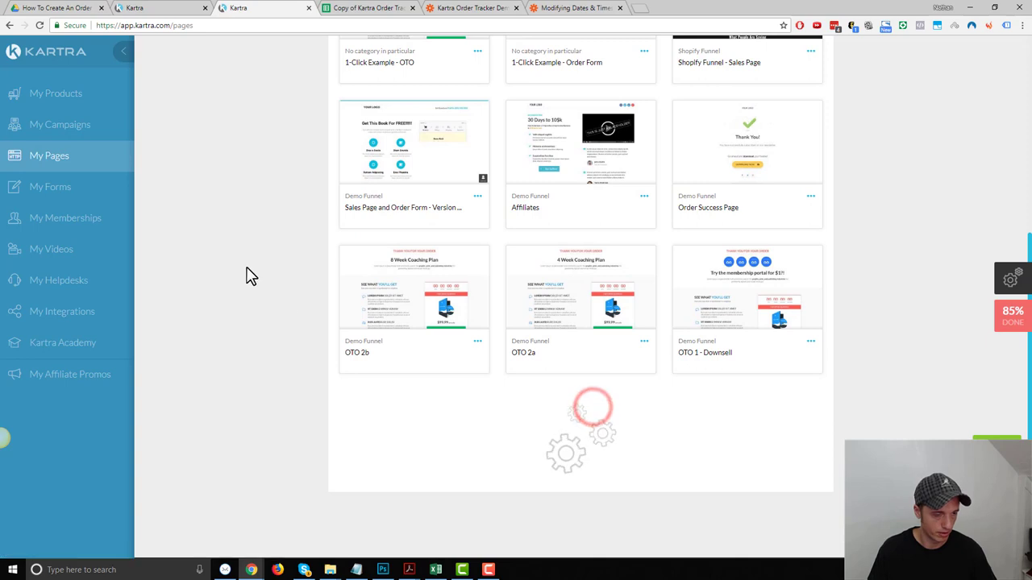
scroll(down, 3)
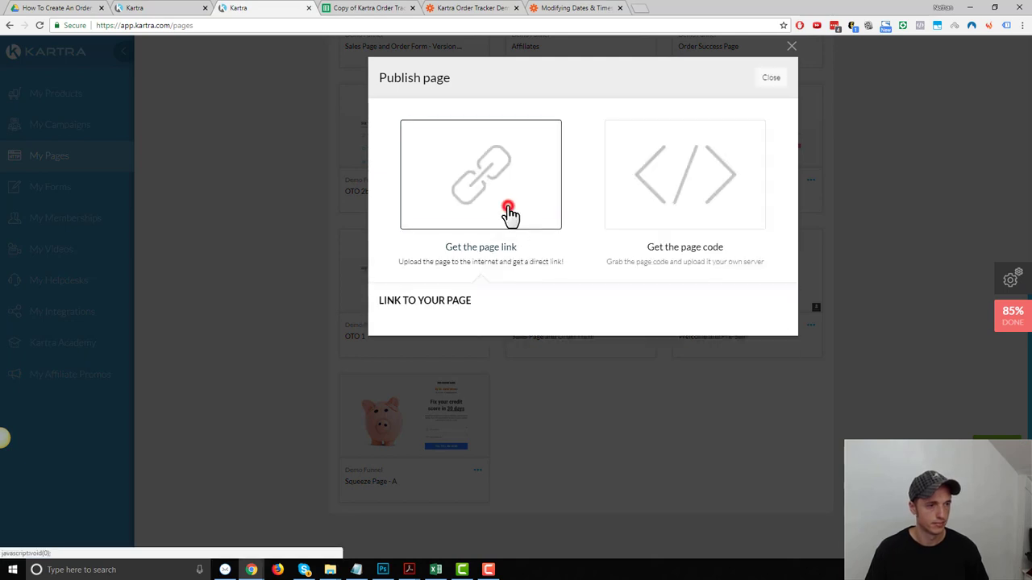
click(480, 174)
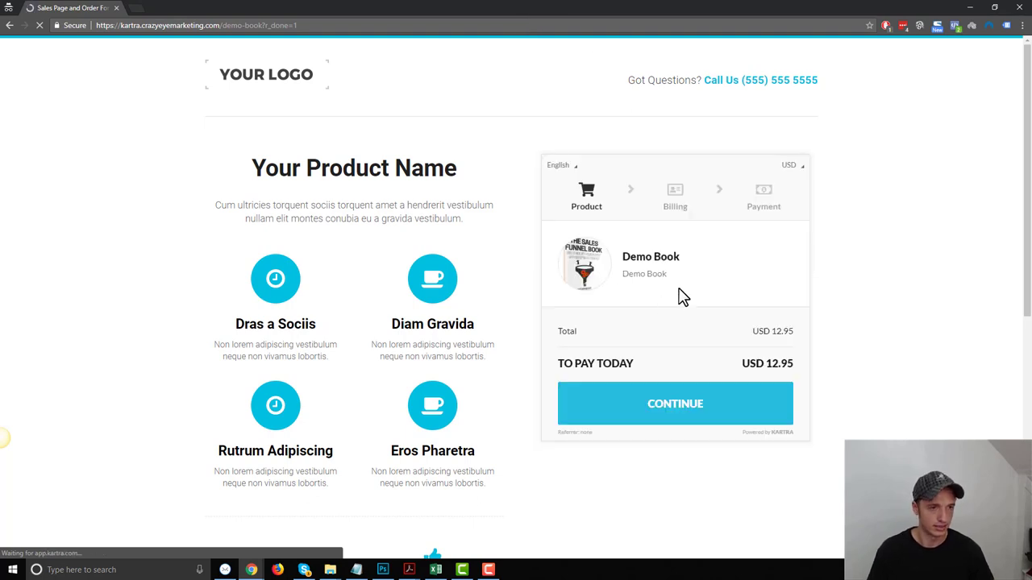
Start billing with buyer Na Williams and the nathan+test@ email on the Demo Book checkout
click(674, 403)
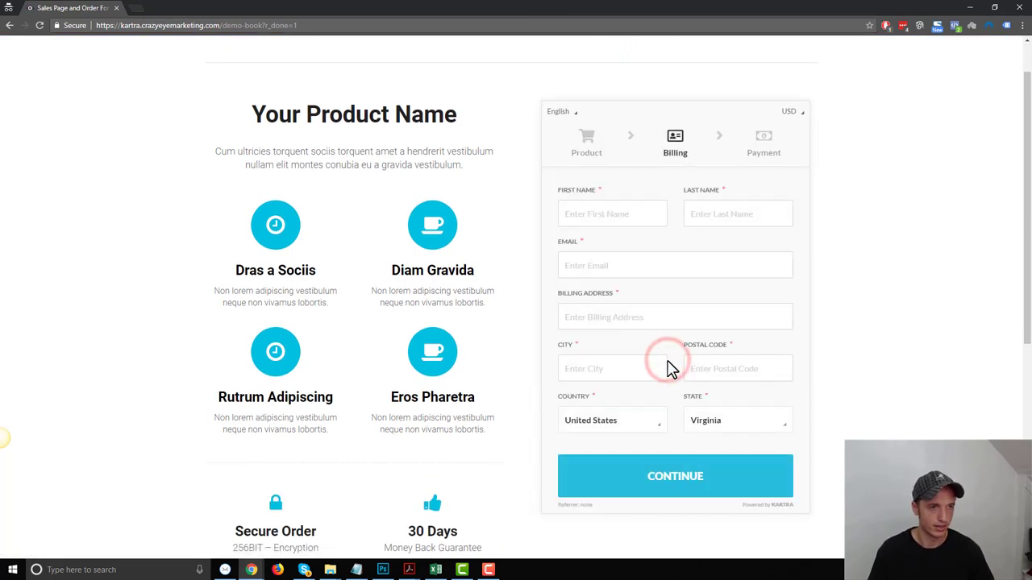
text(Na)
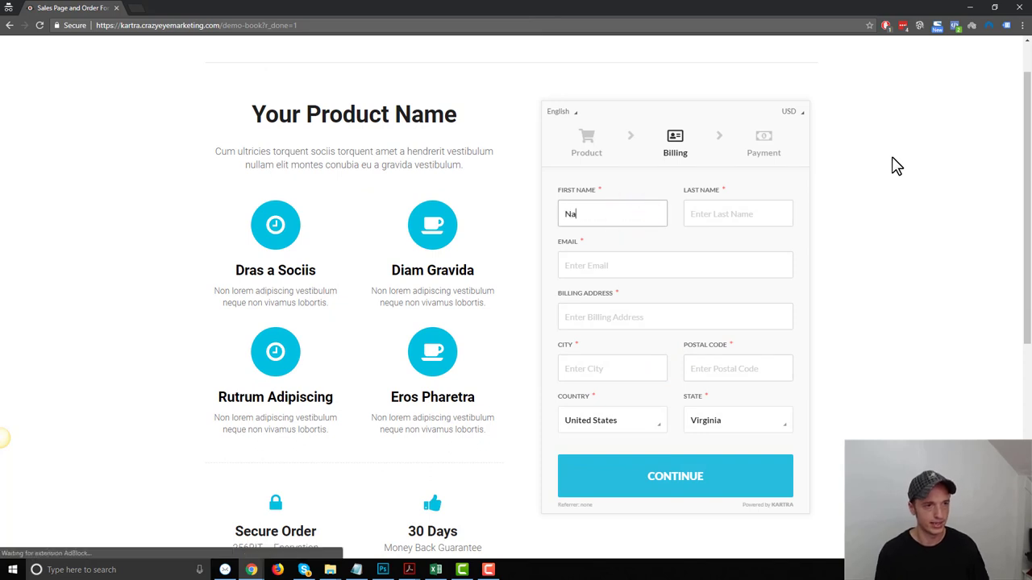
text(Williams)
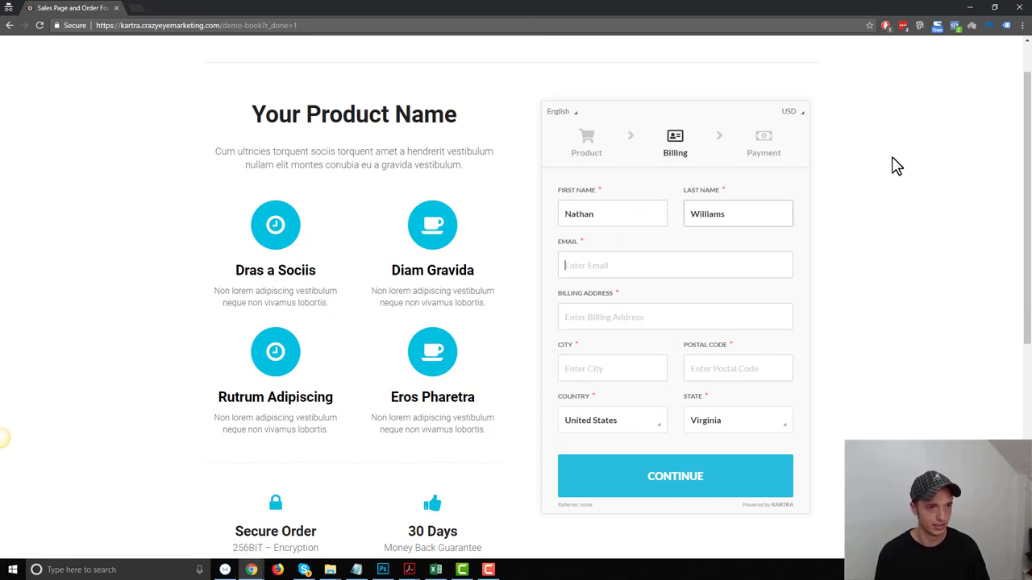
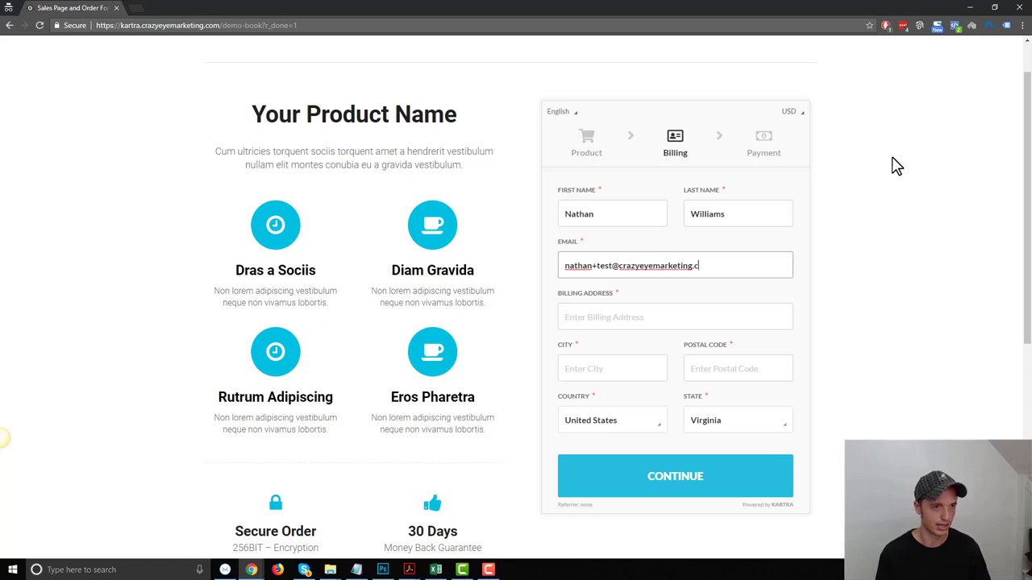
Enter the PO Box address in Chester, Virginia with postal code and submit the order
text(PO Box)
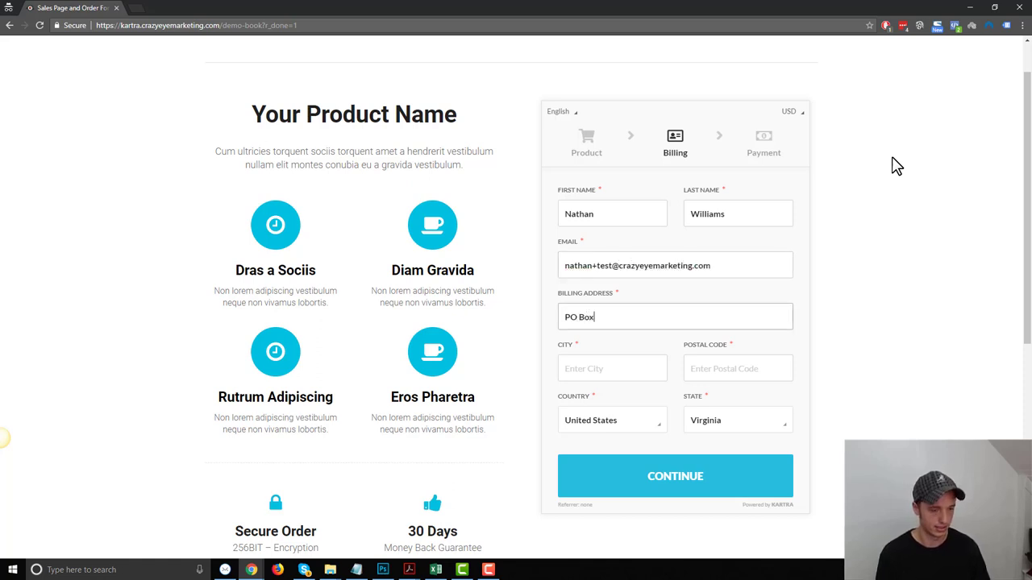
text(C)
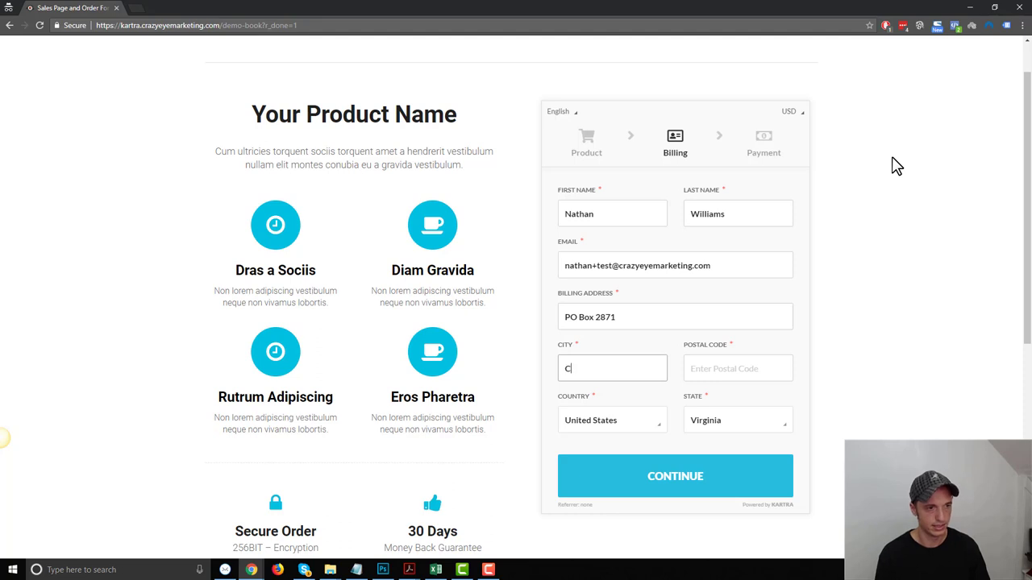
text(2)
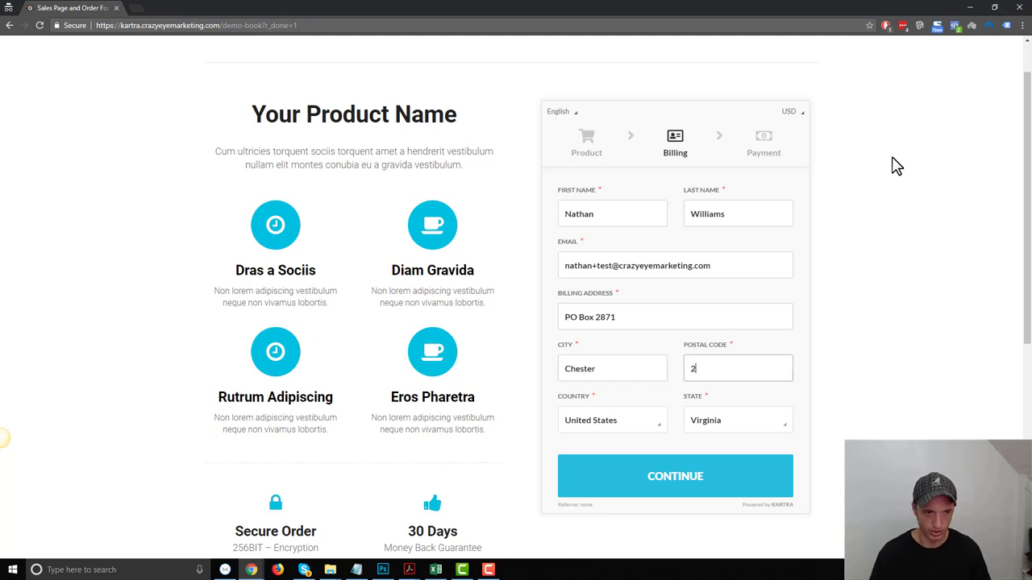
text(3831)
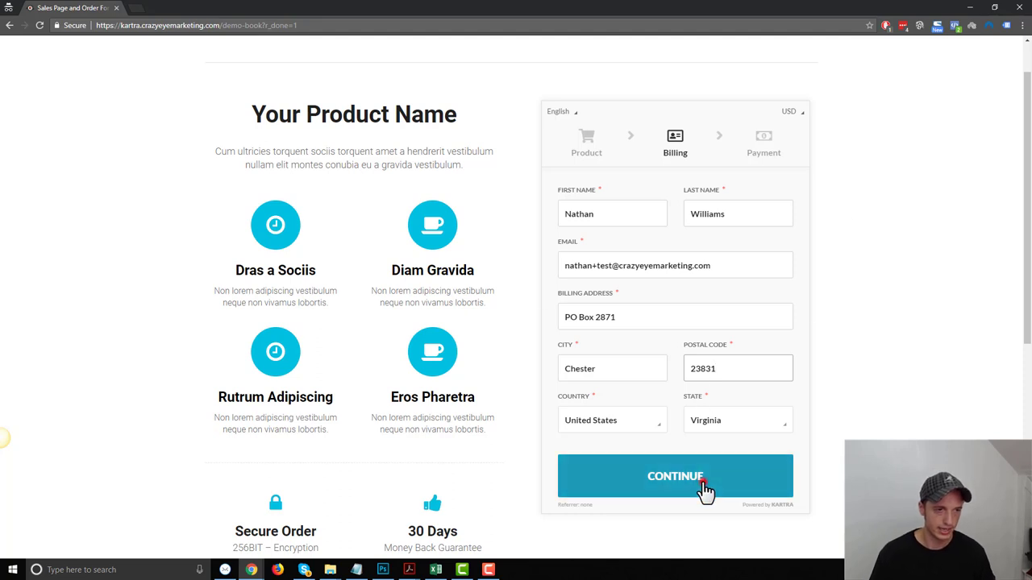
click(674, 475)
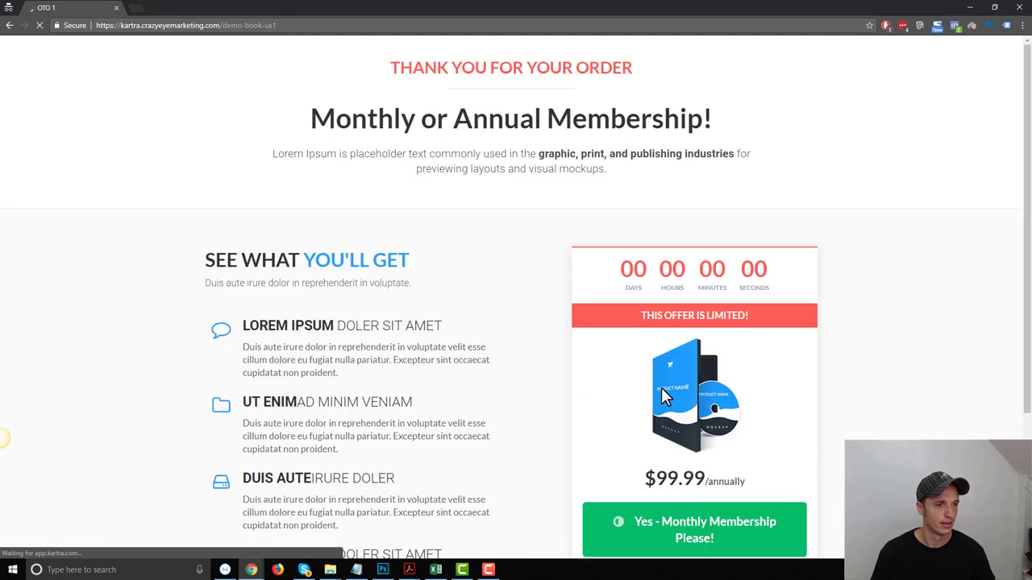
Scroll through the thank-you page's monthly or annual membership upsell offer
scroll(down, 3)
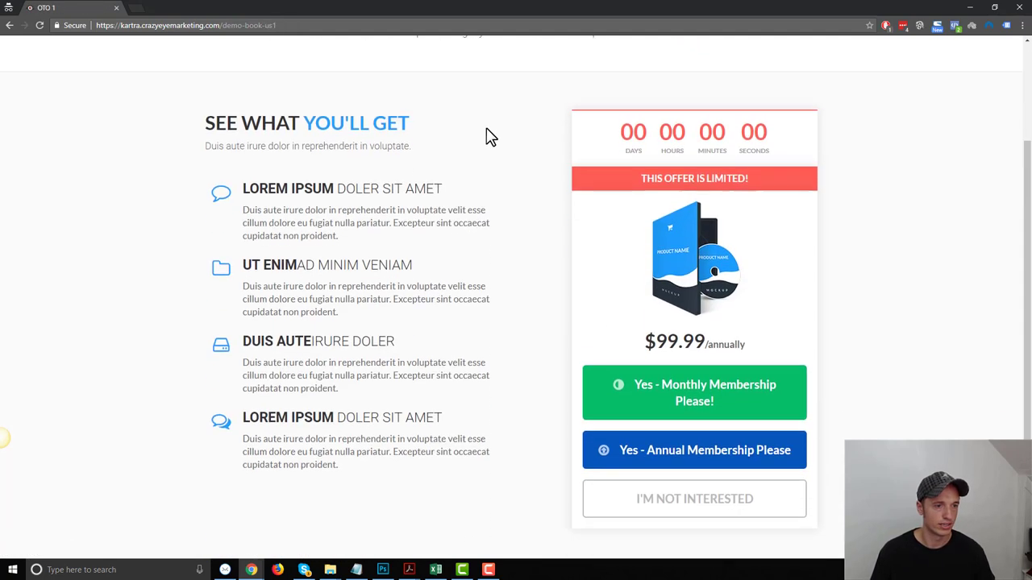
scroll(down, 3)
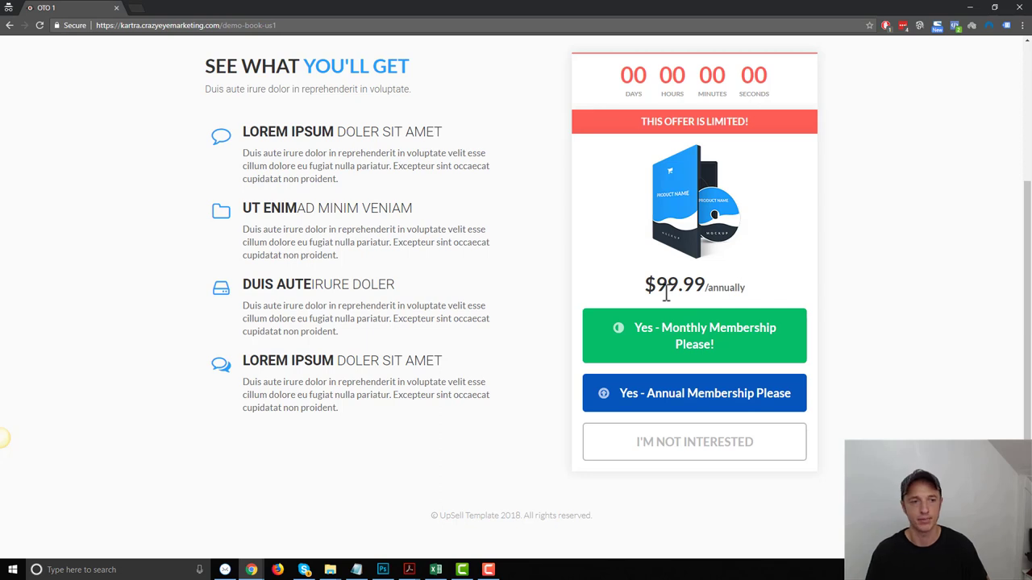
scroll(down, 3)
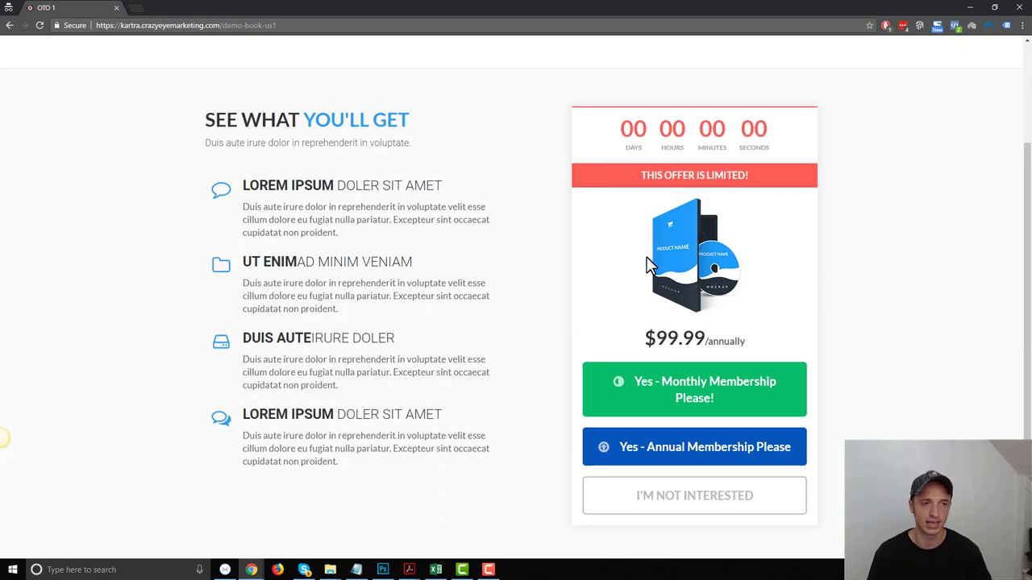
scroll(down, 3)
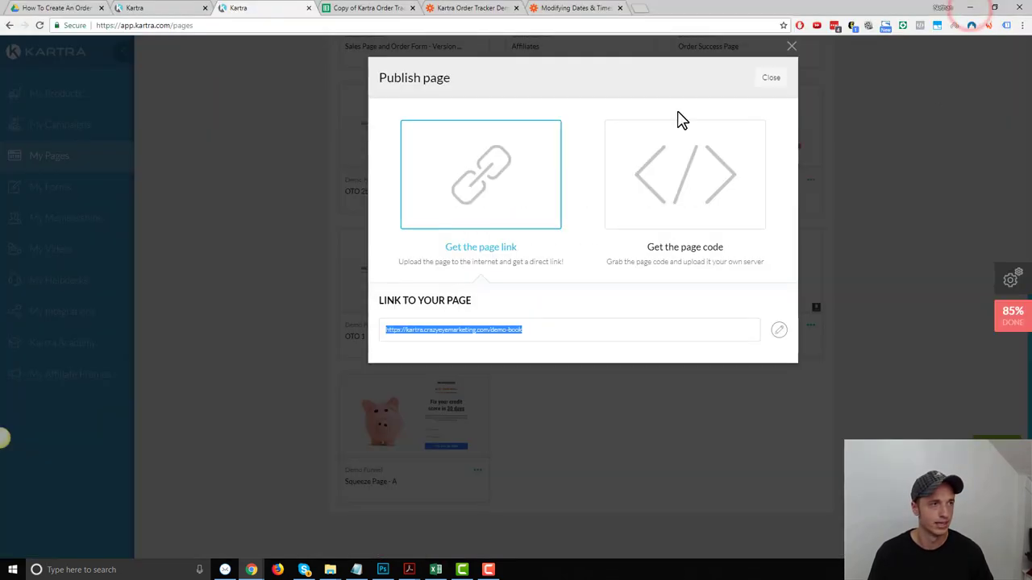
click(368, 8)
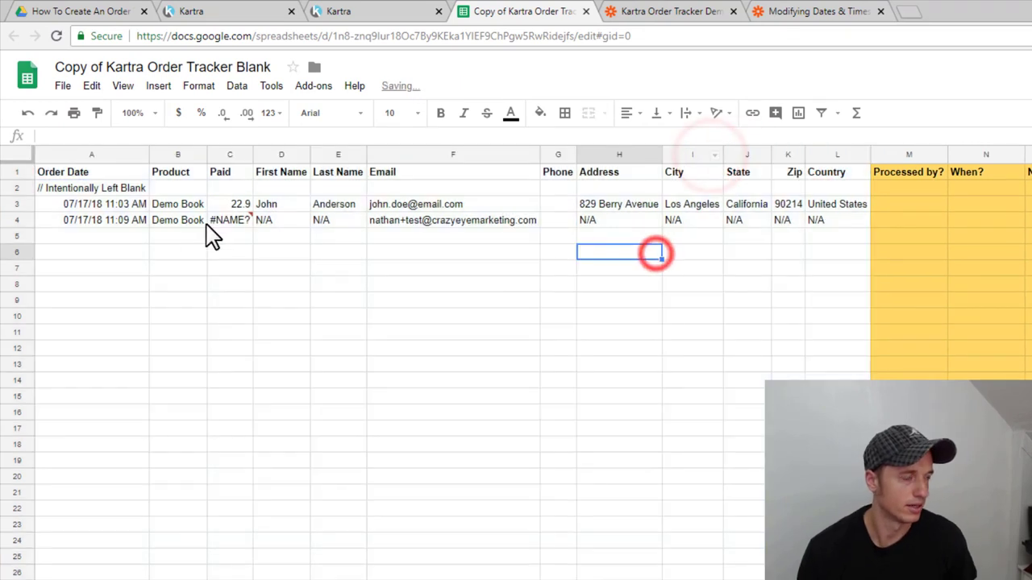
click(178, 220)
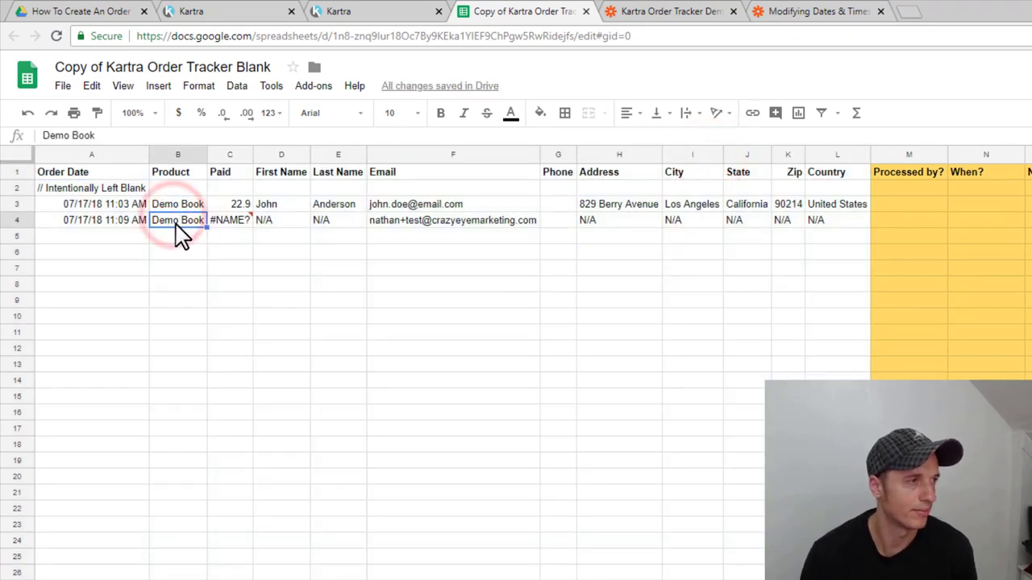
click(229, 219)
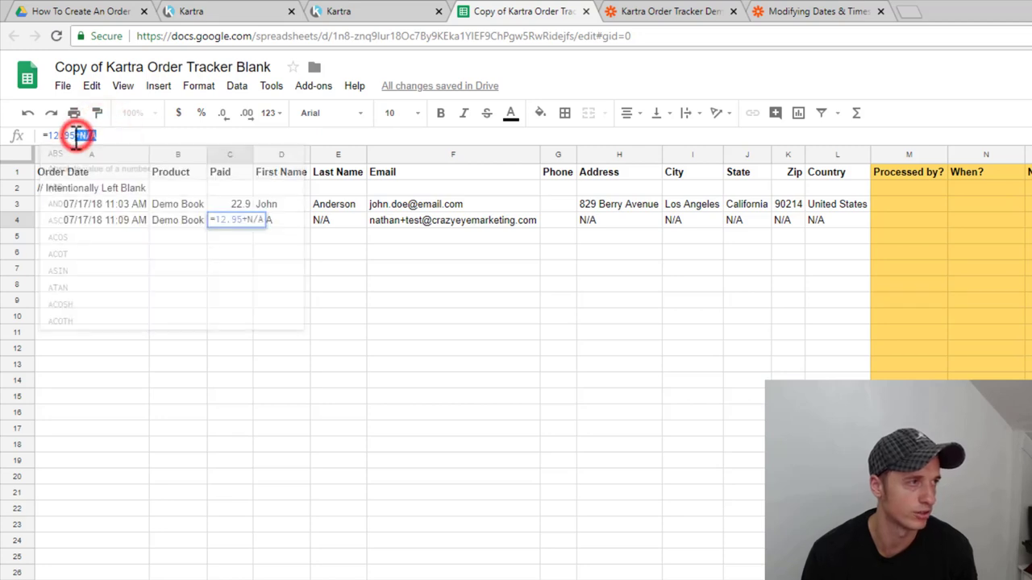
key(Enter)
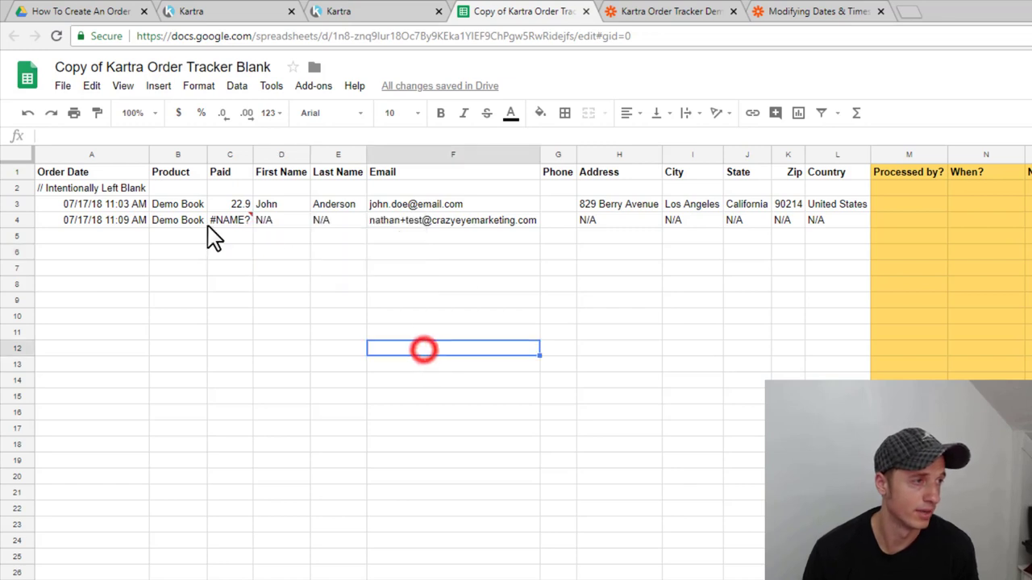
click(229, 220)
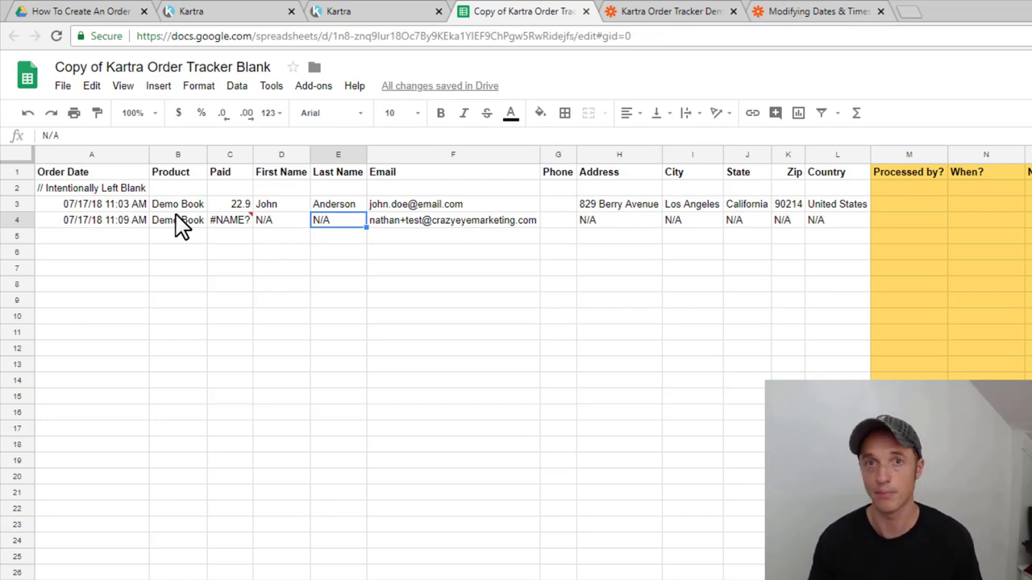
mouse_move(266, 222)
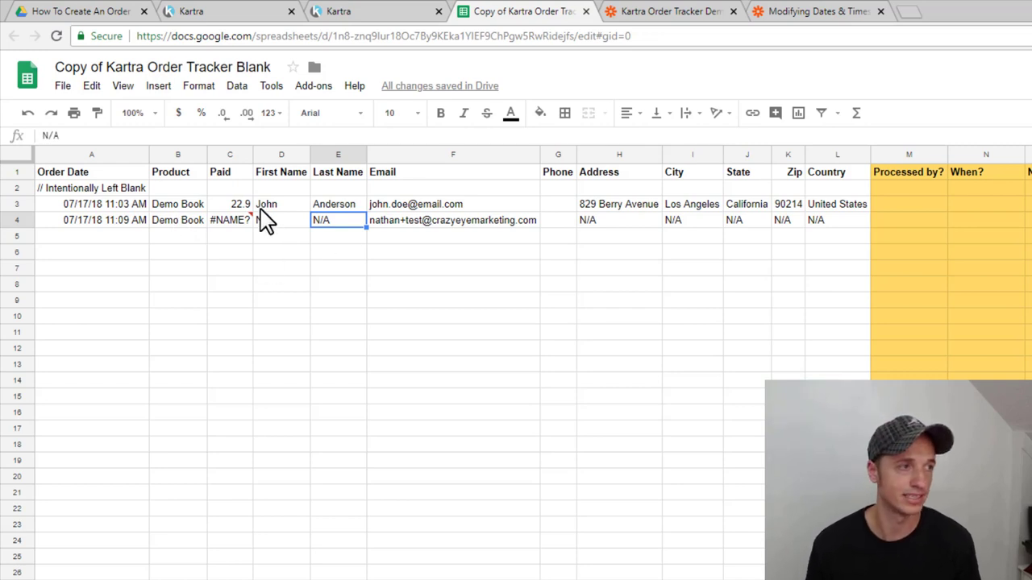
mouse_move(290, 242)
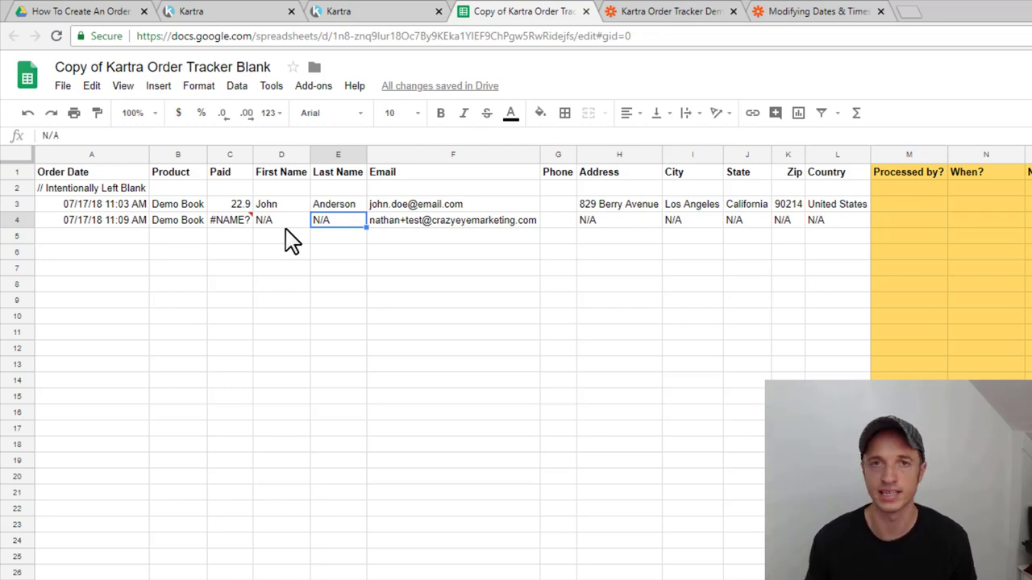
mouse_move(741, 261)
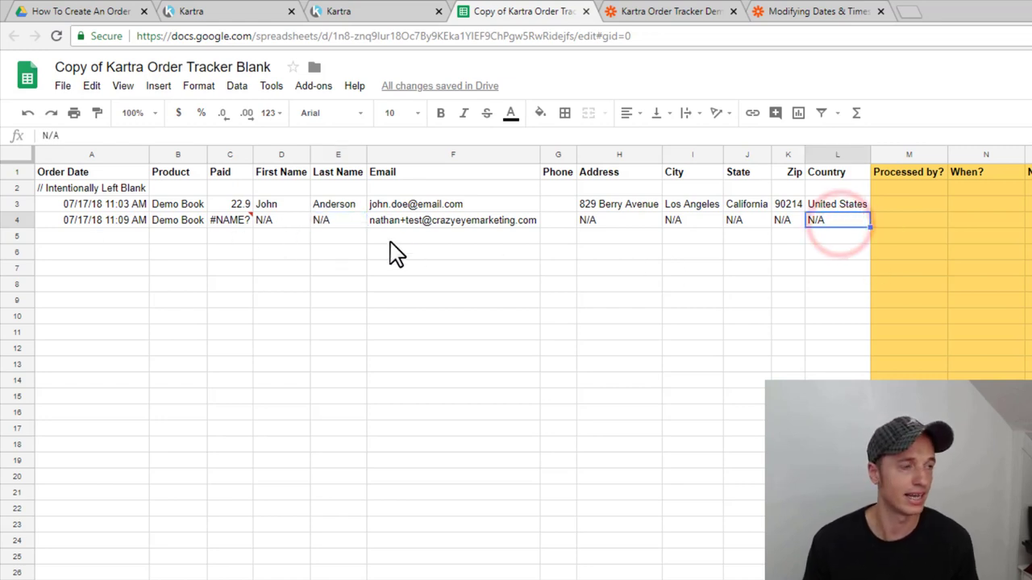
mouse_move(516, 264)
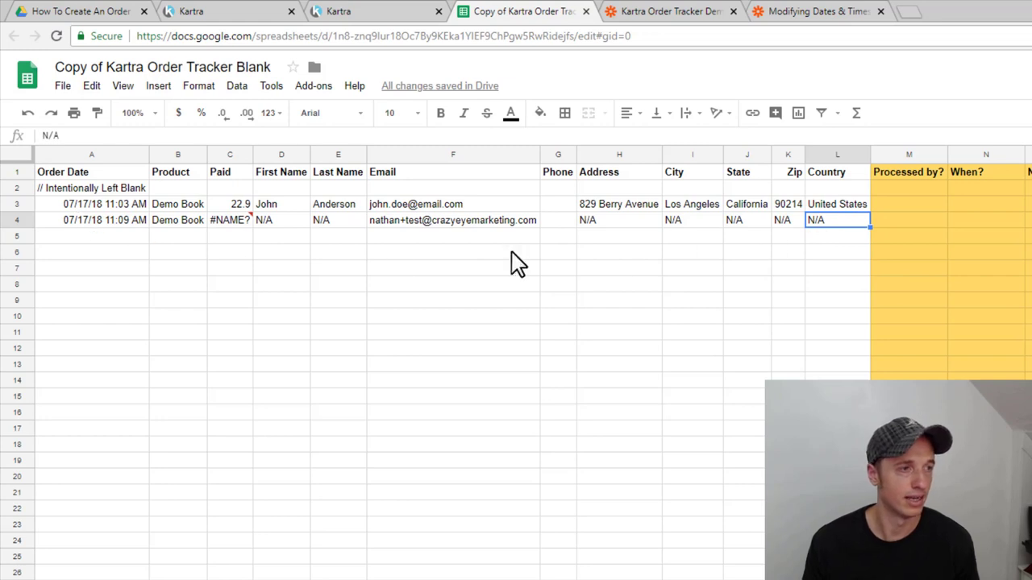
mouse_move(471, 226)
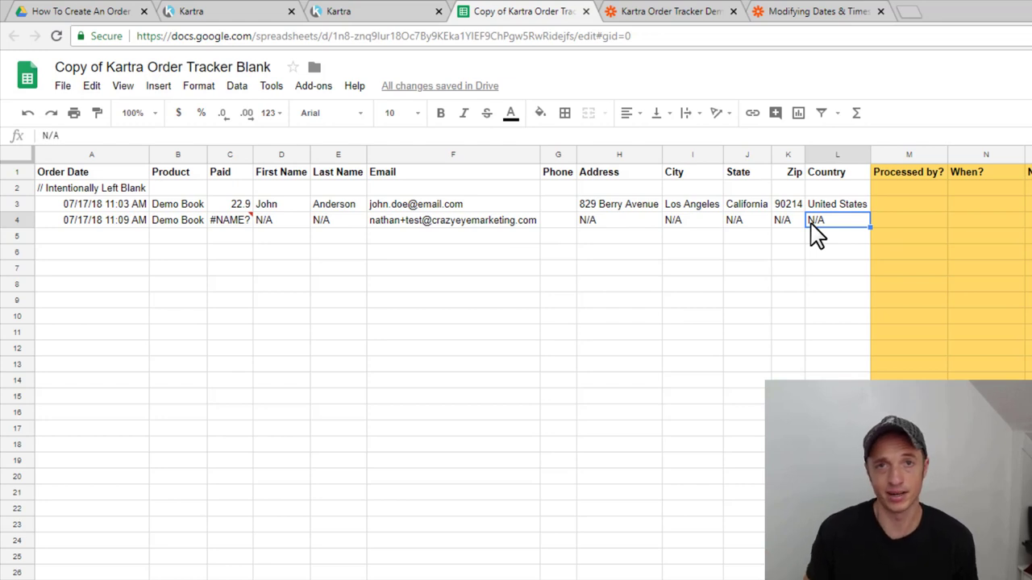
mouse_move(325, 234)
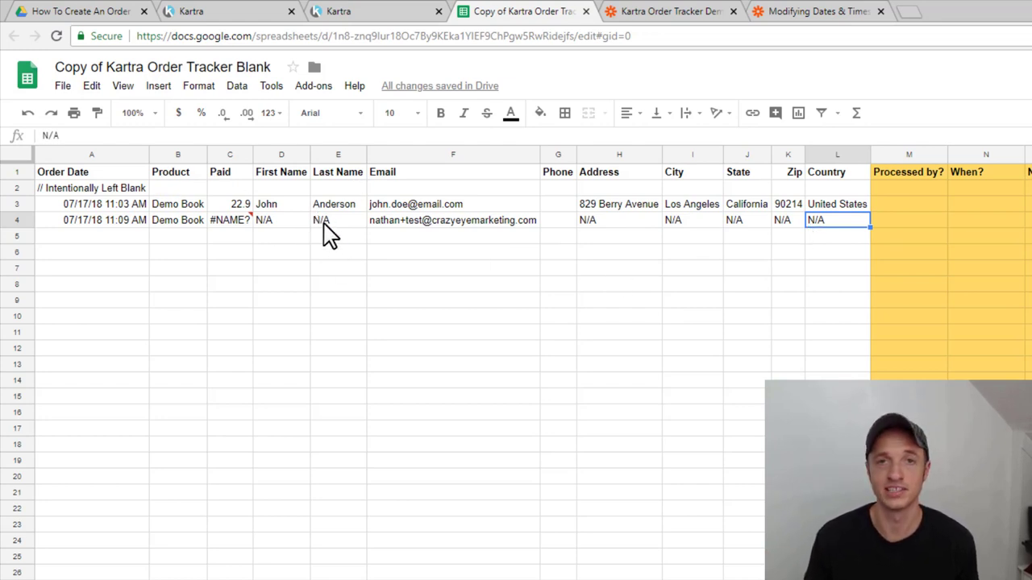
mouse_move(766, 250)
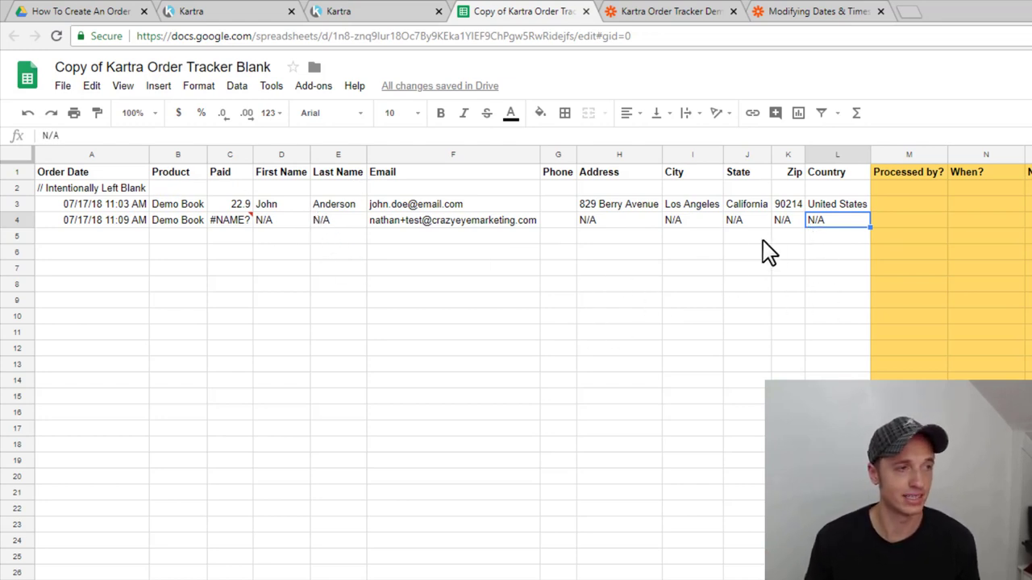